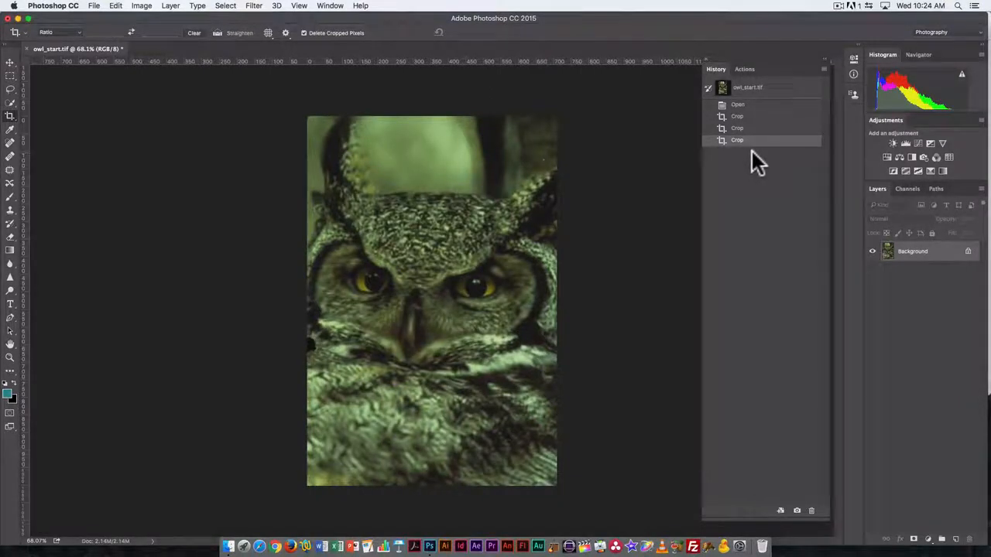
mouse_move(759, 173)
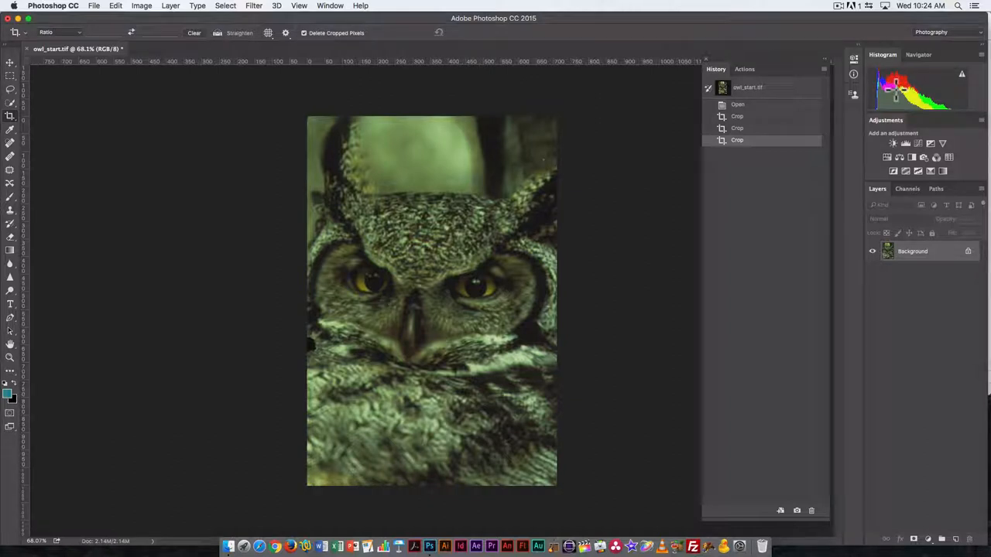
mouse_move(921, 88)
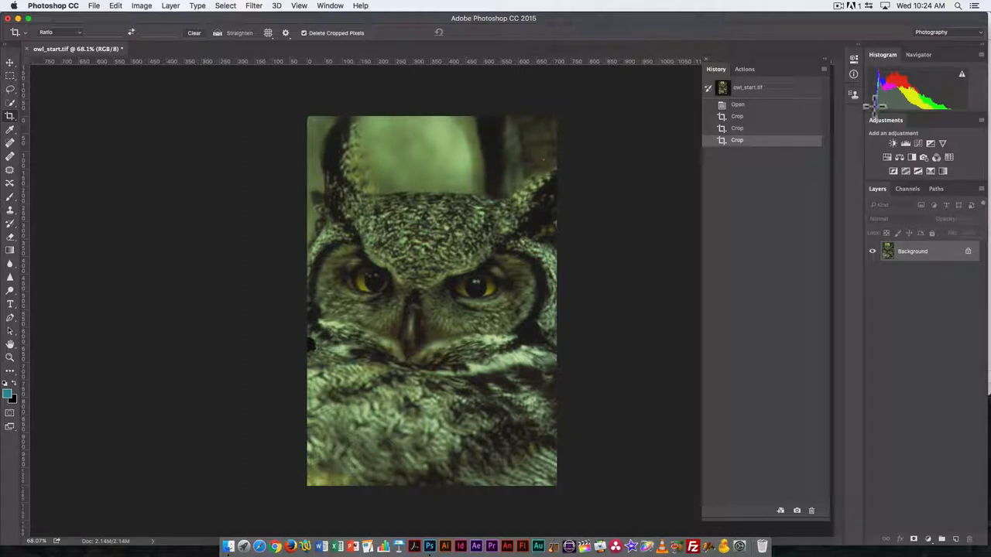
mouse_move(870, 116)
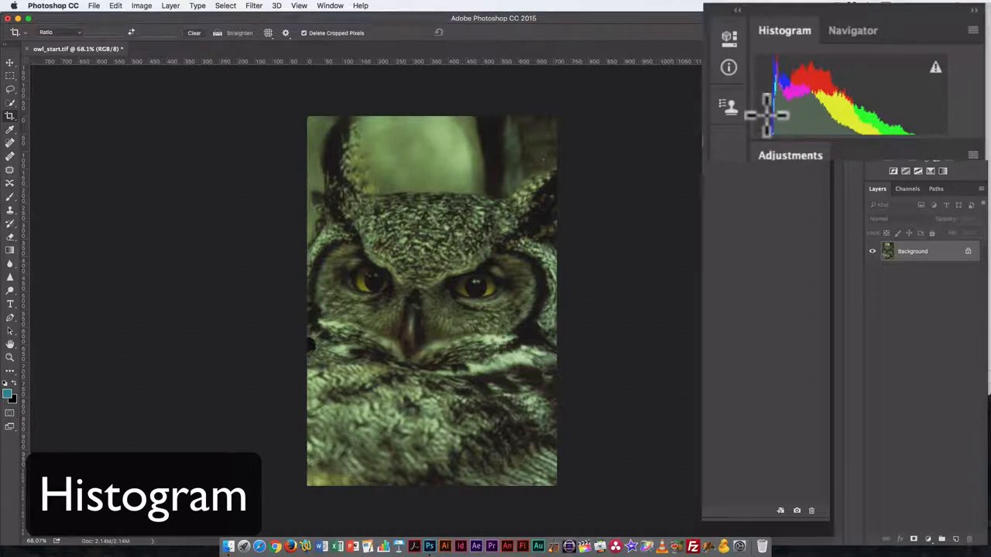
mouse_move(938, 111)
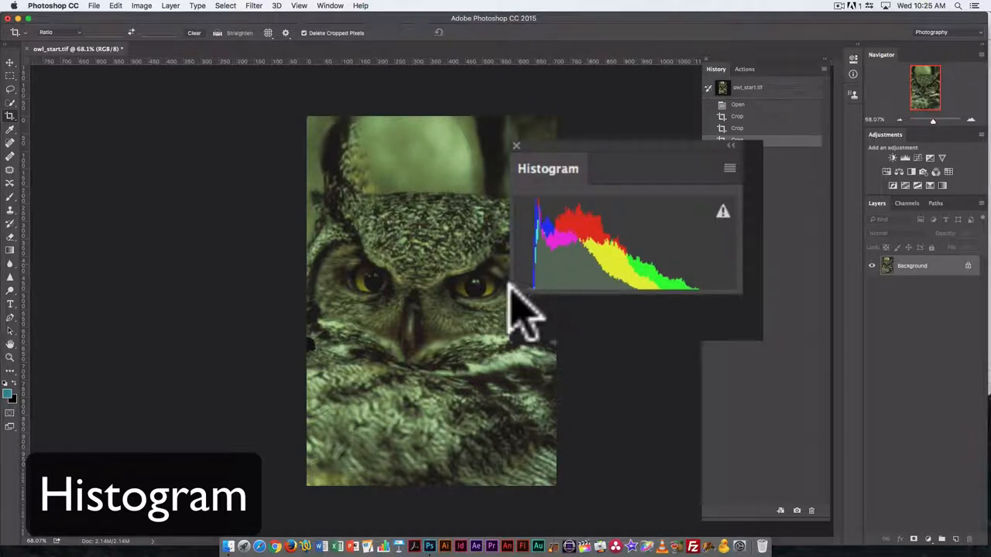
mouse_move(704, 310)
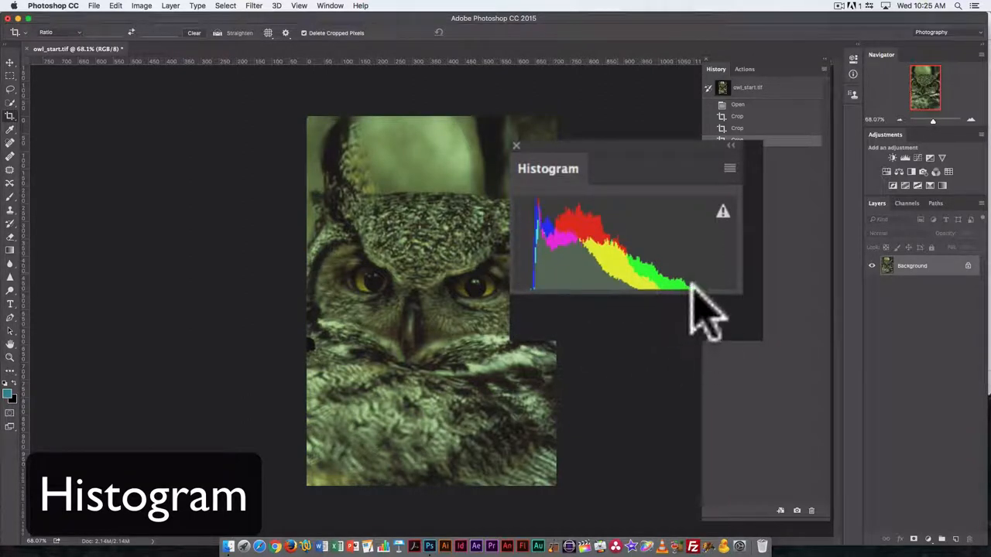
mouse_move(719, 317)
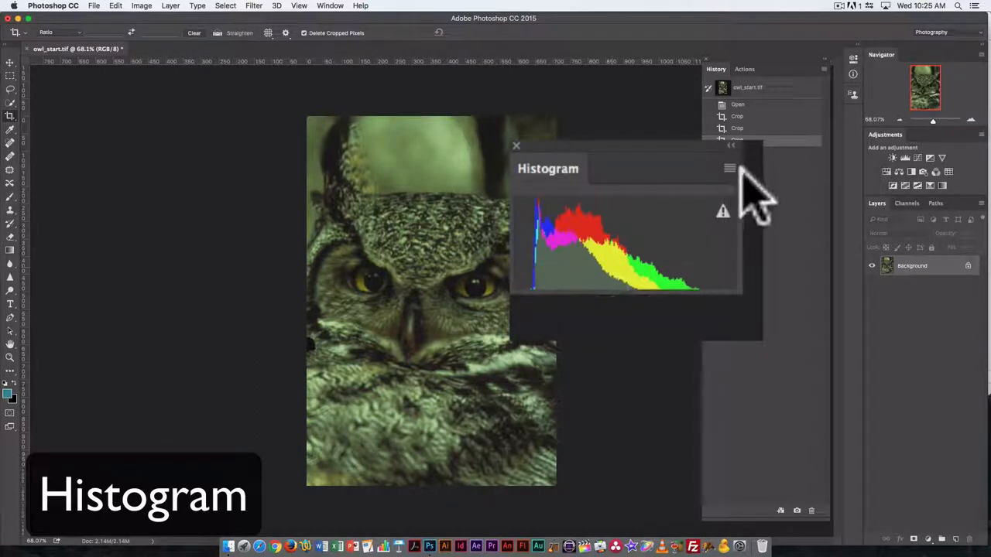
Switch the Histogram panel to Expanded View, show Luminosity, then set the channel to RGB.
click(727, 167)
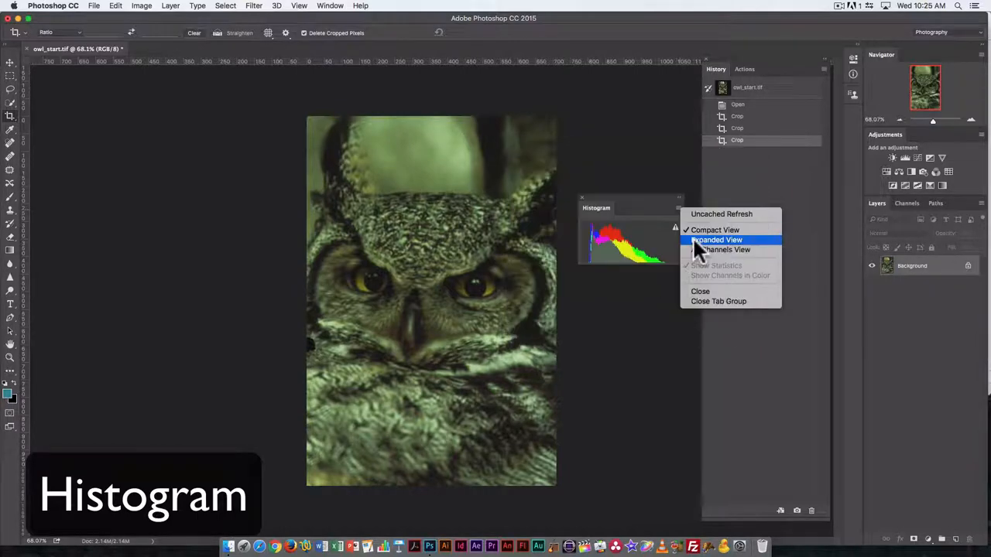
click(715, 238)
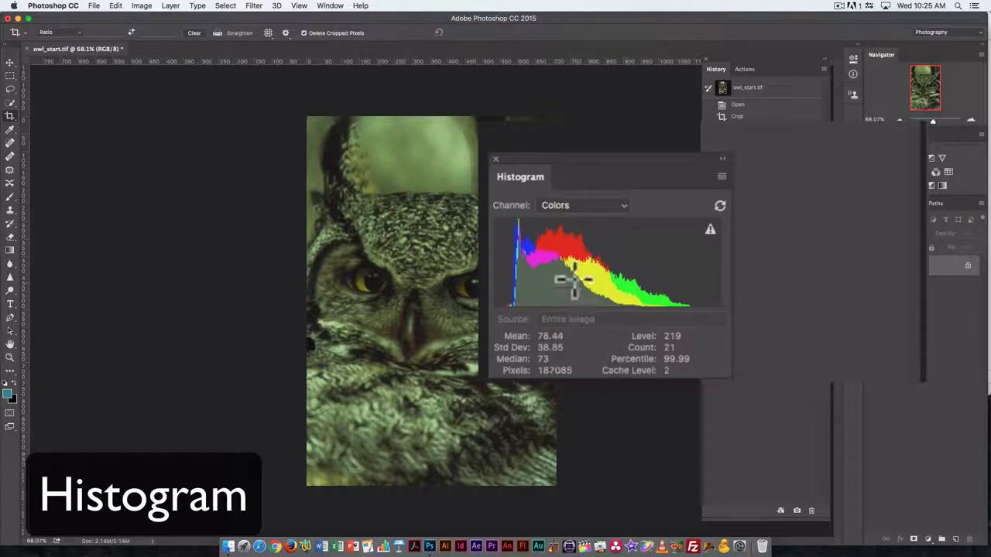
mouse_move(740, 325)
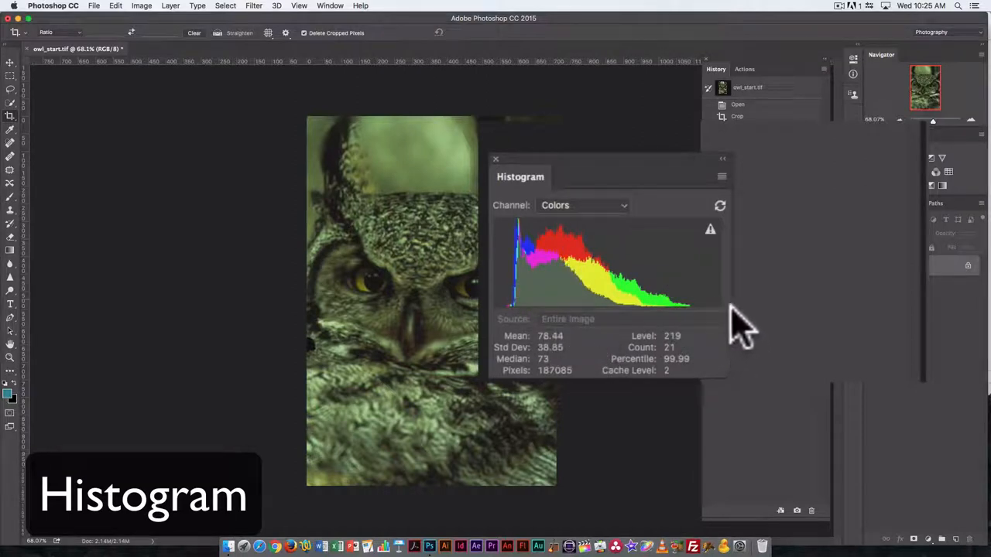
click(582, 205)
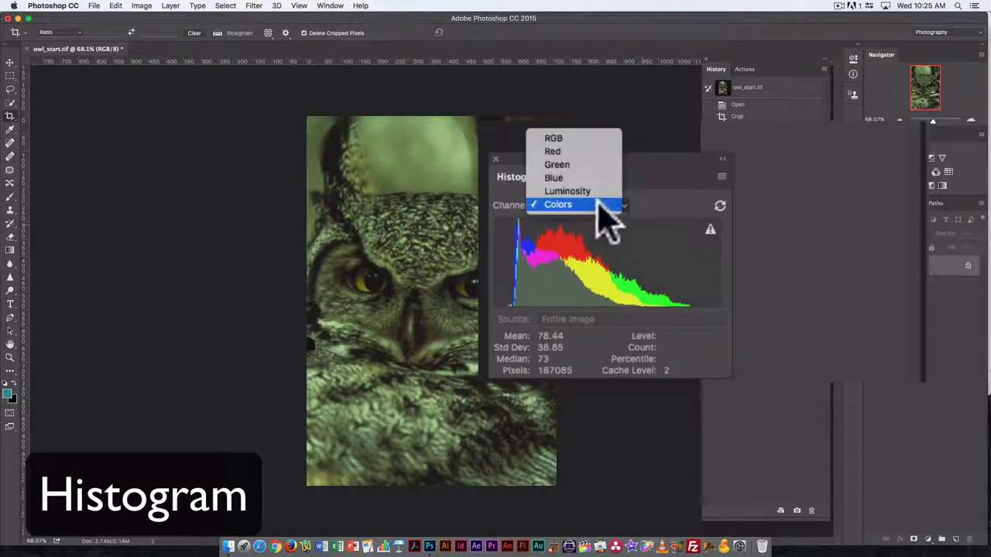
click(566, 192)
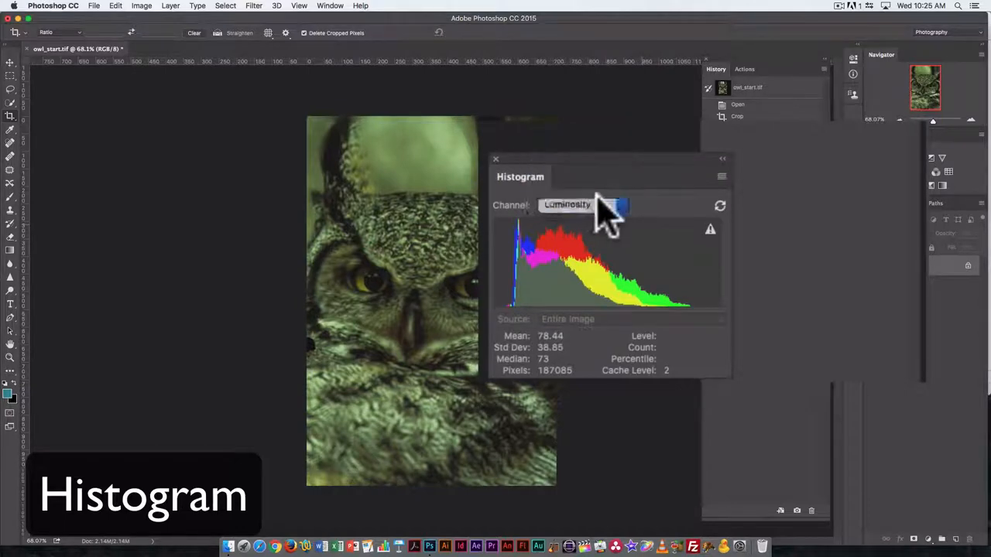
click(582, 204)
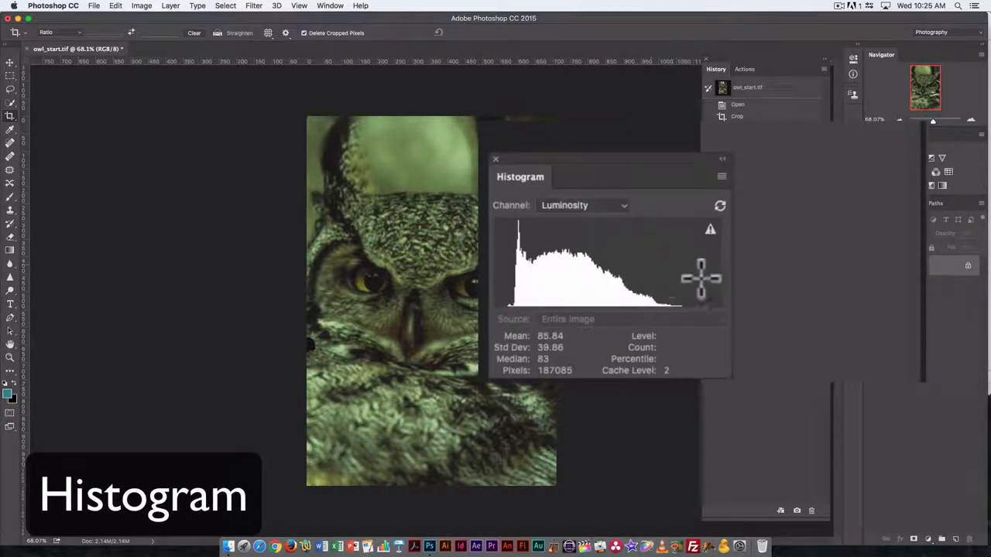
mouse_move(563, 269)
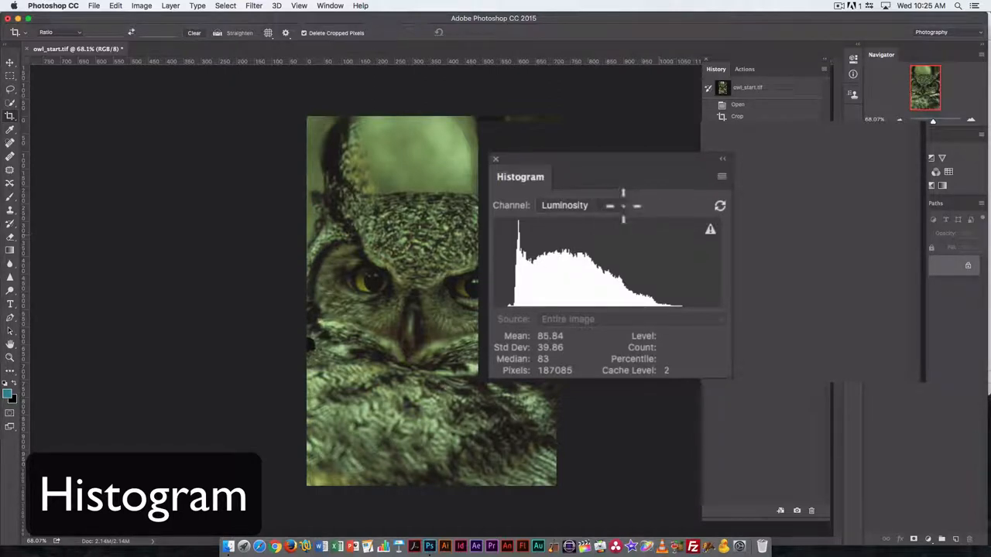
click(588, 205)
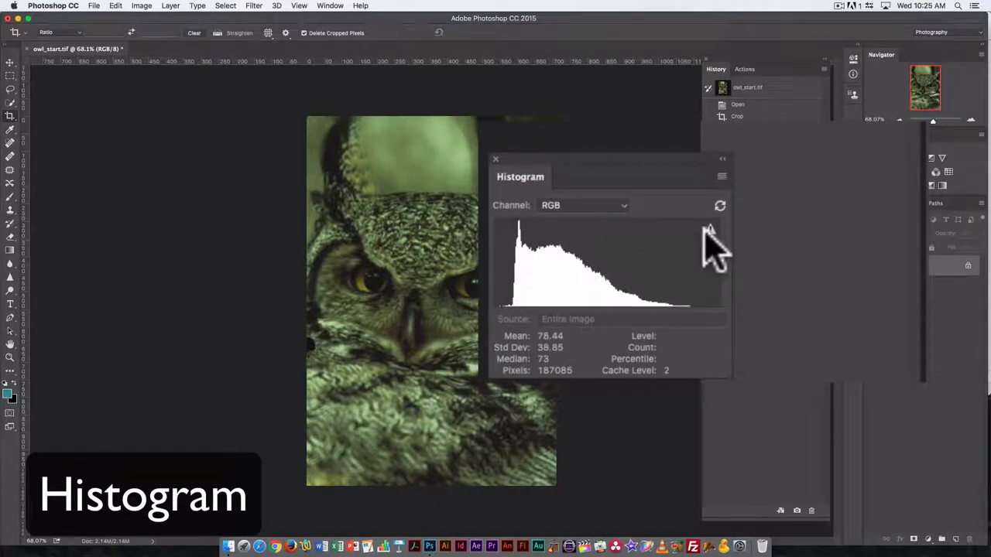
mouse_move(710, 235)
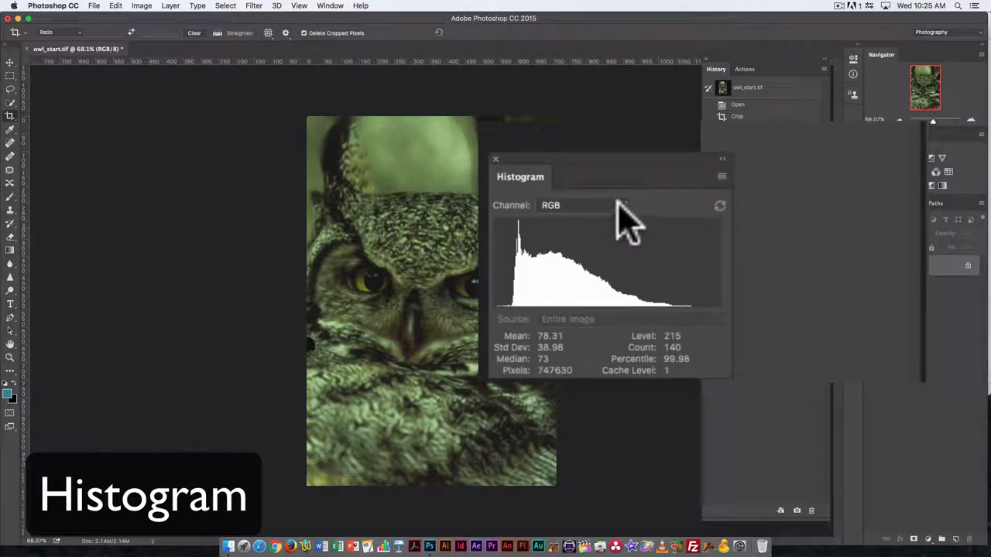
Set the Histogram channel to Colors to see the overlapping colour distributions.
click(580, 204)
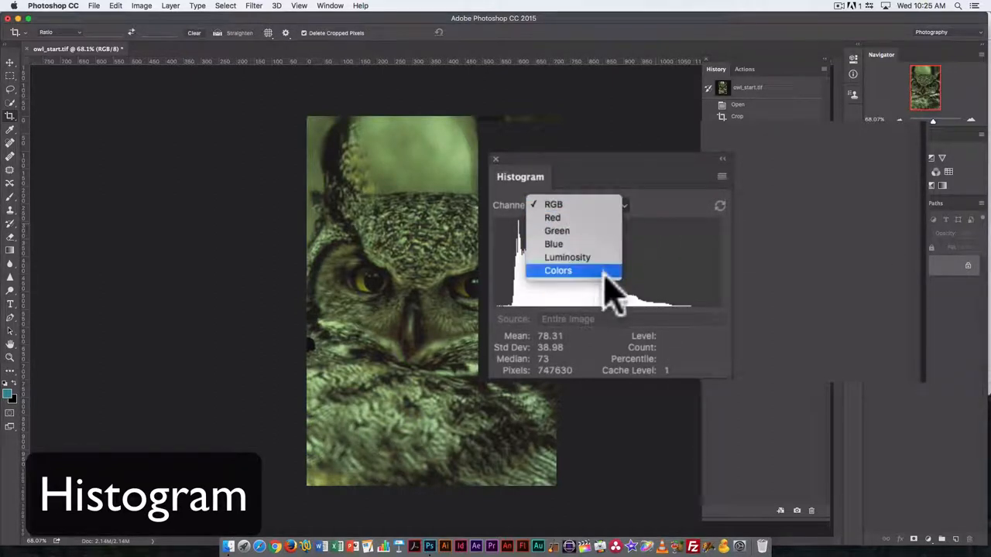
click(557, 269)
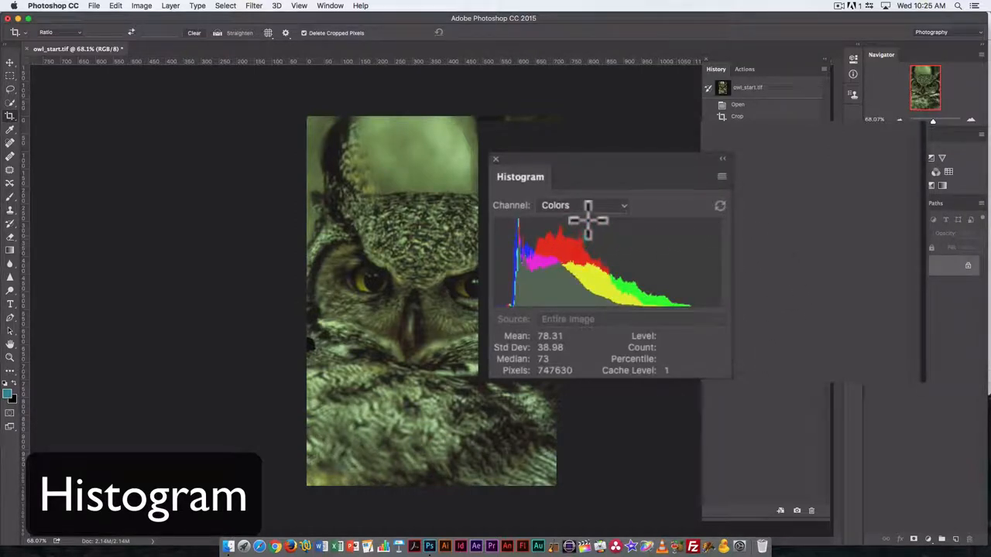
mouse_move(667, 220)
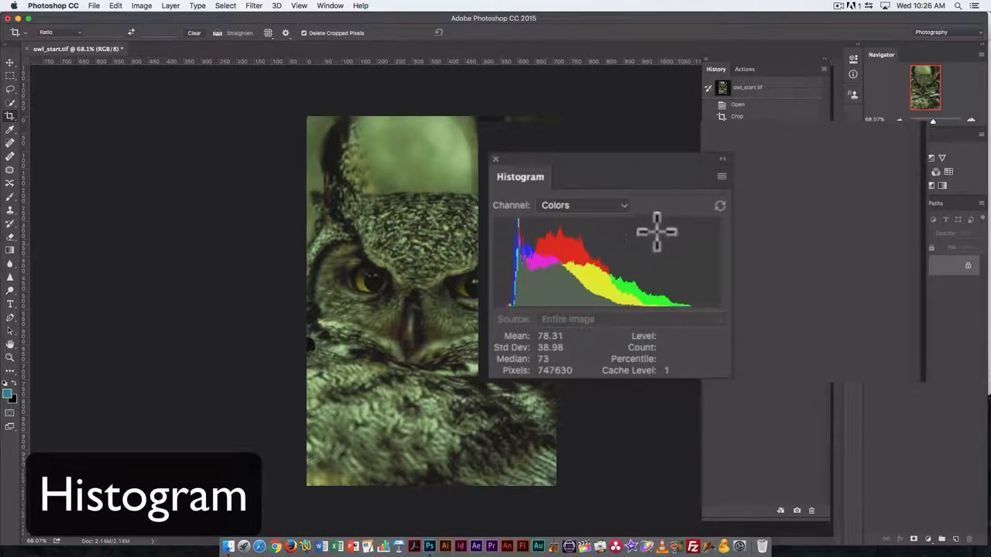
mouse_move(679, 246)
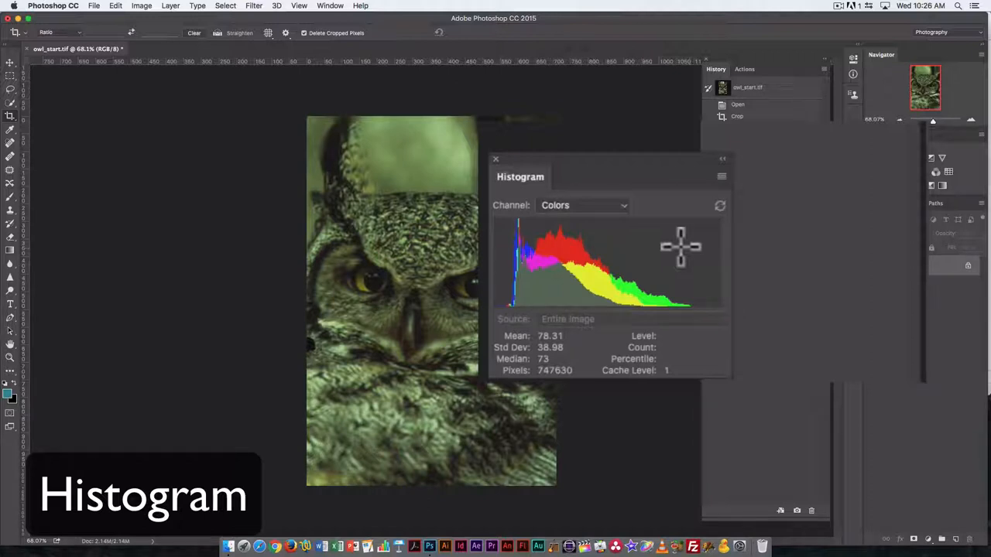
mouse_move(548, 251)
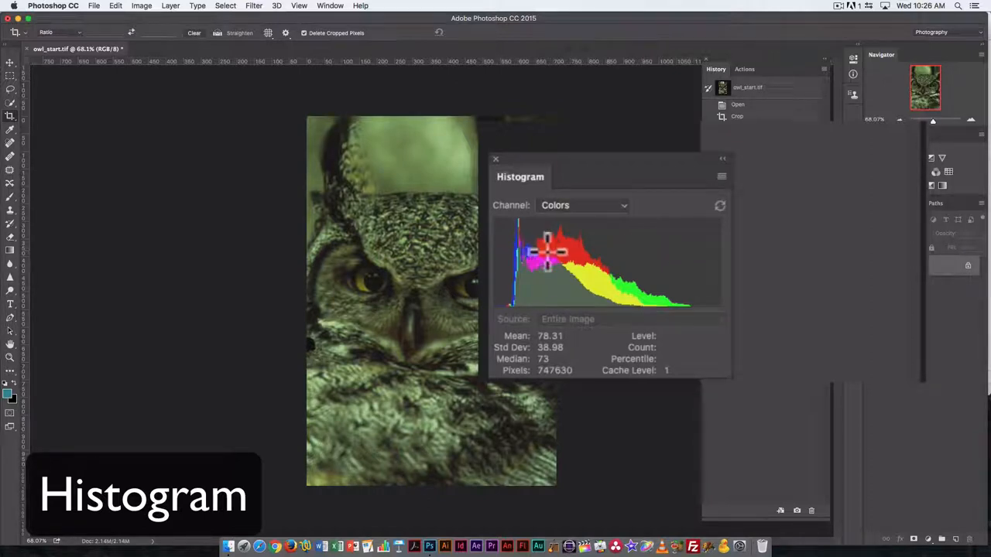
mouse_move(544, 263)
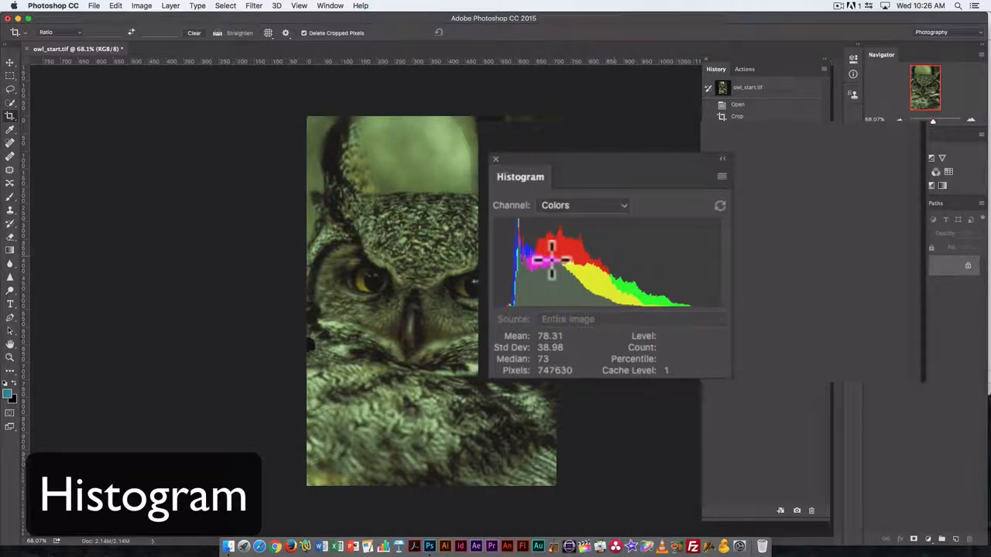
mouse_move(616, 282)
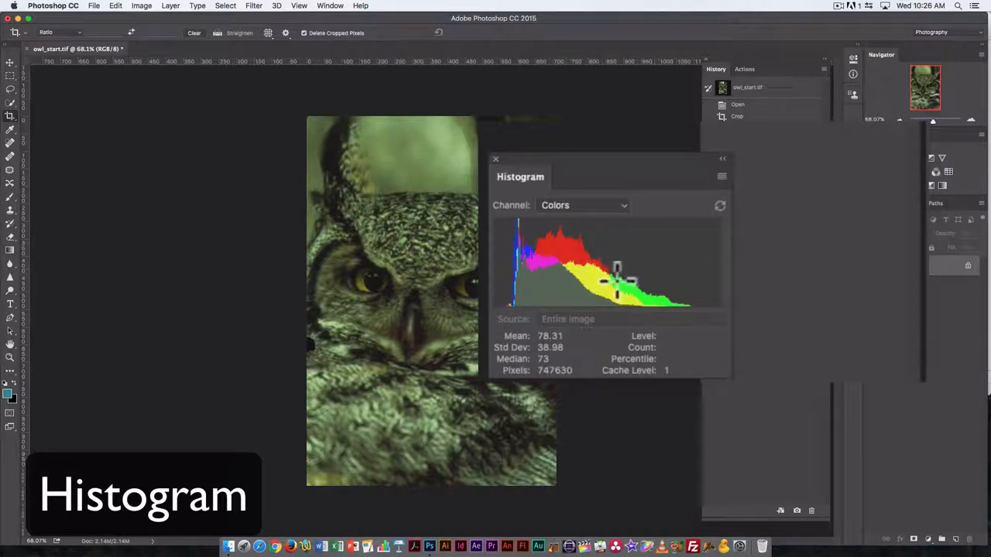
mouse_move(529, 232)
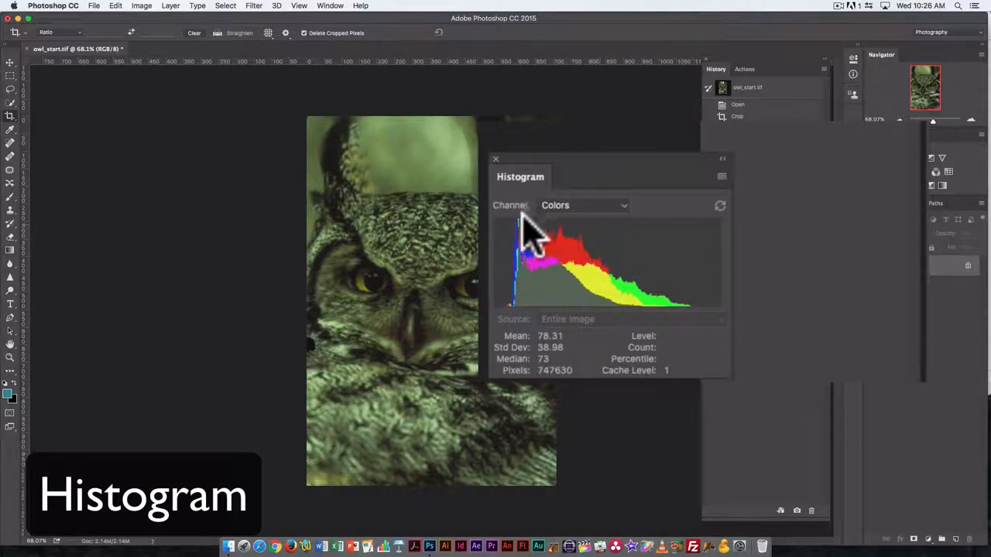
click(582, 204)
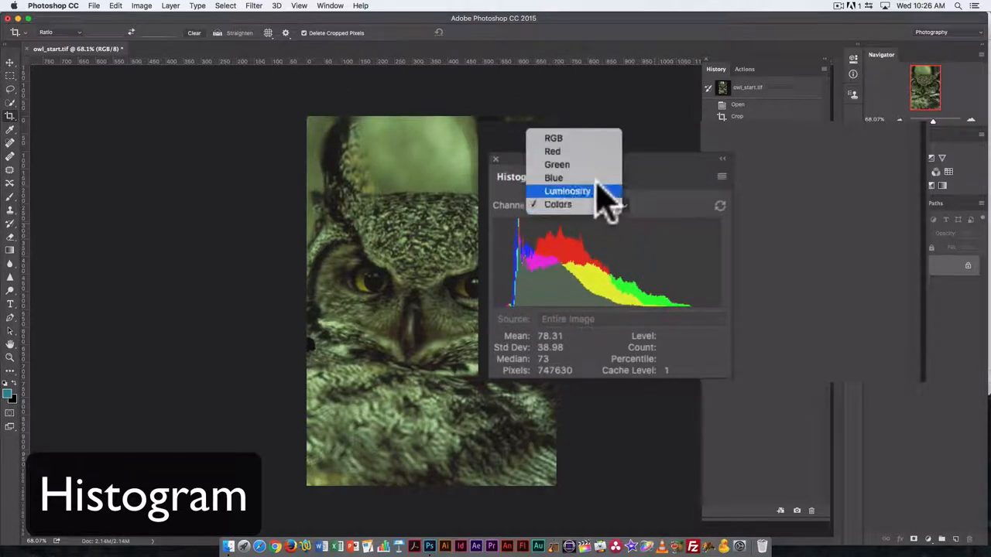
mouse_move(581, 155)
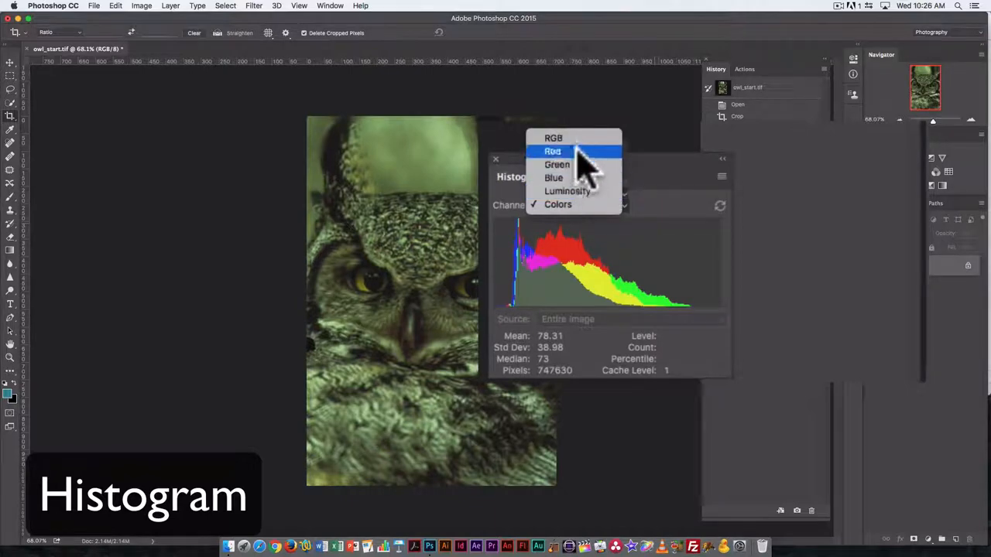
Switch the Histogram channel back to RGB.
click(554, 138)
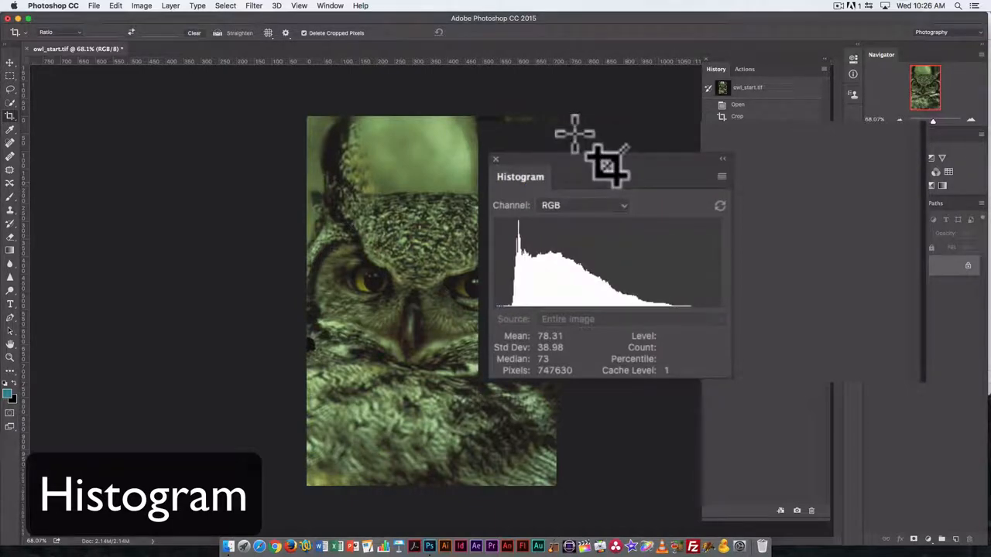
mouse_move(545, 297)
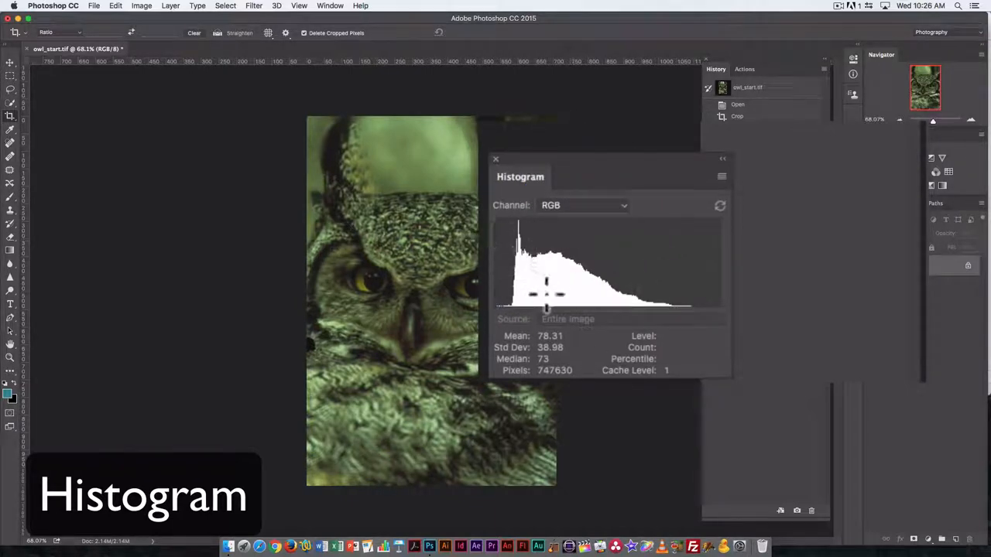
mouse_move(554, 279)
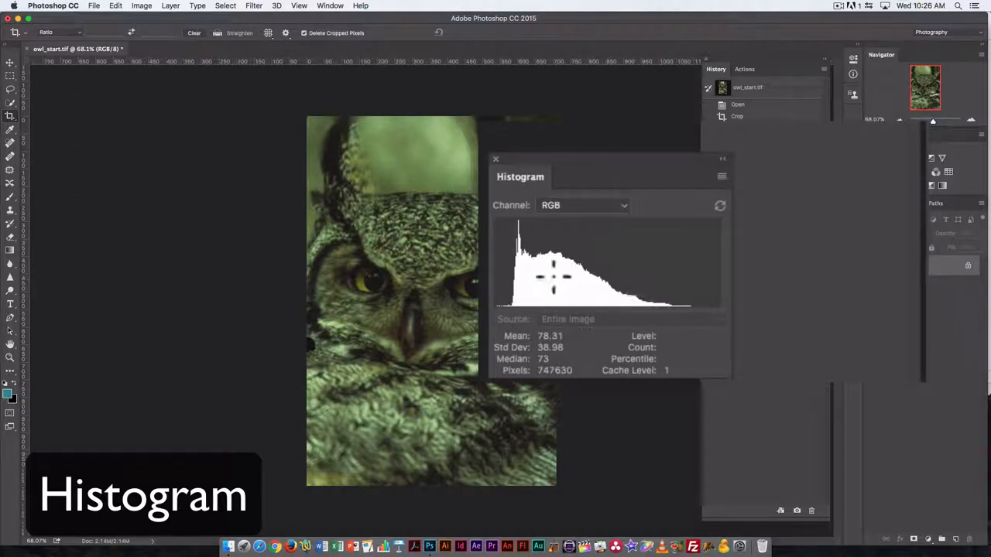
mouse_move(501, 285)
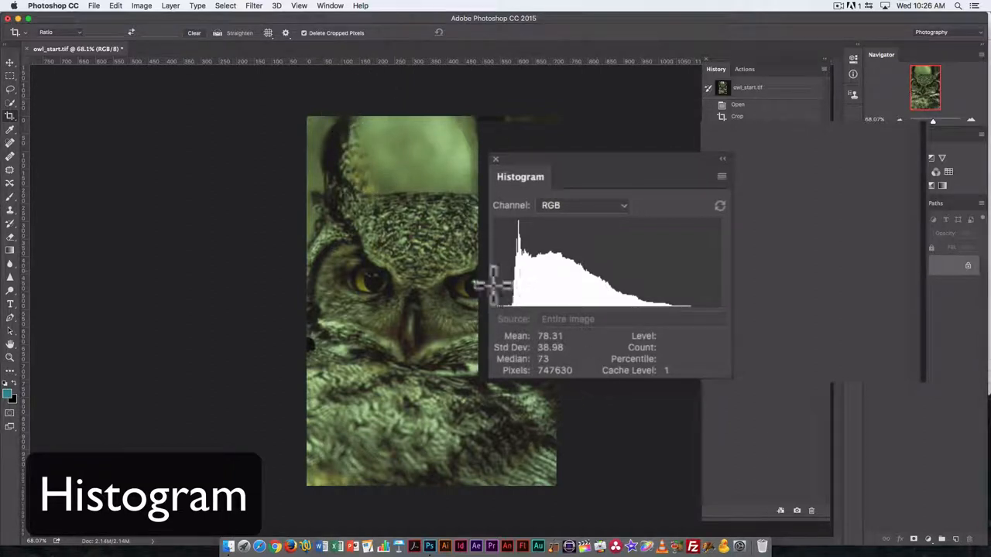
mouse_move(761, 317)
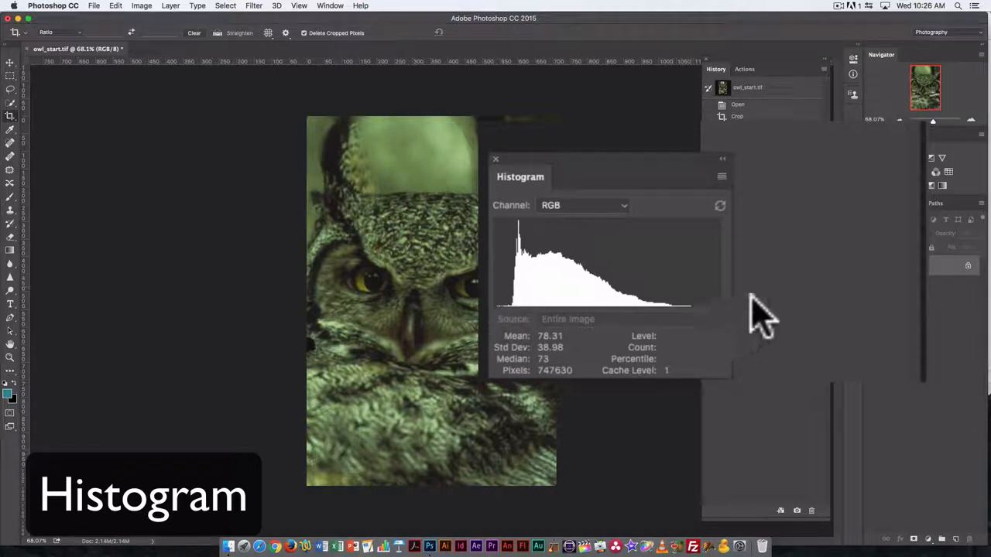
mouse_move(758, 317)
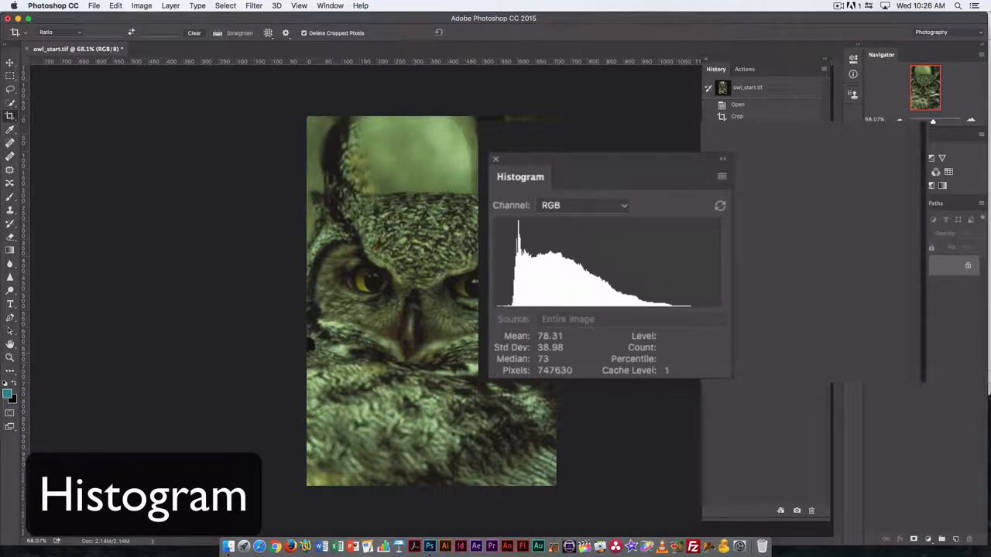
mouse_move(743, 302)
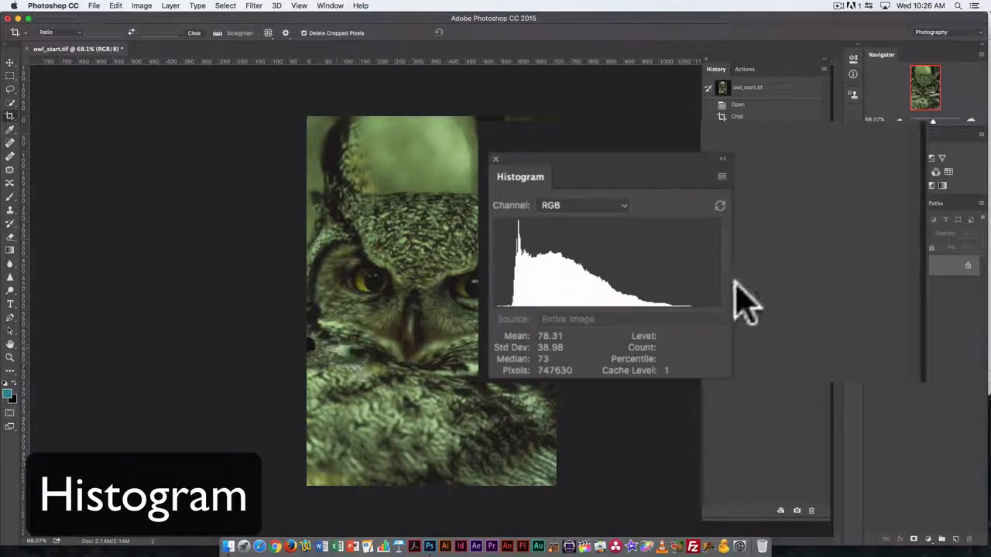
mouse_move(724, 343)
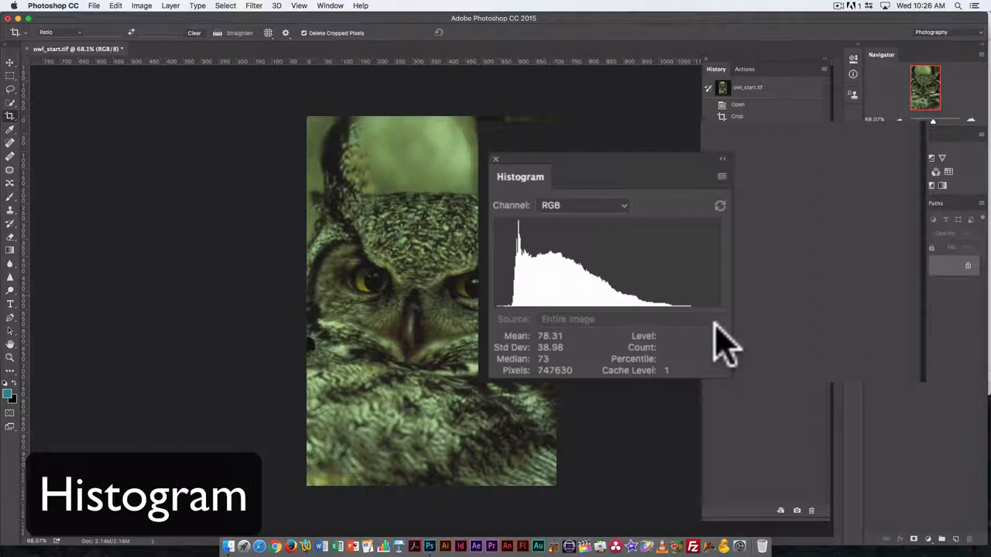
mouse_move(611, 183)
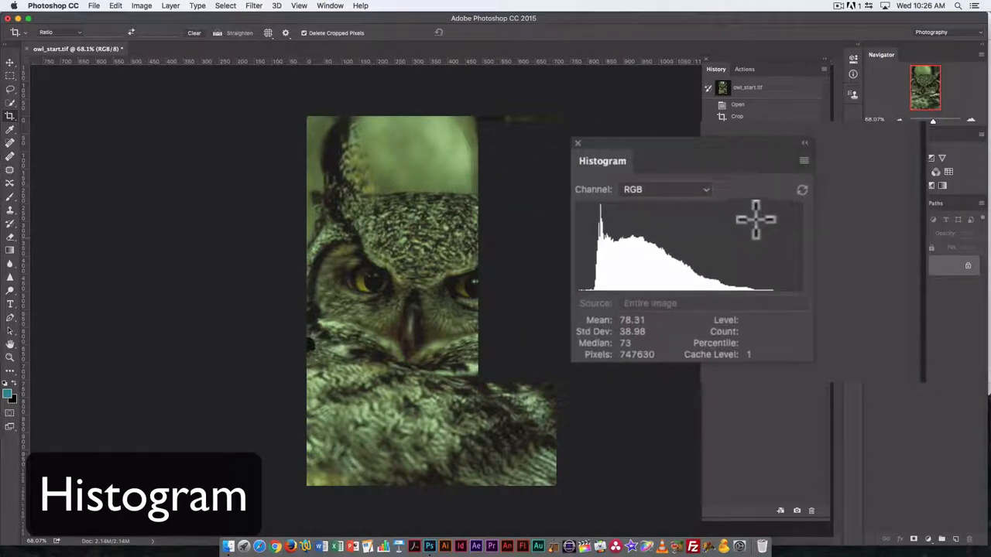
mouse_move(775, 217)
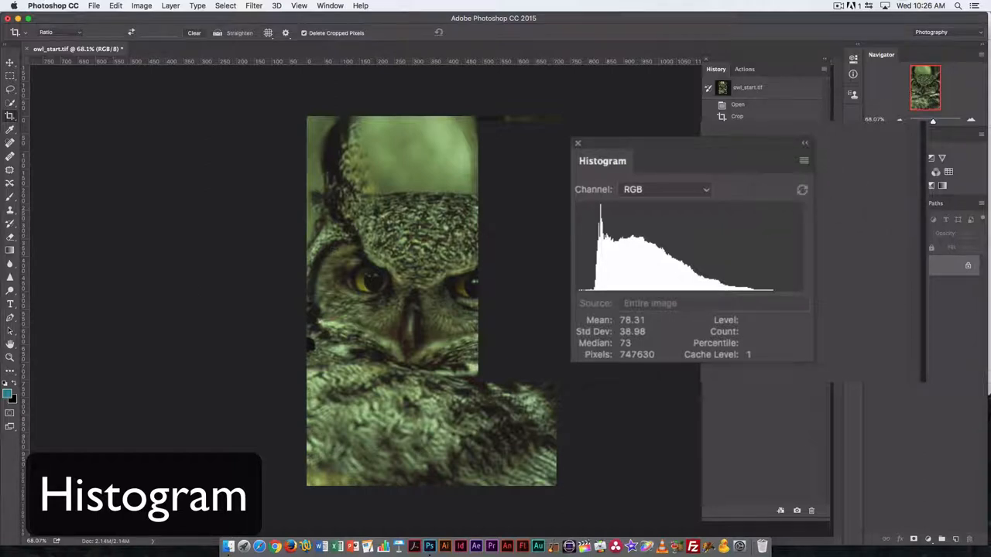
mouse_move(627, 203)
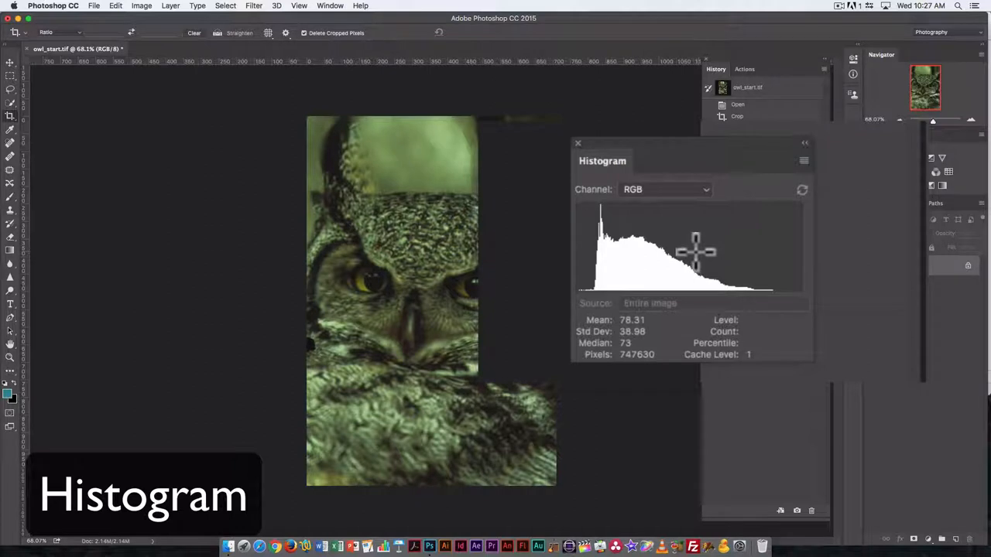
mouse_move(436, 185)
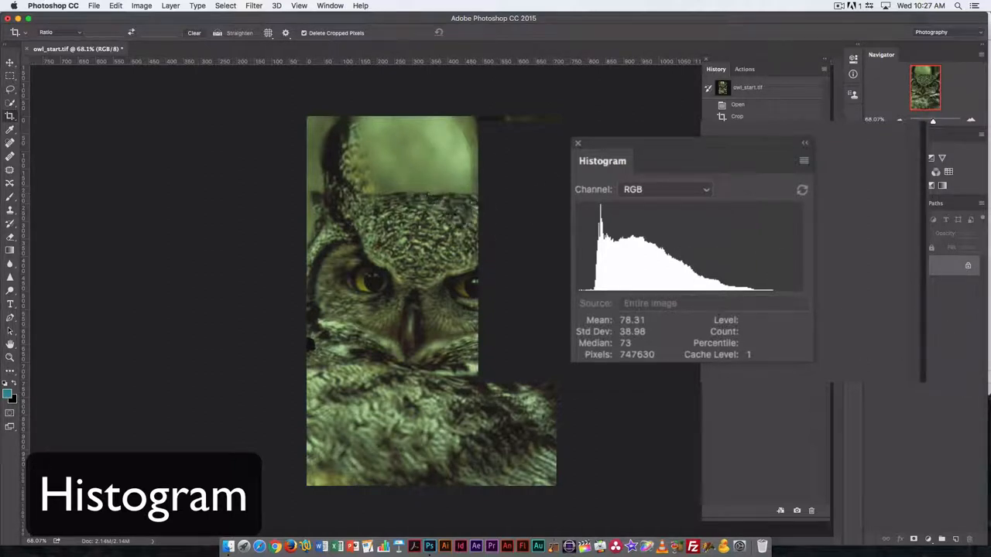
mouse_move(601, 220)
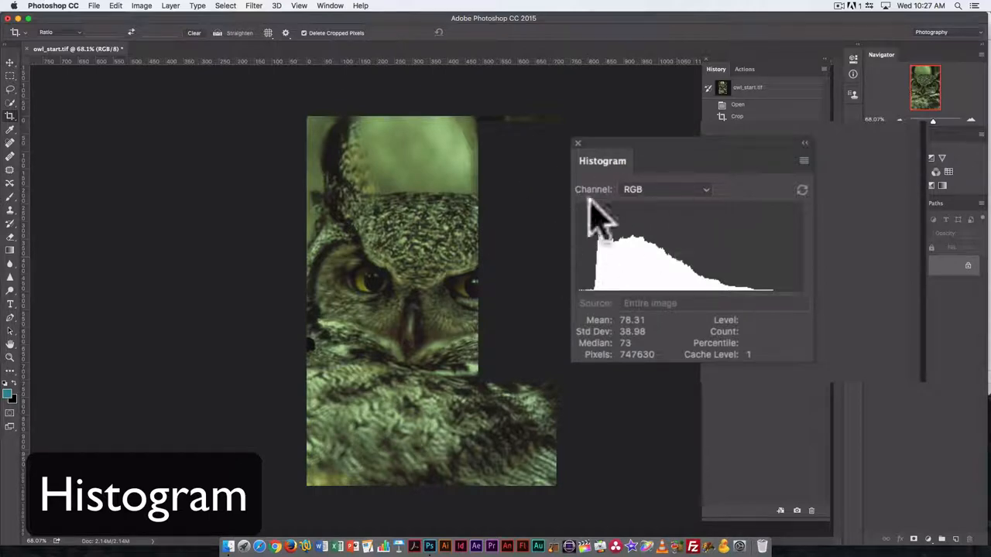
mouse_move(728, 246)
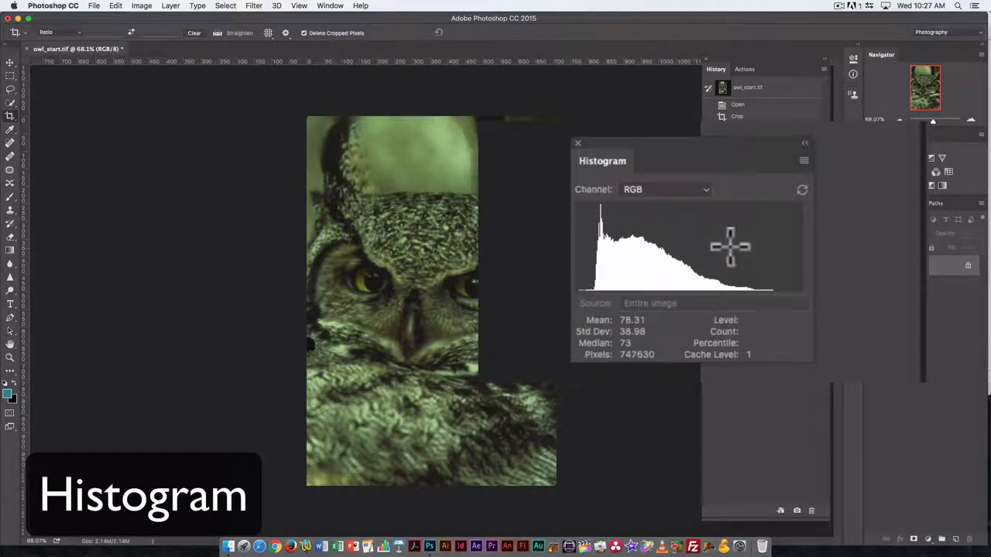
mouse_move(906, 430)
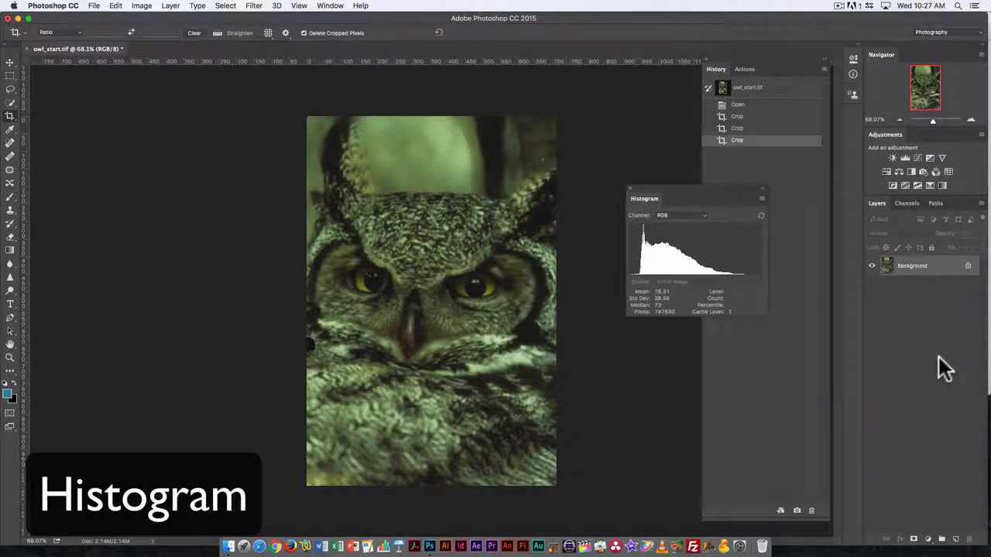
mouse_move(688, 297)
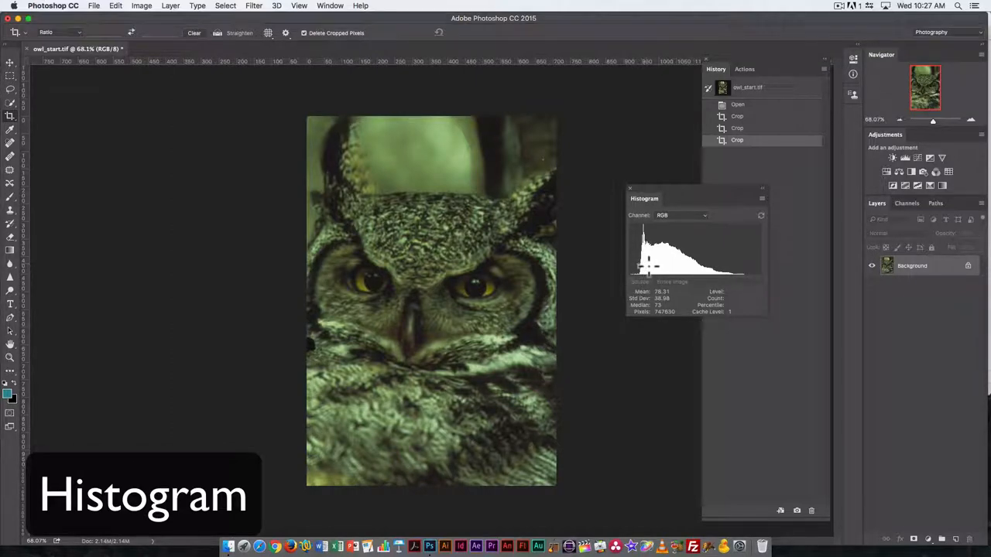
mouse_move(659, 192)
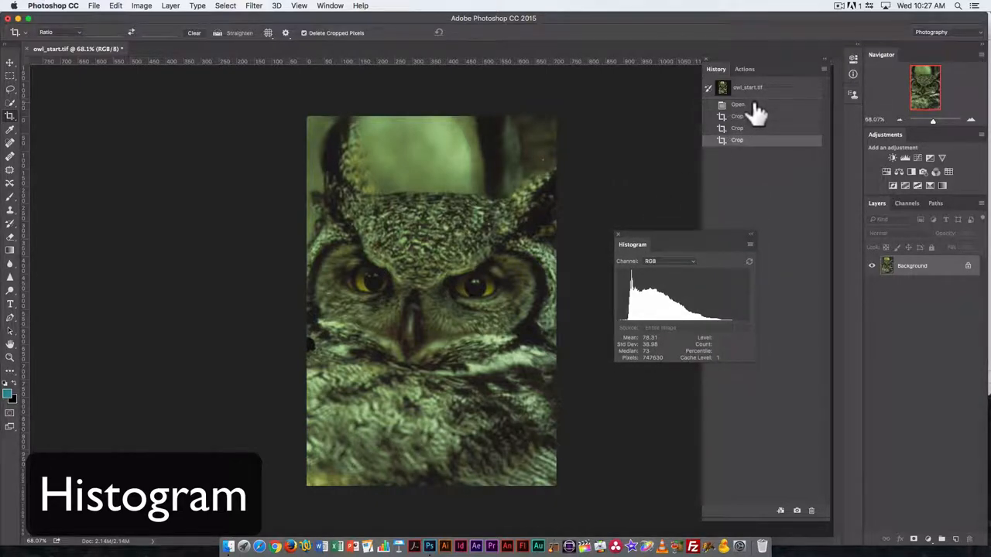
click(737, 103)
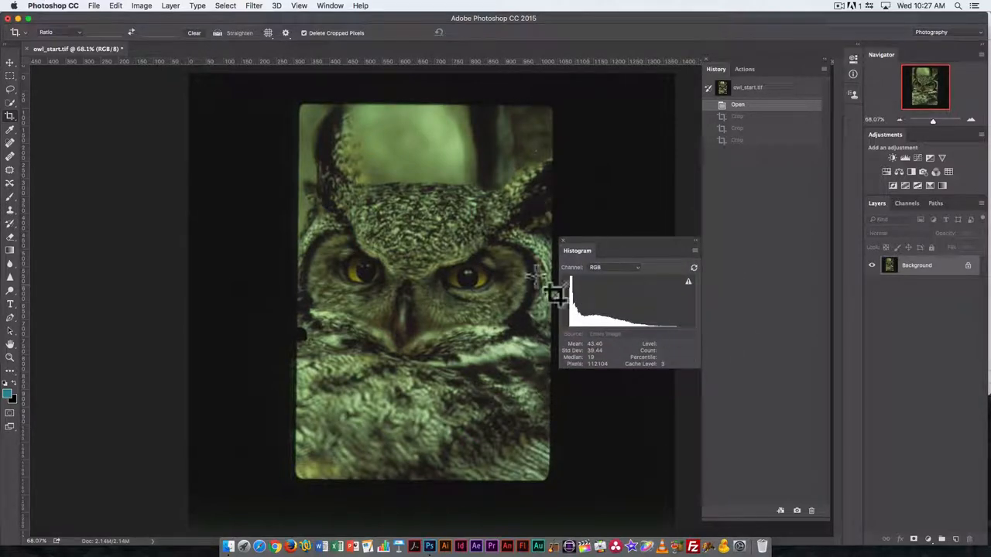
mouse_move(673, 189)
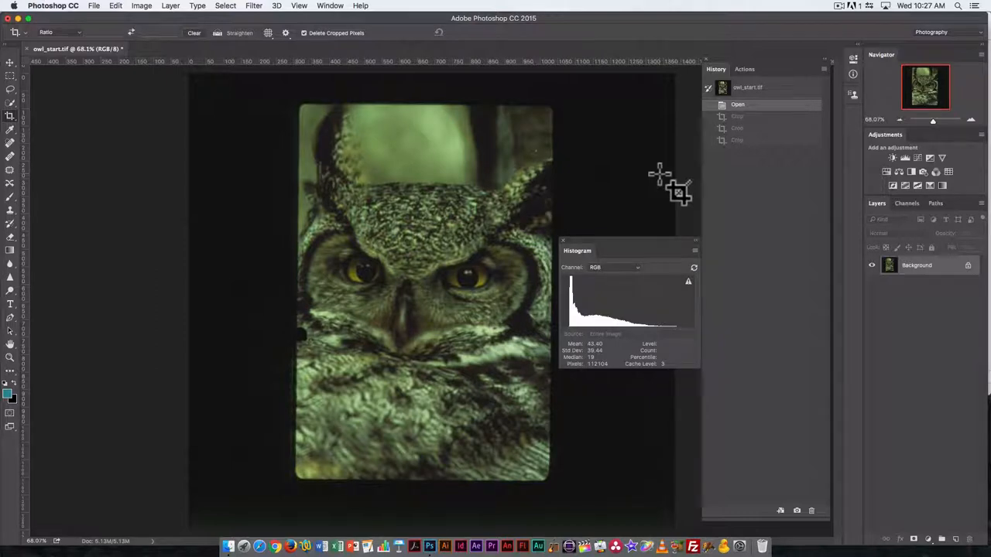
mouse_move(588, 312)
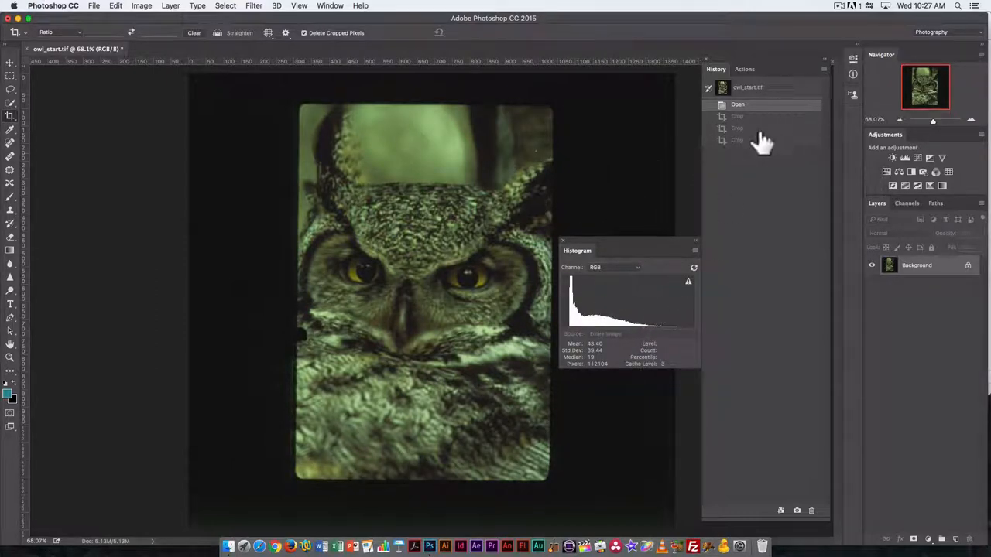
click(737, 139)
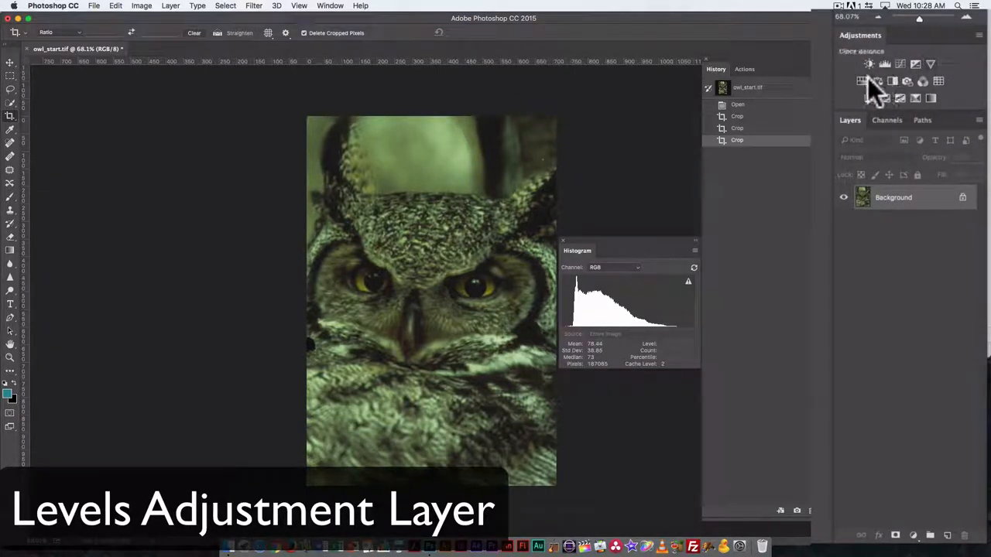
mouse_move(917, 87)
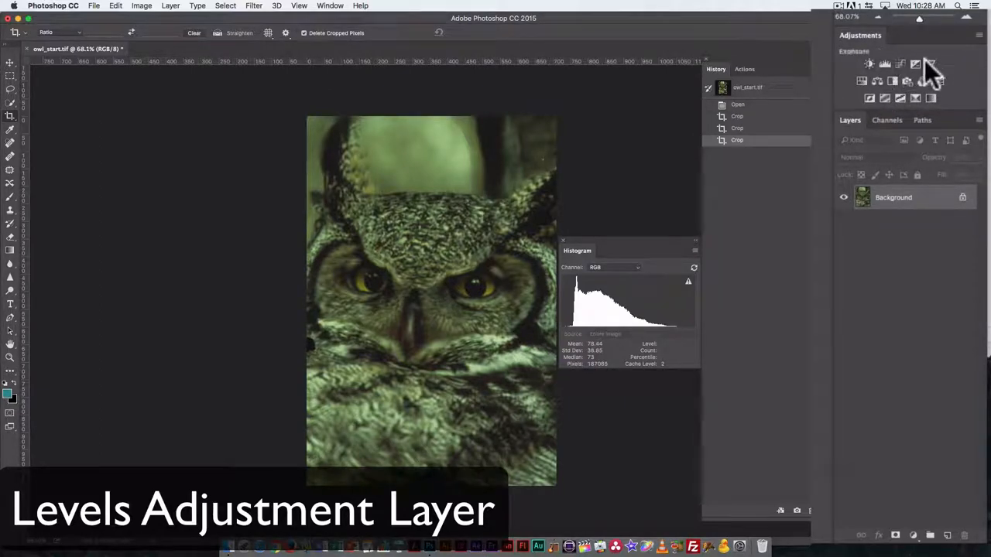
mouse_move(870, 99)
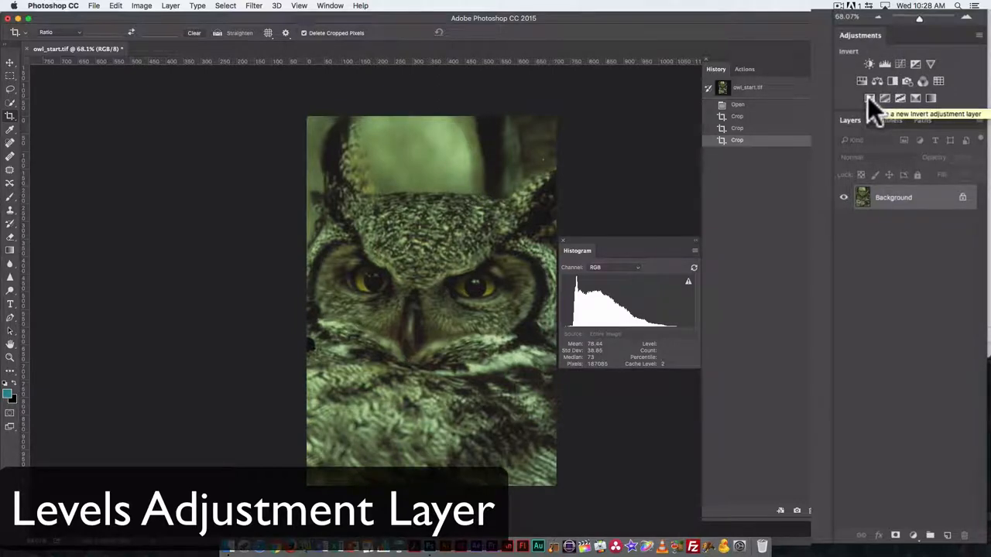
click(870, 99)
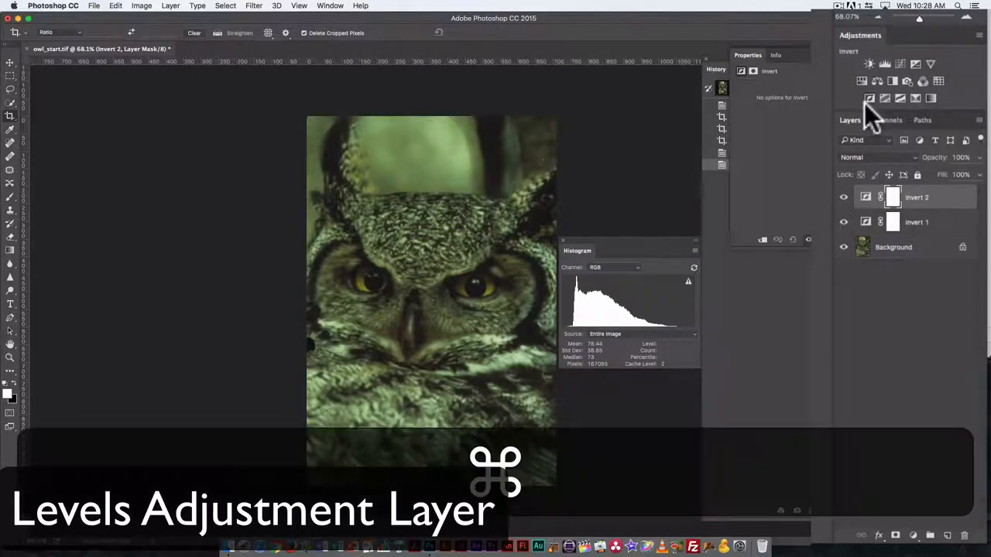
key(cmd+z)
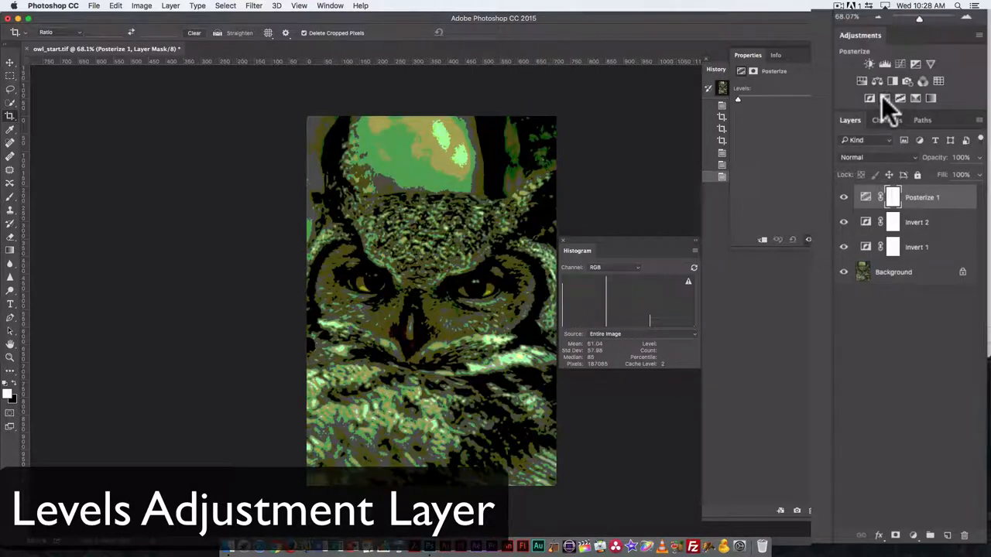
key(cmd+z)
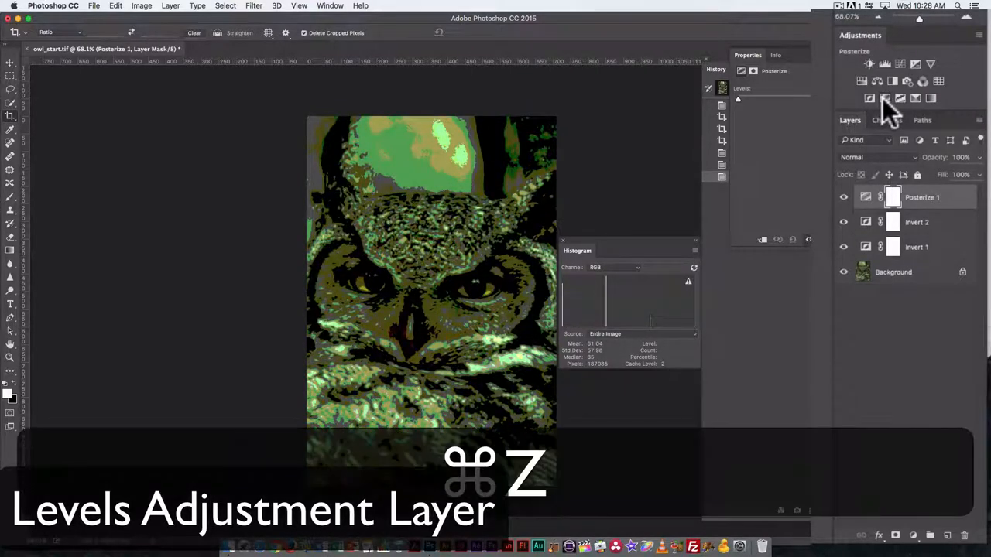
key(cmd+z)
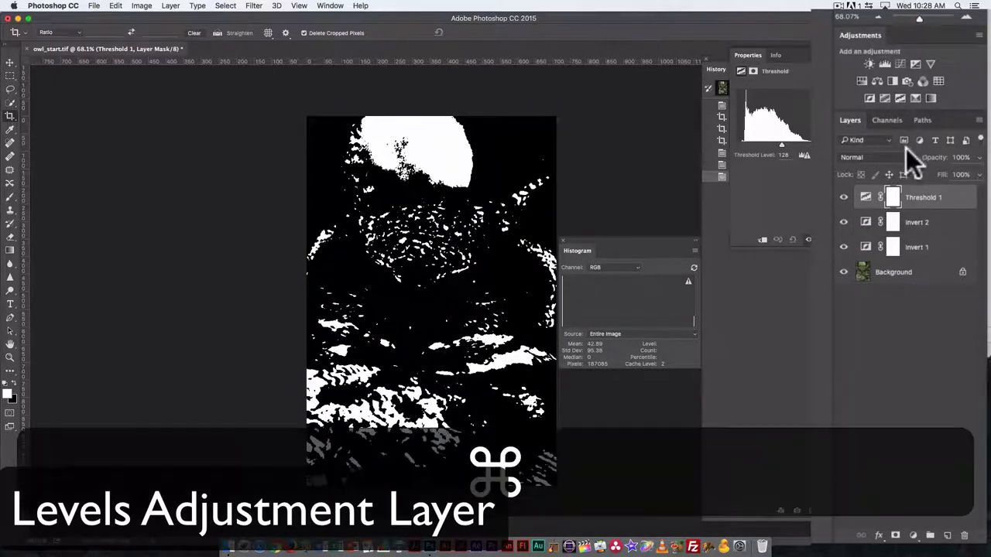
key(cmd+alt+z)
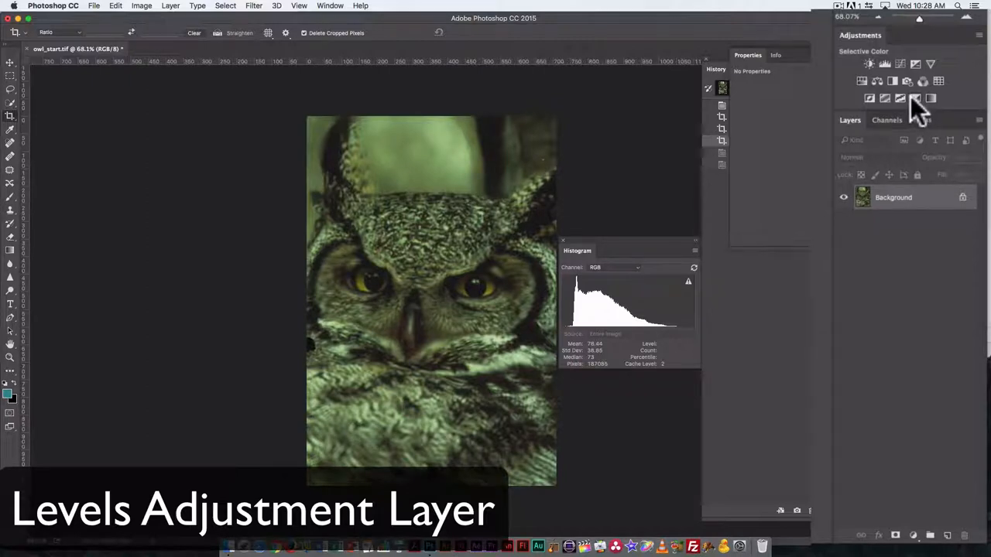
mouse_move(715, 12)
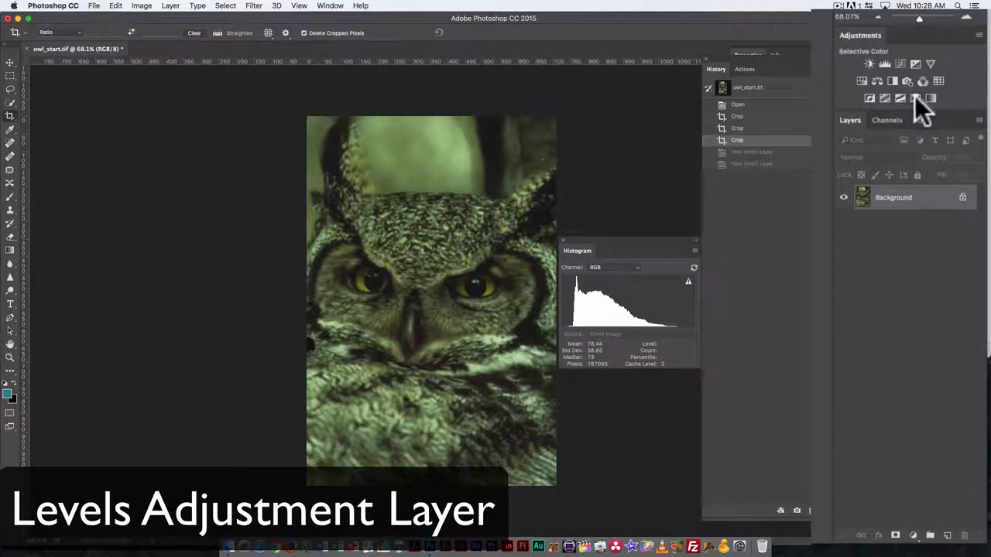
mouse_move(931, 99)
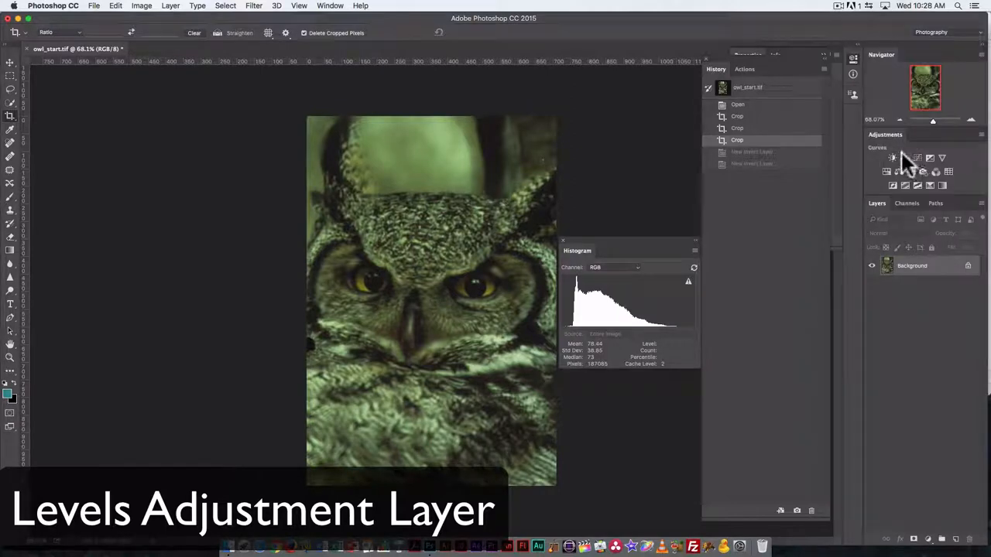
mouse_move(916, 158)
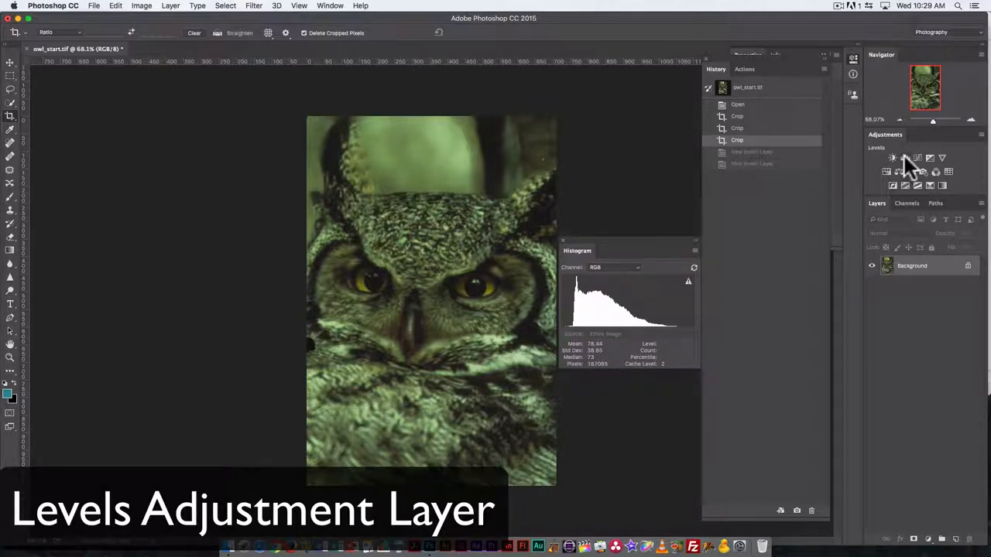
click(889, 158)
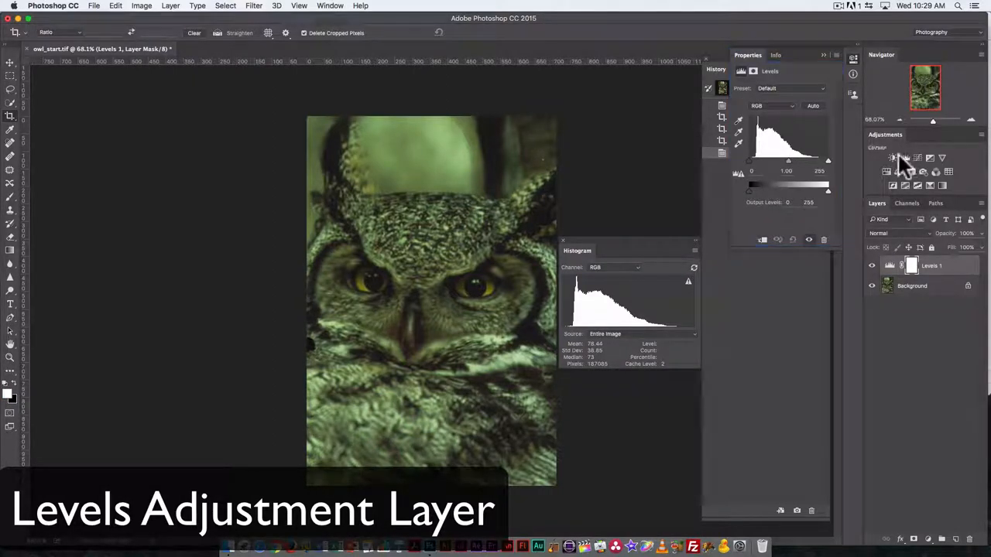
key(cmd+z)
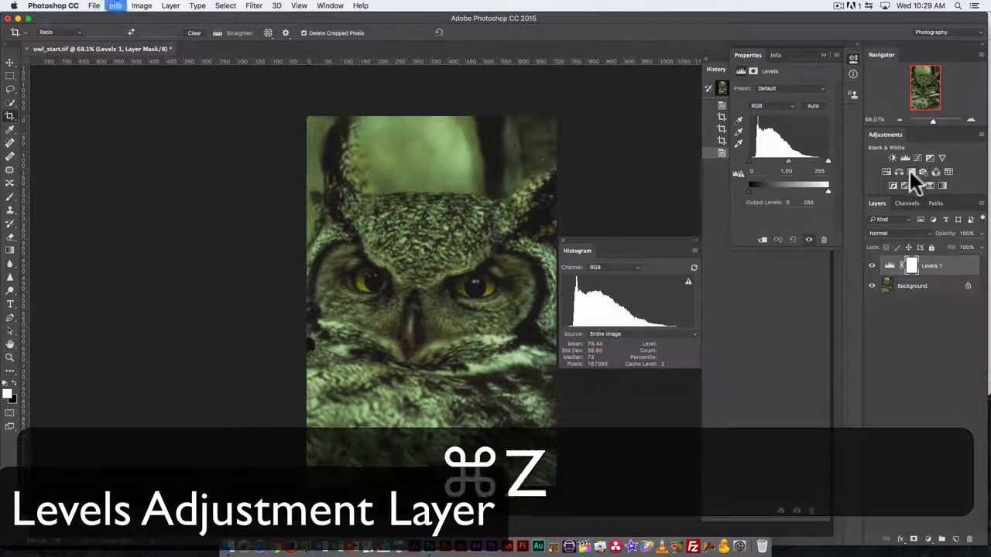
key(cmd+z)
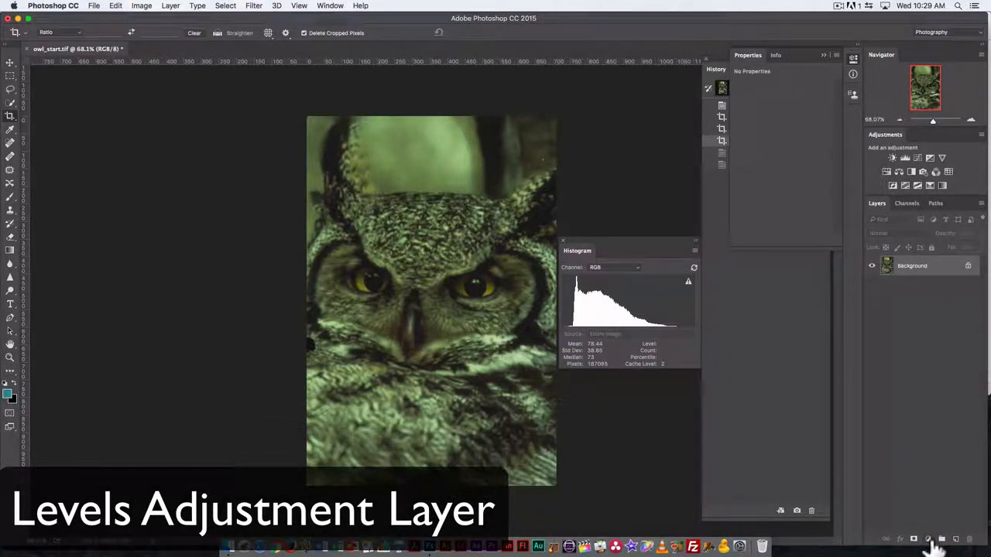
click(848, 516)
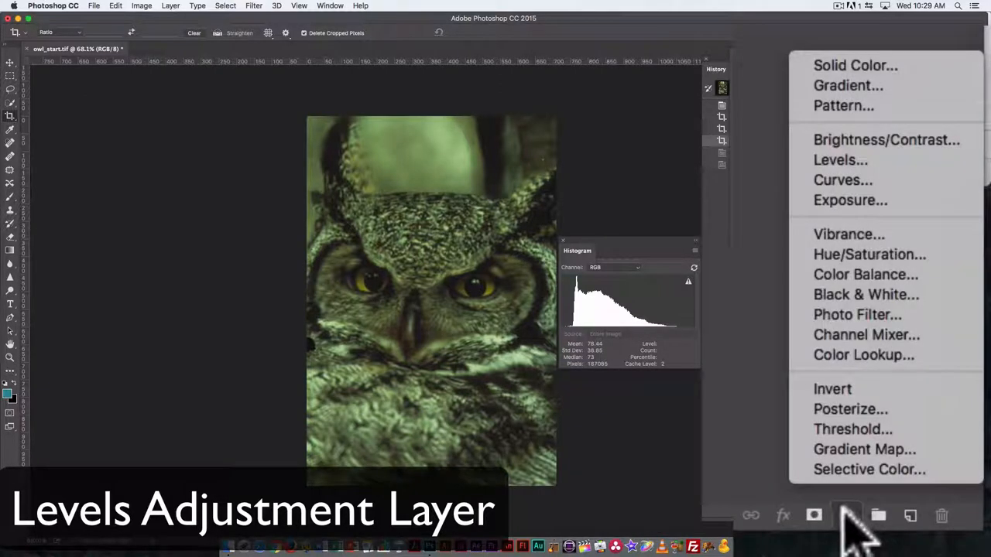
mouse_move(840, 160)
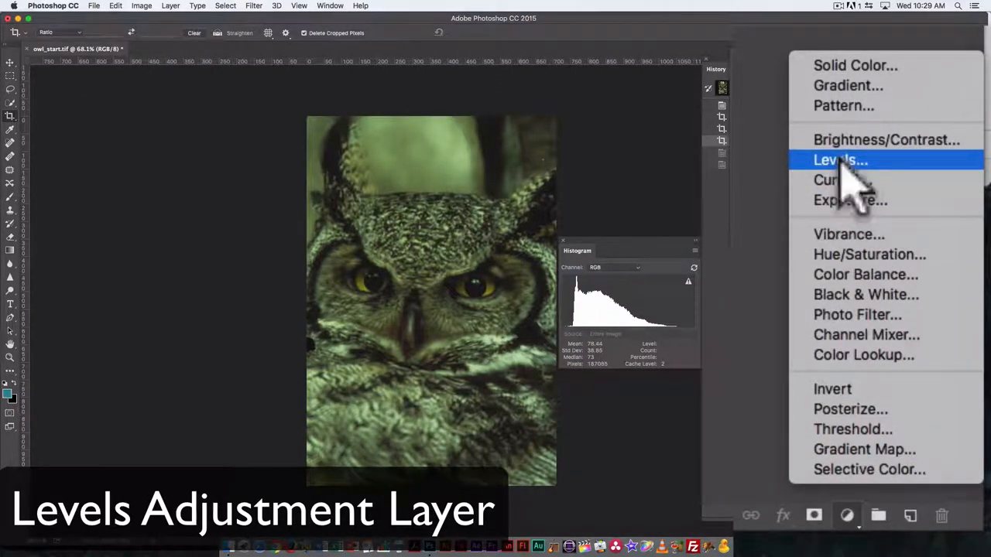
click(839, 159)
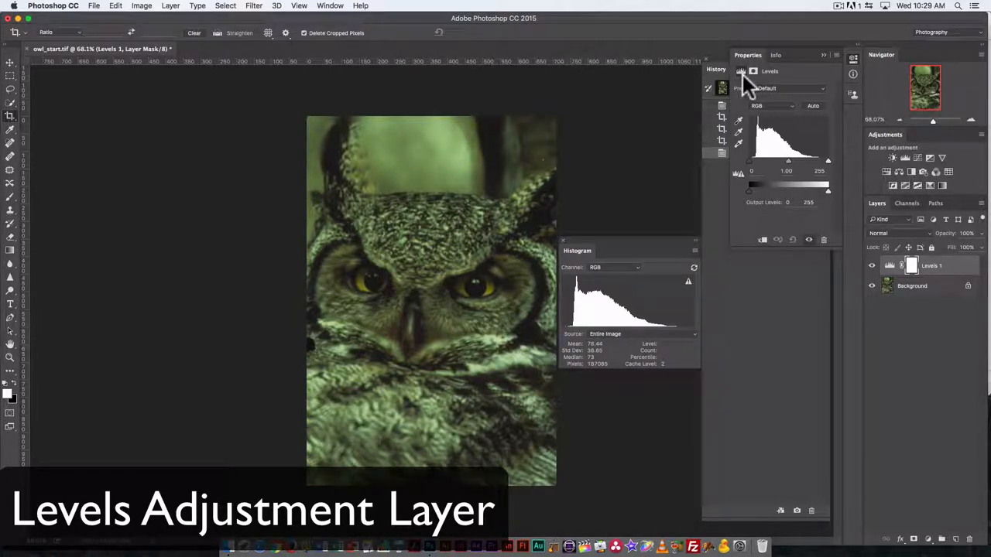
mouse_move(910, 209)
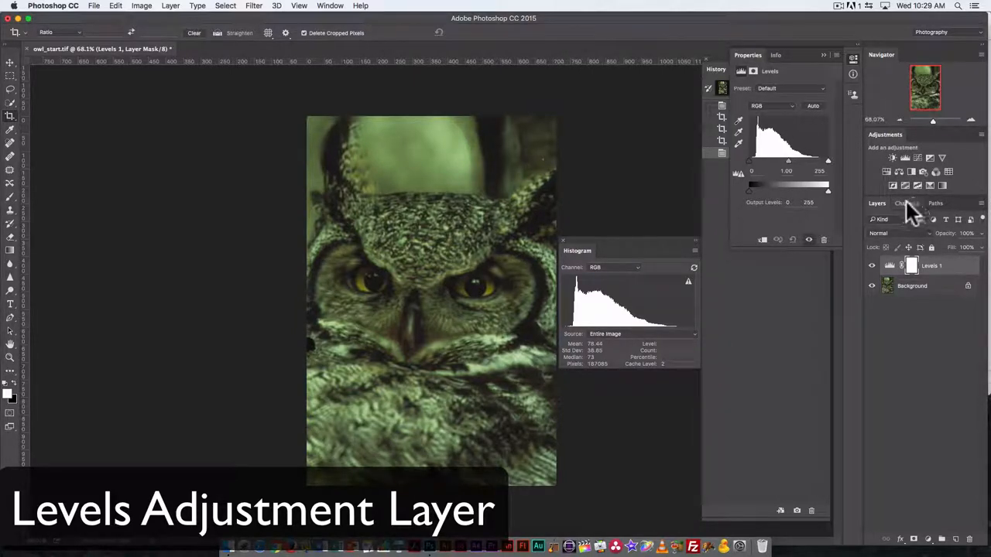
mouse_move(910, 379)
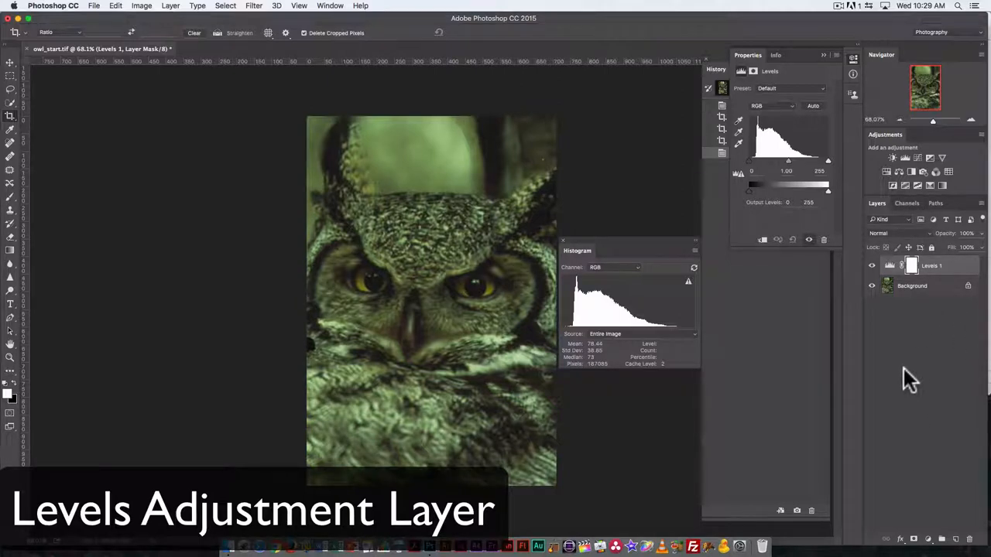
mouse_move(936, 545)
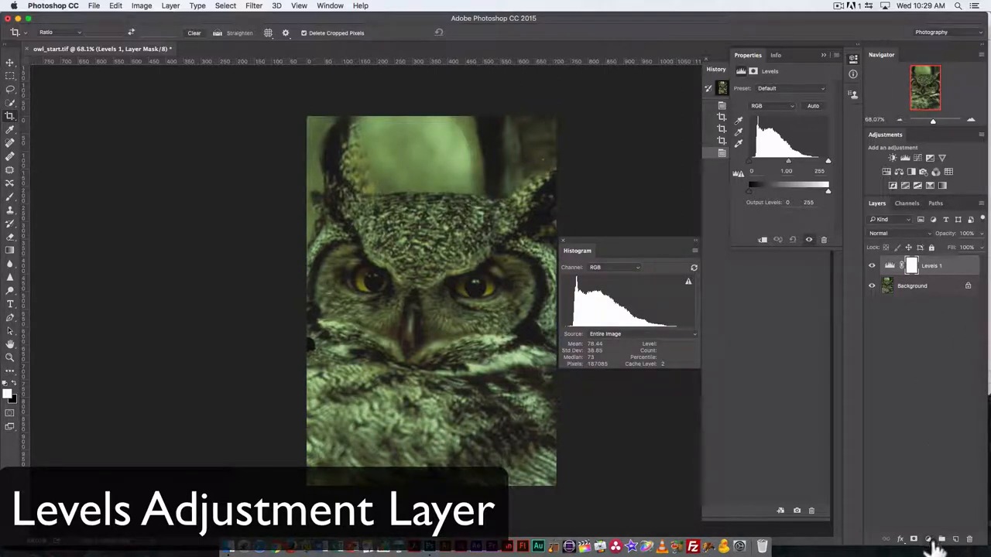
Browse the New Fill or Adjustment Layer menu and dismiss it without adding a layer.
click(928, 538)
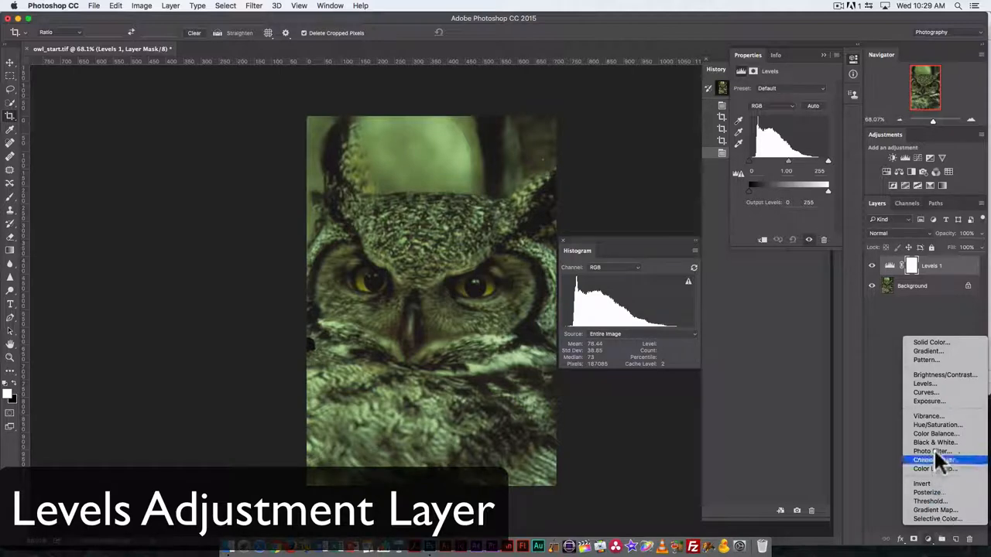
mouse_move(923, 383)
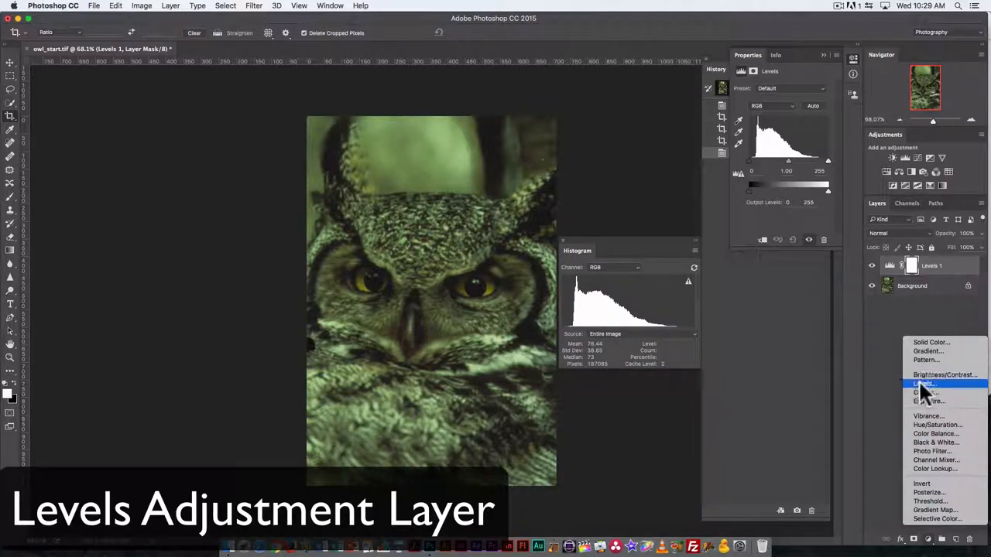
mouse_move(929, 379)
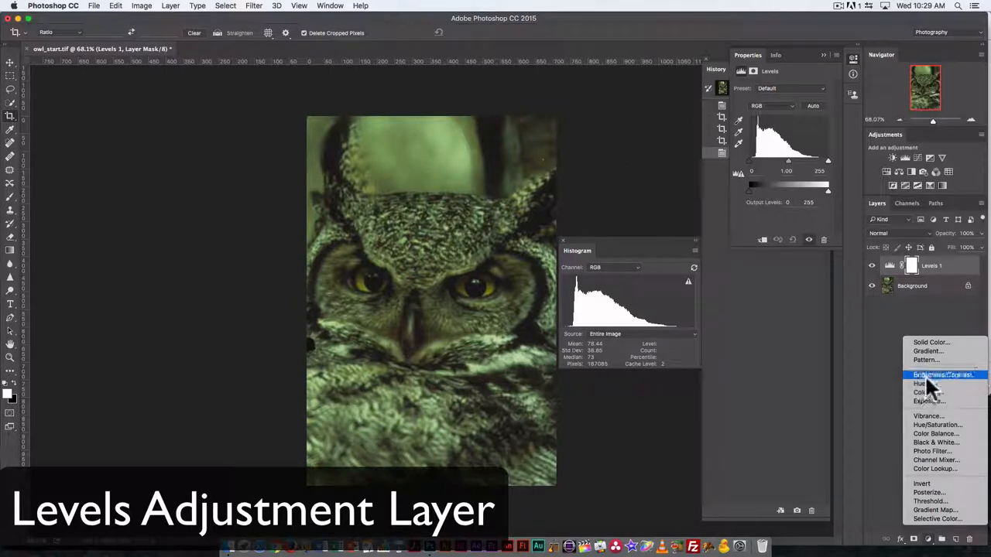
mouse_move(929, 374)
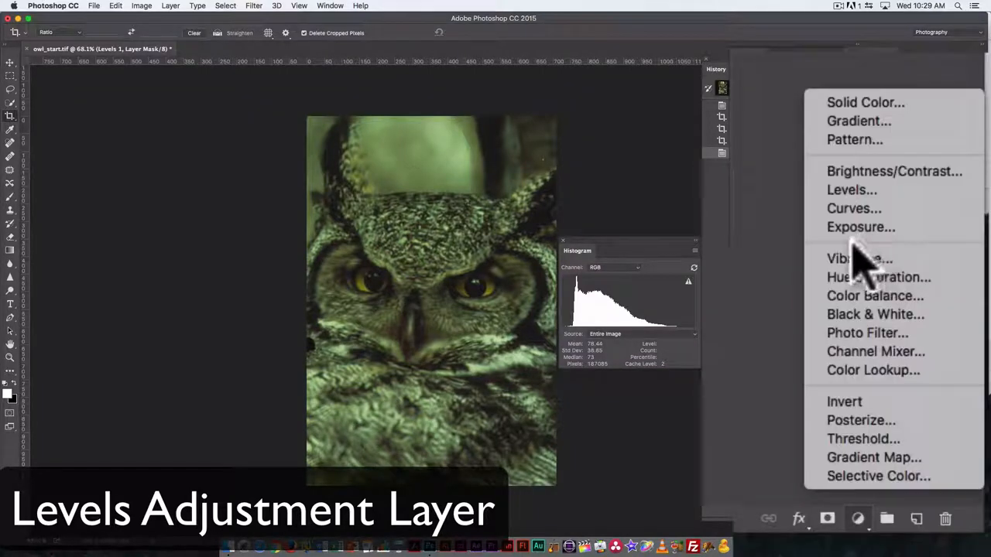
mouse_move(874, 277)
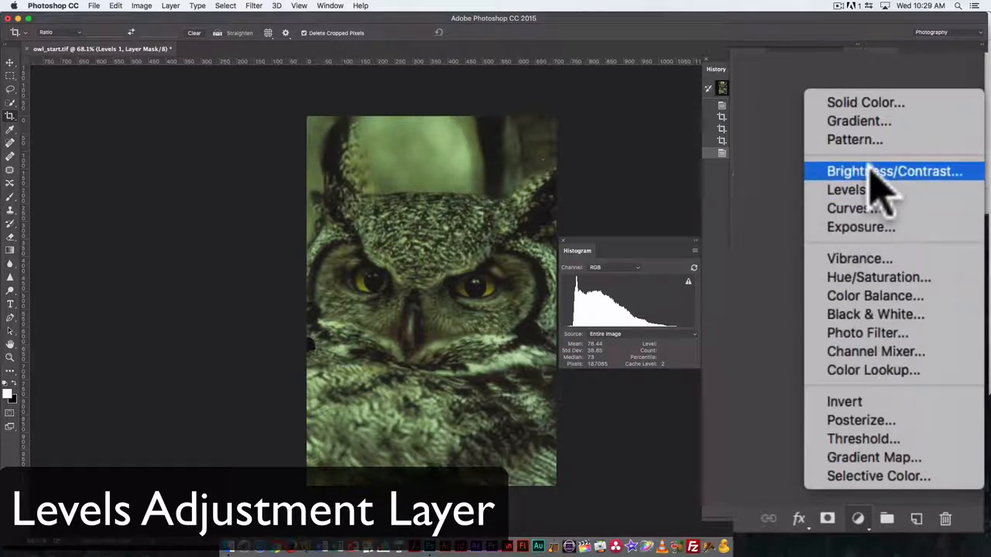
mouse_move(851, 208)
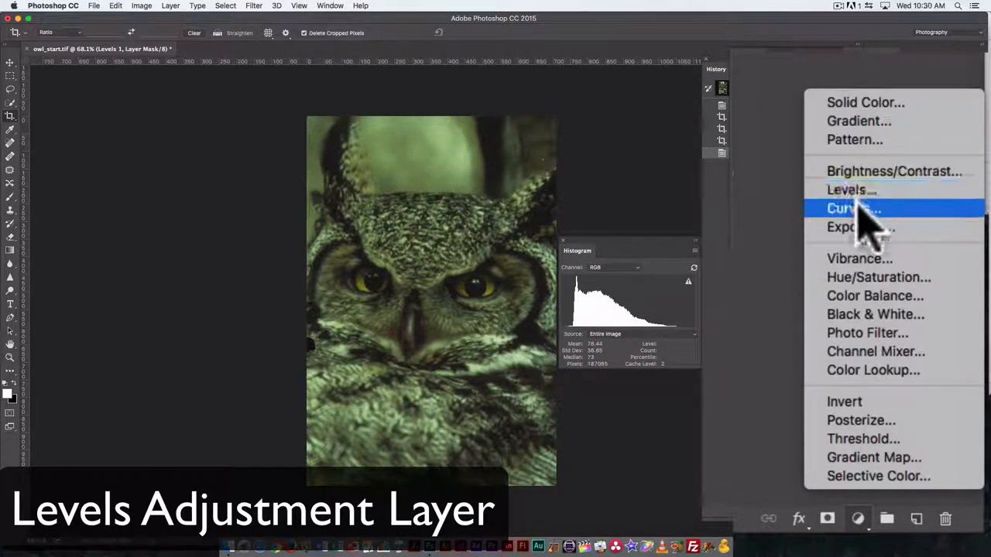
mouse_move(860, 226)
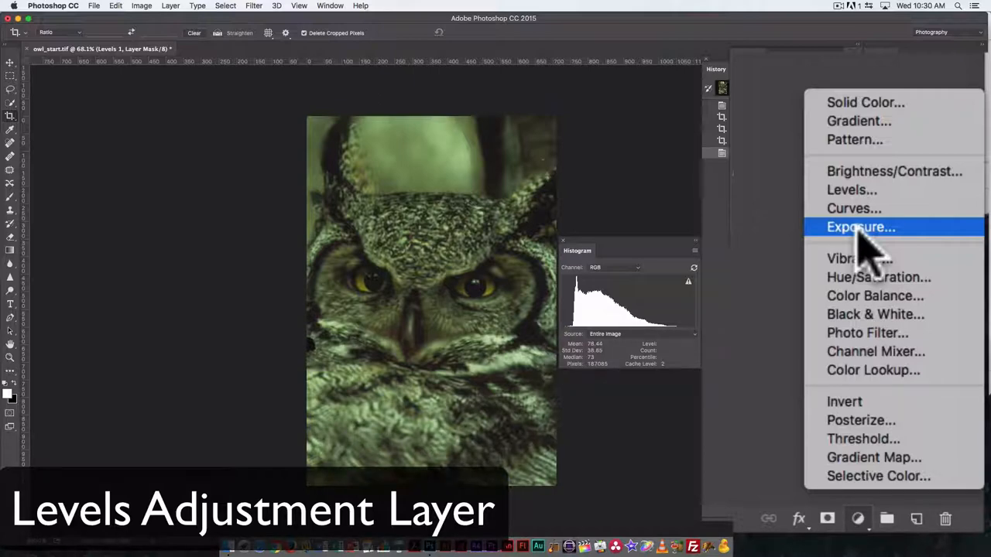
mouse_move(859, 260)
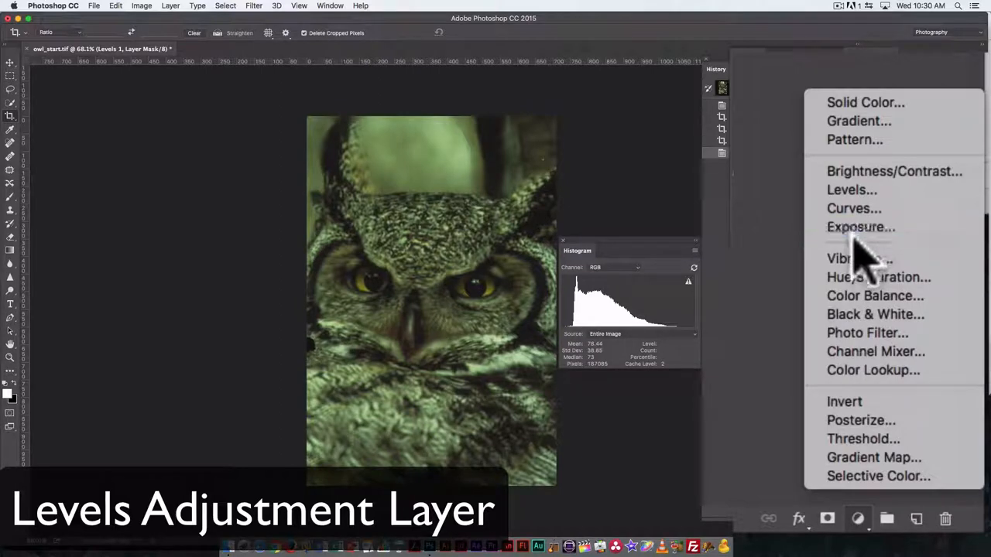
mouse_move(867, 277)
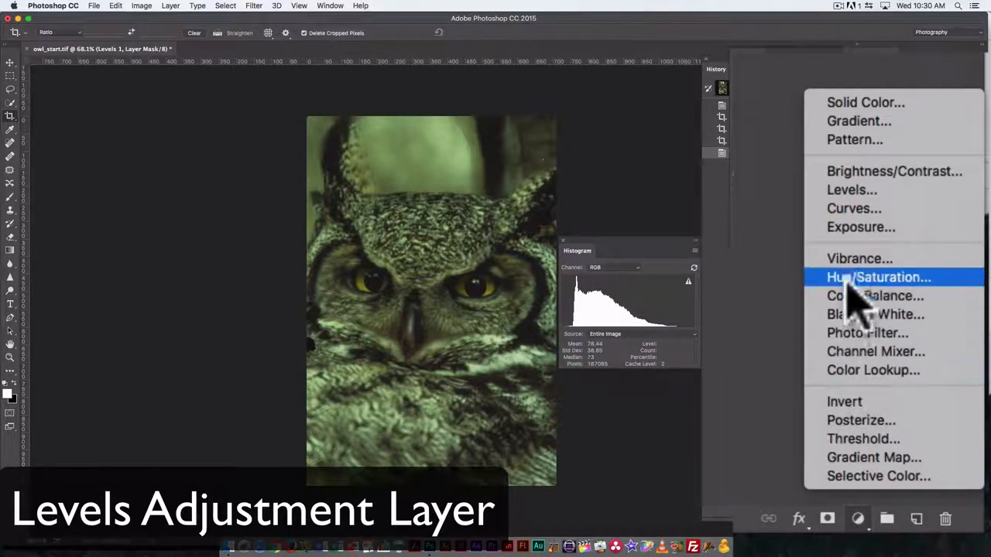
mouse_move(859, 258)
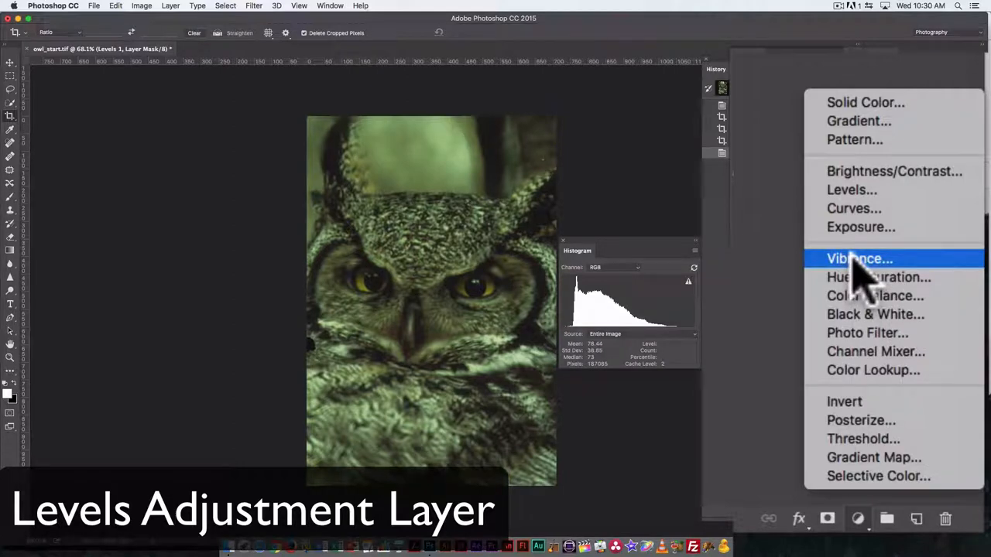
mouse_move(864, 282)
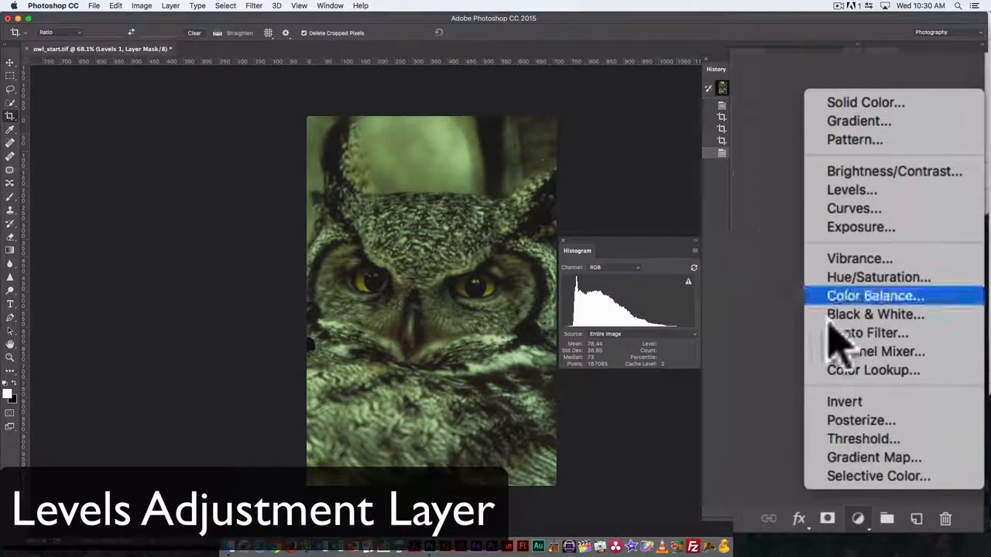
mouse_move(789, 410)
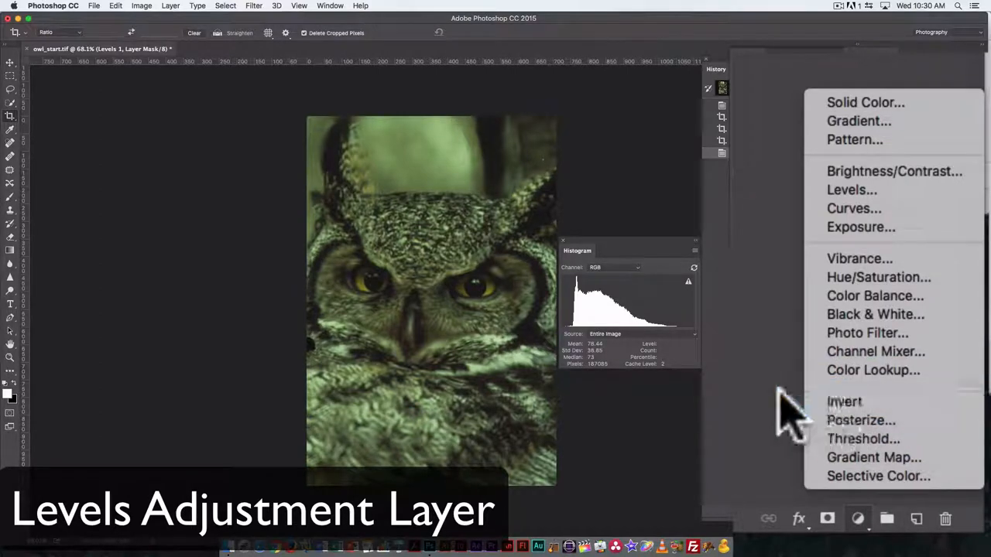
mouse_move(890, 102)
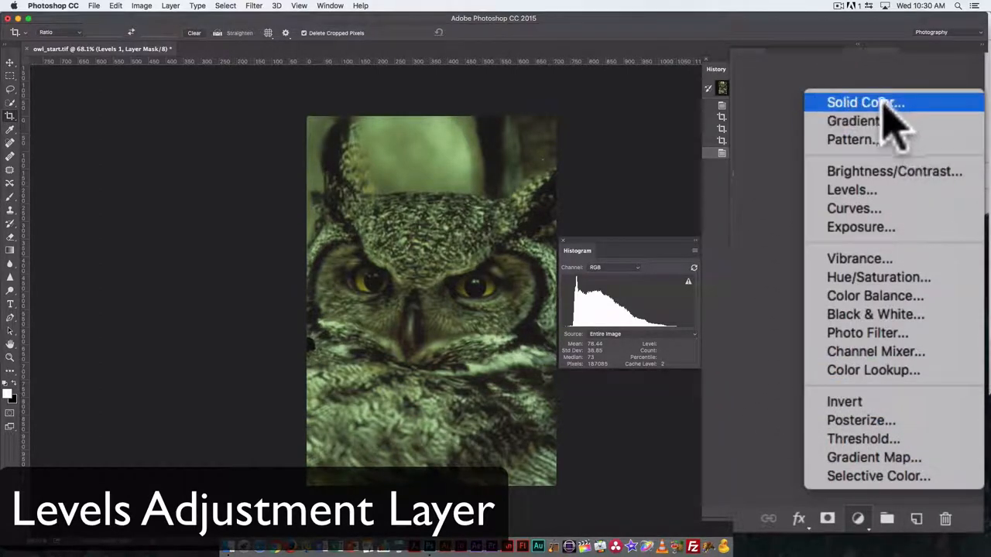
mouse_move(874, 127)
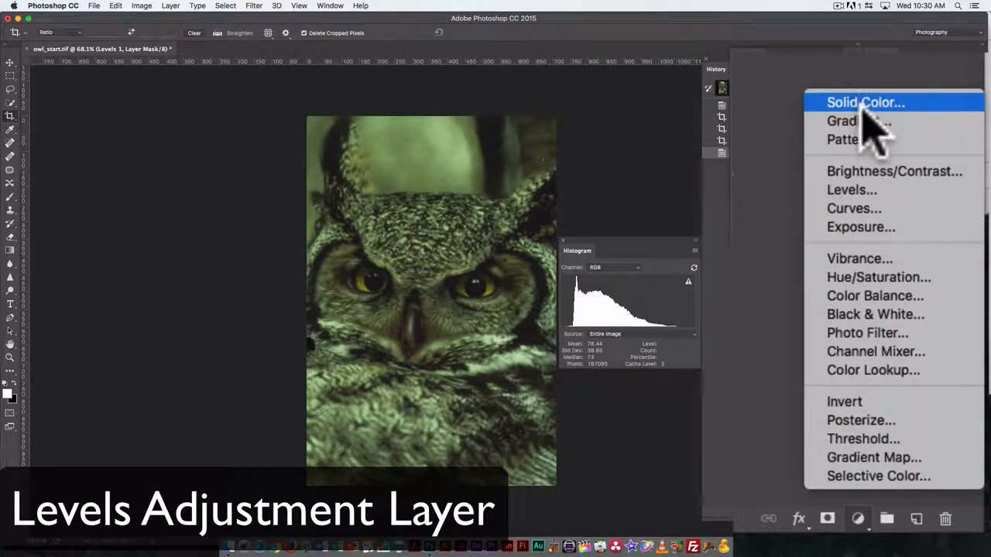
mouse_move(875, 320)
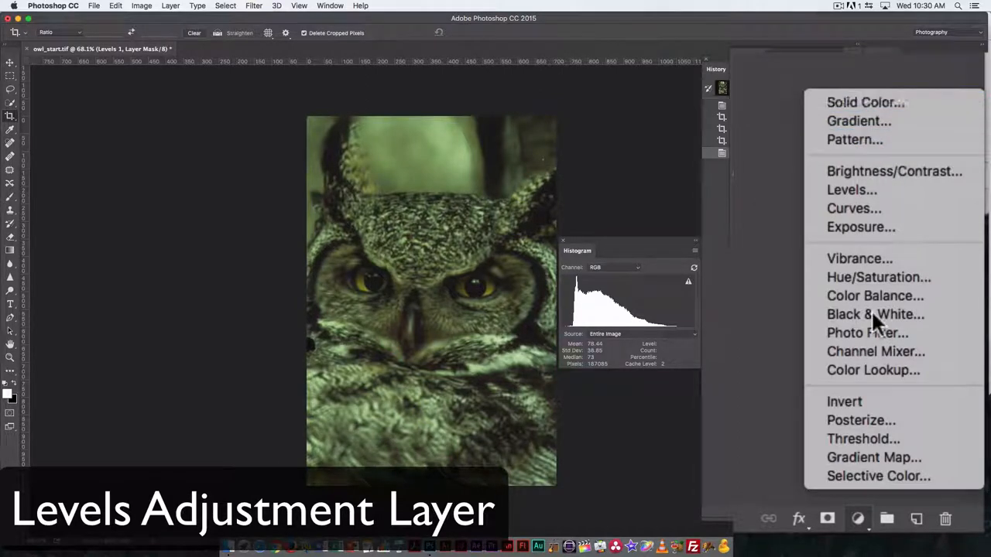
click(852, 189)
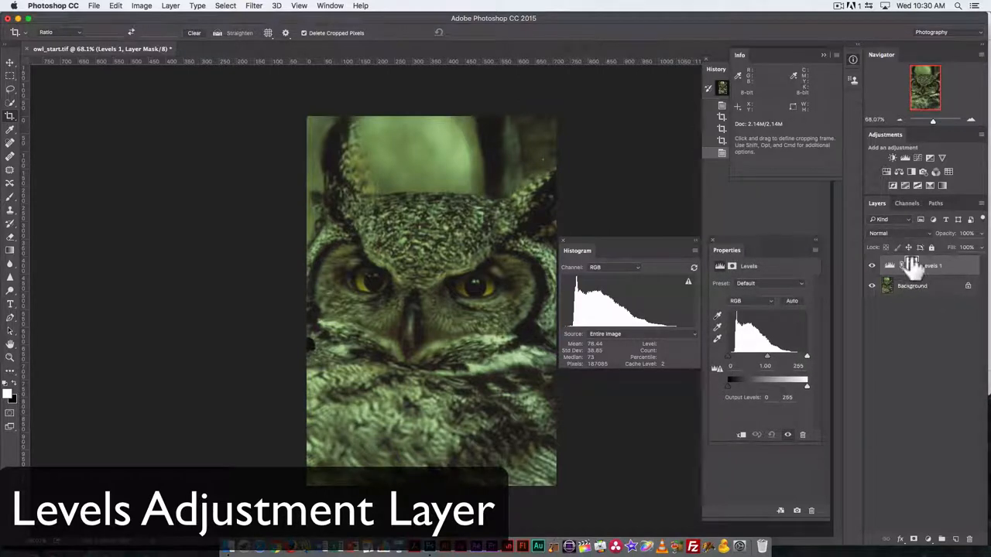
Select the Levels 1 layer to show its settings in Properties.
click(912, 266)
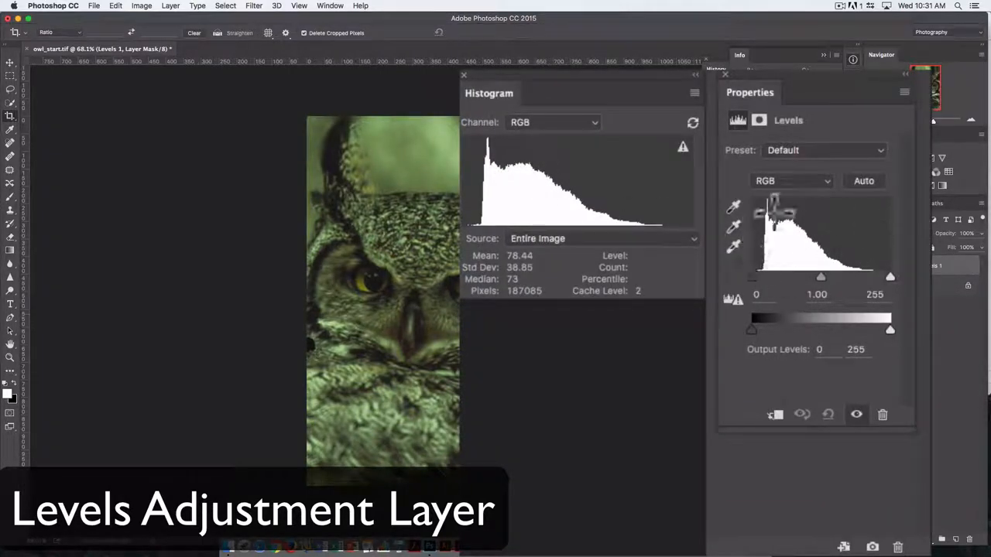
mouse_move(869, 250)
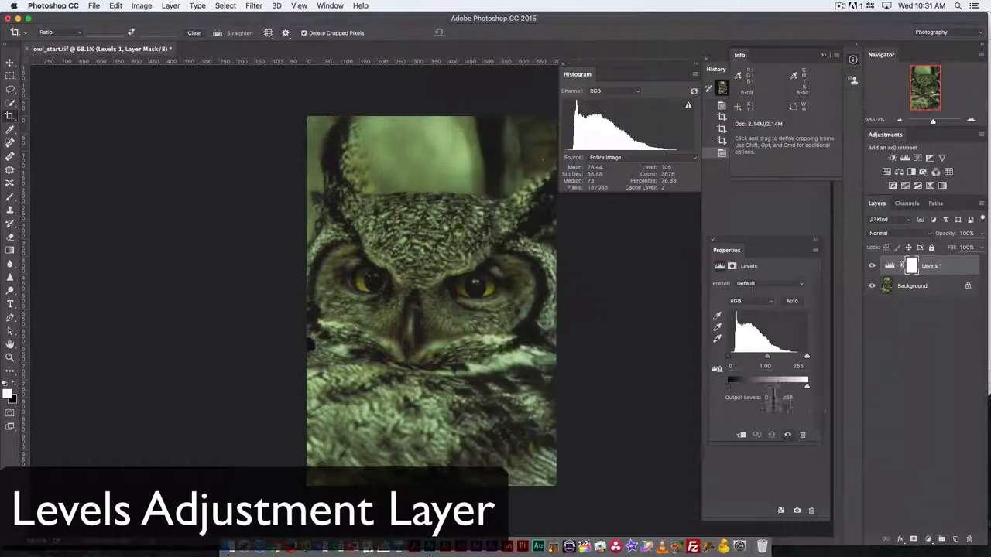
mouse_move(777, 318)
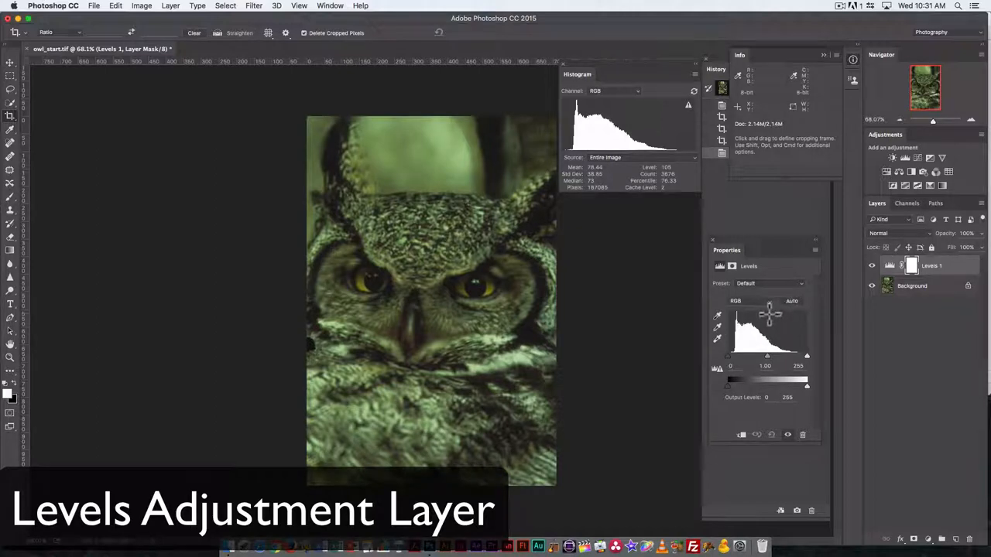
mouse_move(766, 310)
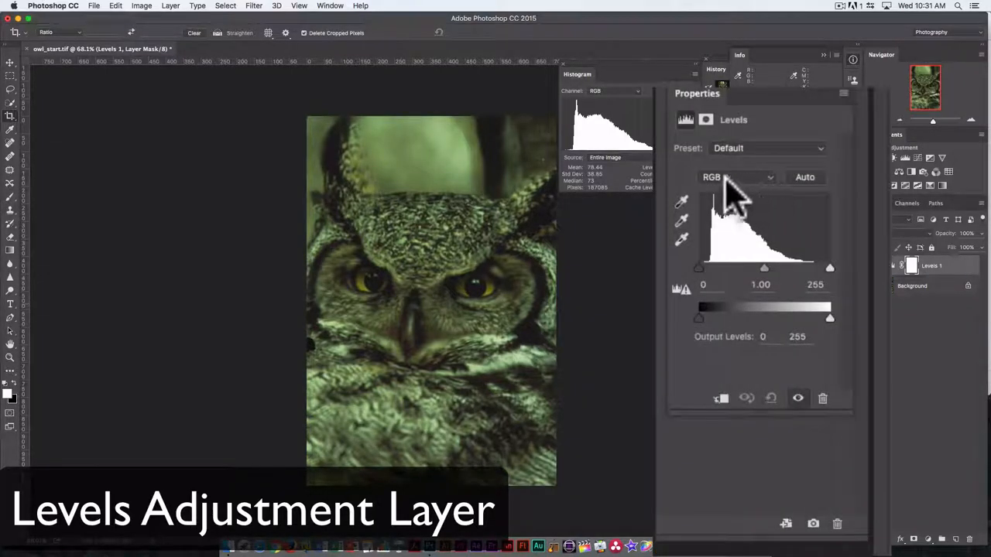
mouse_move(724, 204)
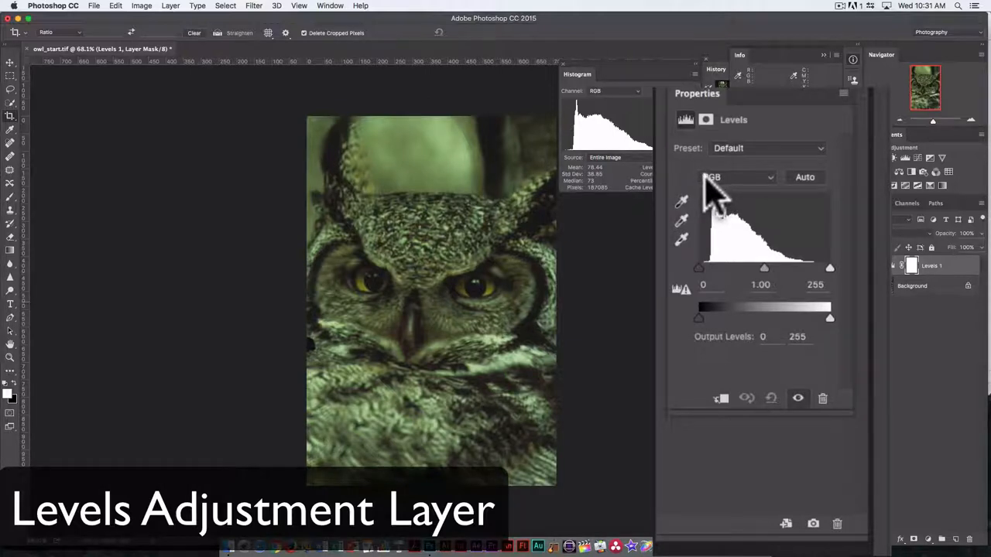
mouse_move(724, 198)
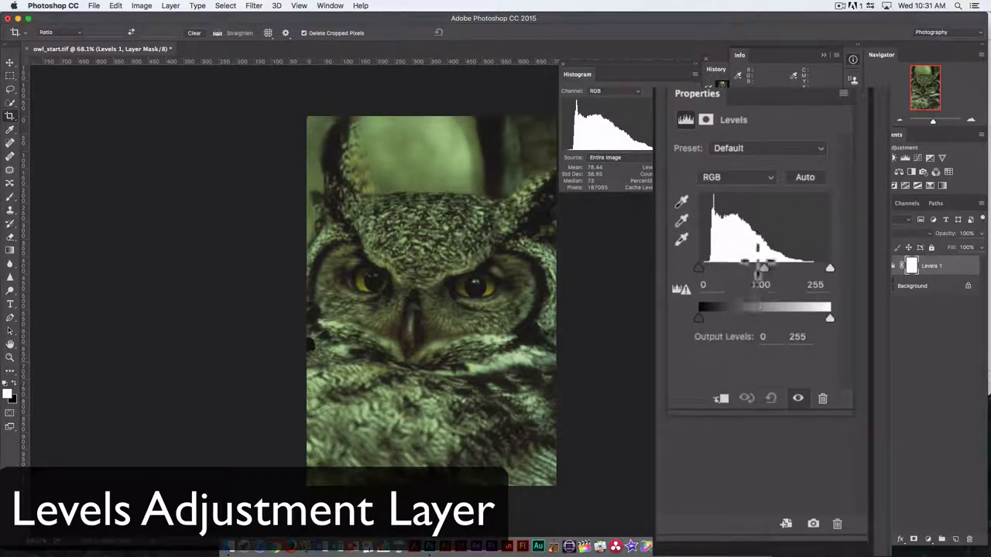
click(735, 176)
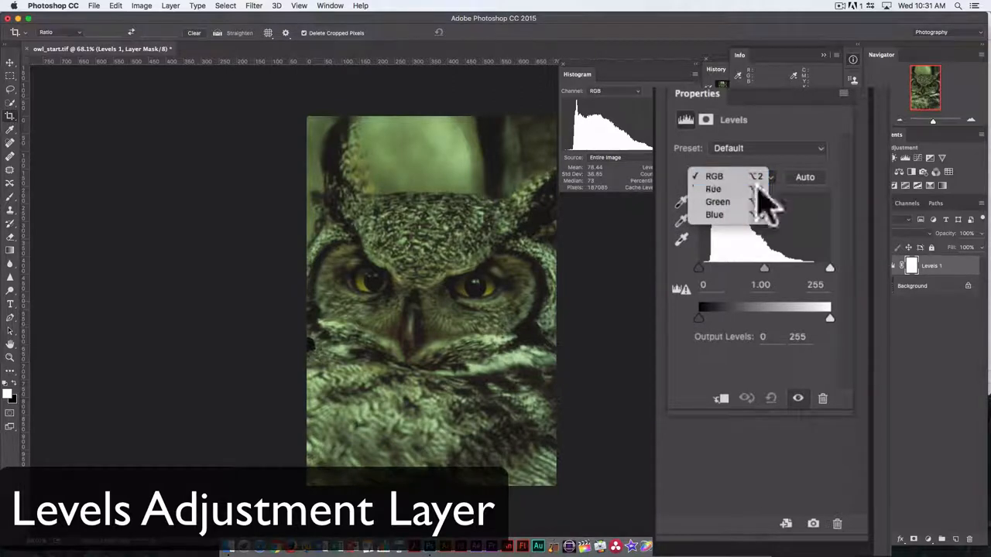
click(712, 188)
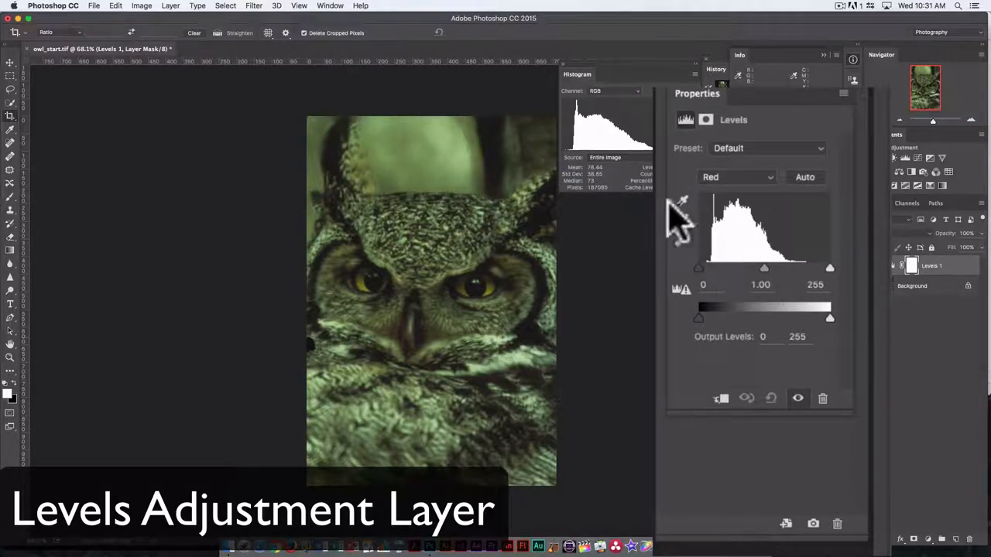
click(735, 176)
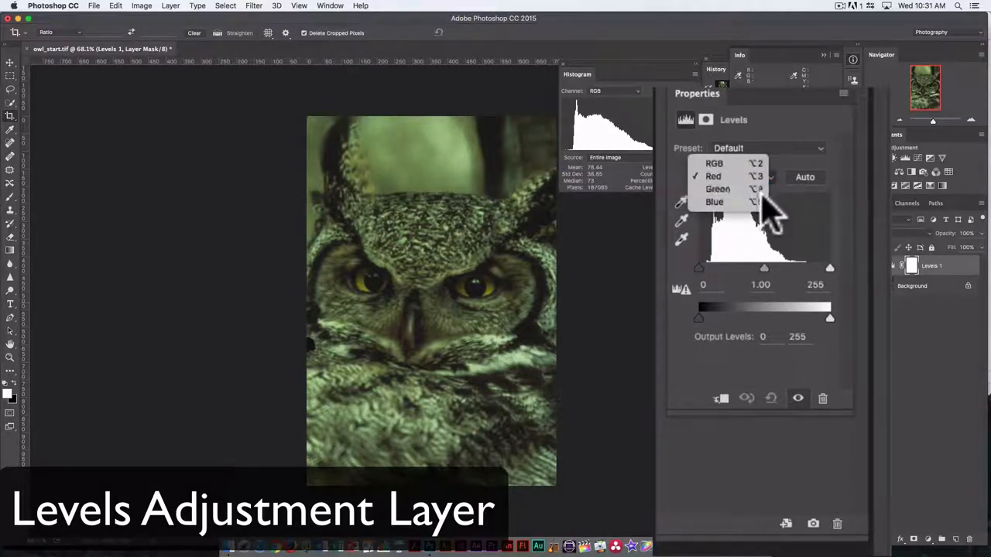
click(716, 189)
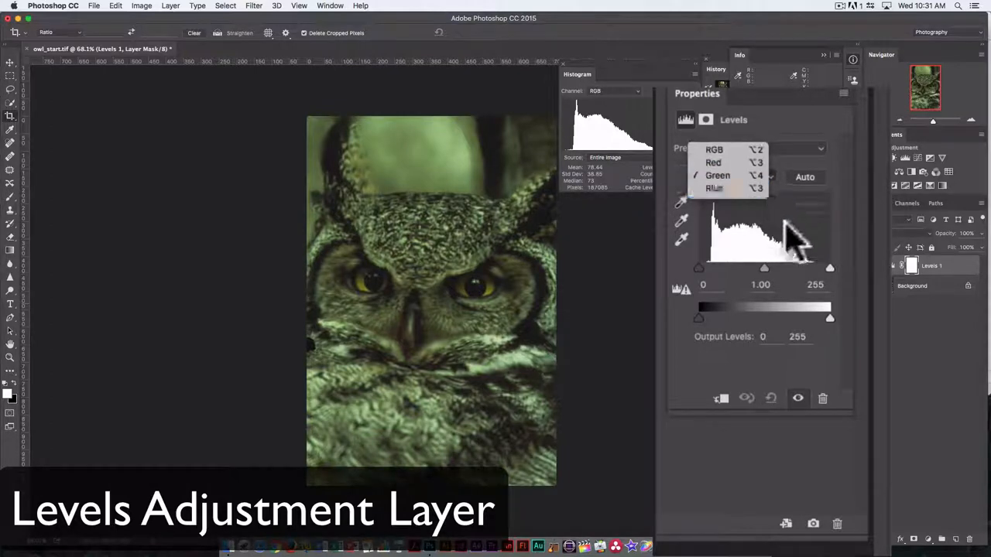
click(713, 189)
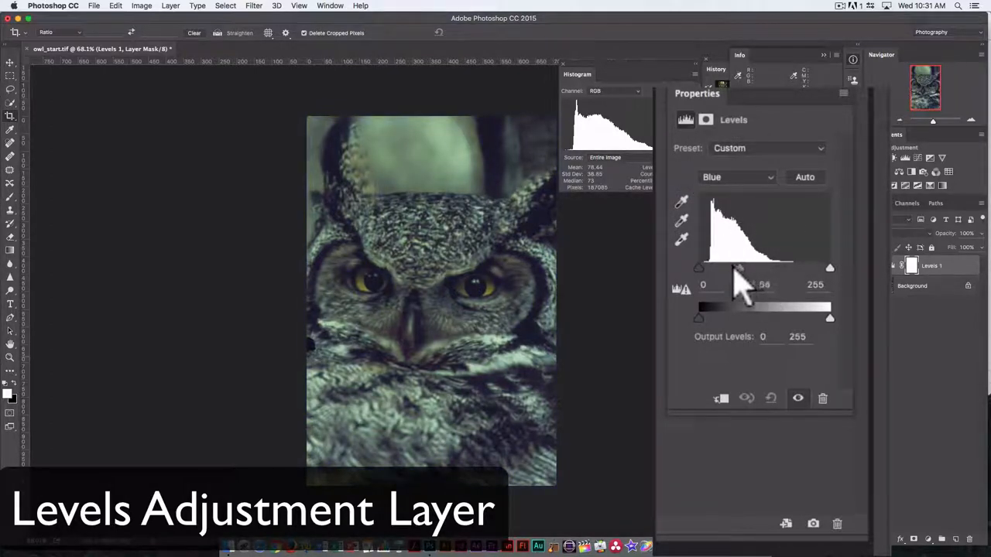
drag(739, 273, 755, 276)
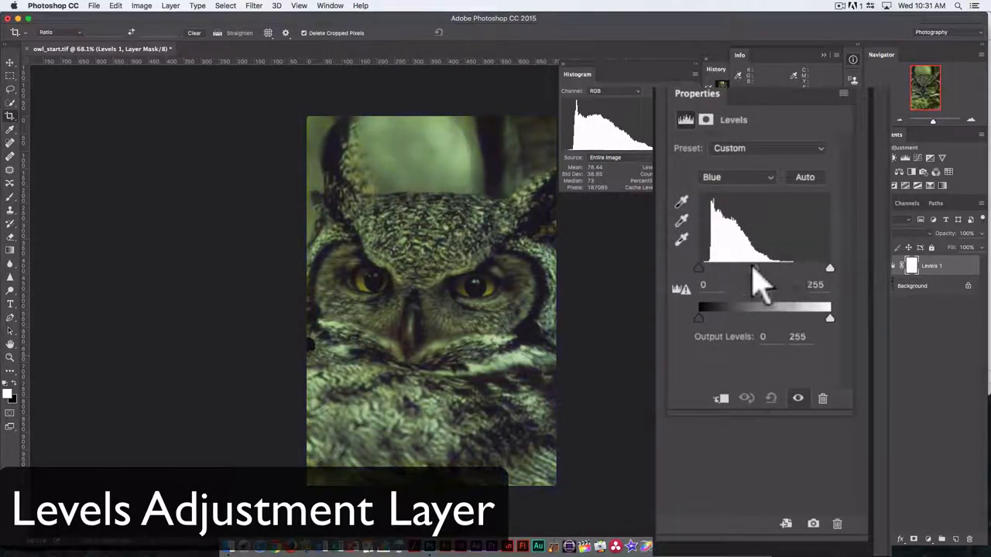
key(cmd+z)
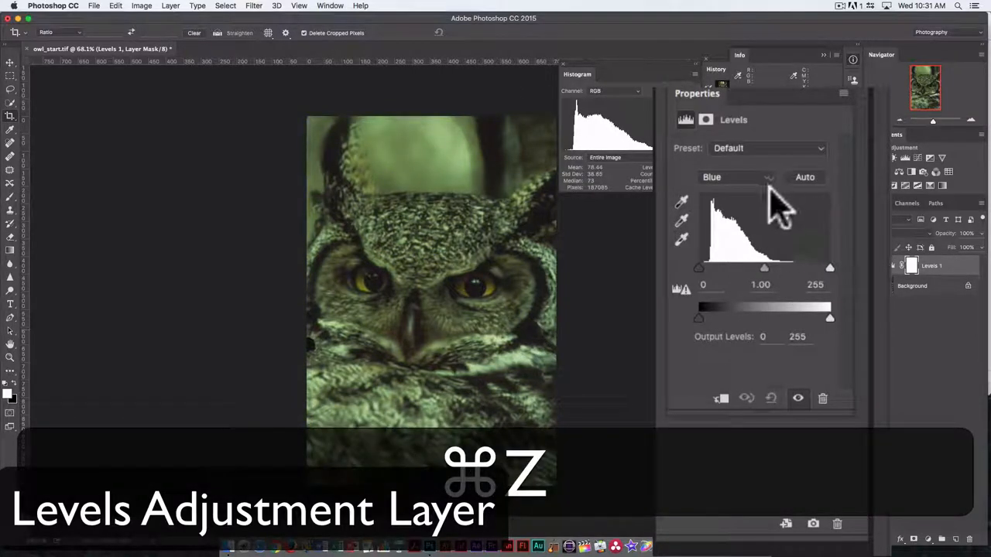
click(766, 176)
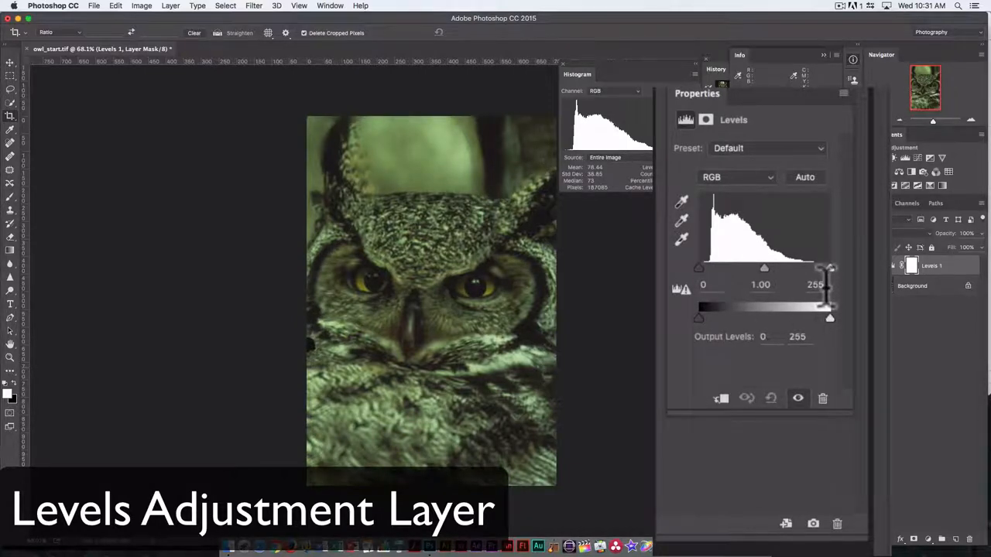
mouse_move(829, 306)
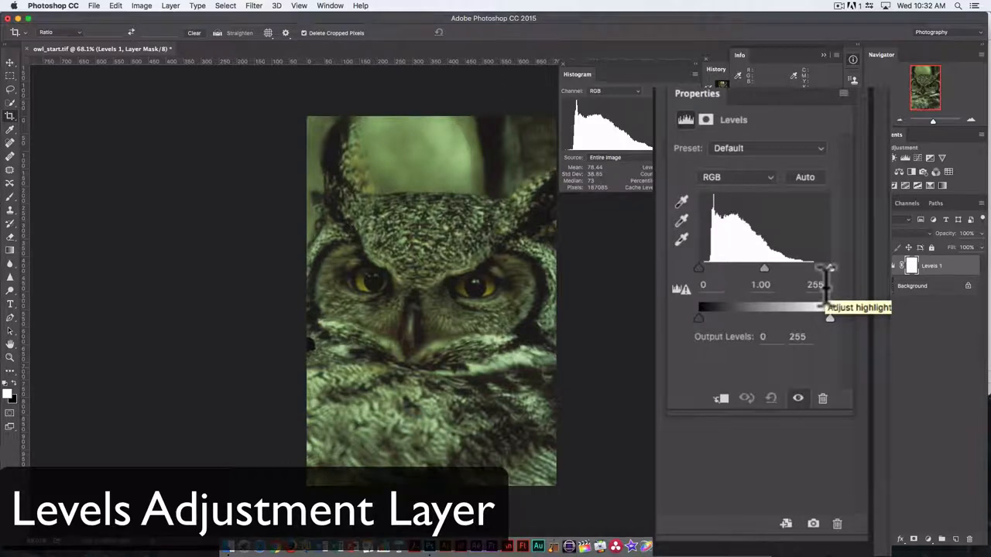
mouse_move(832, 275)
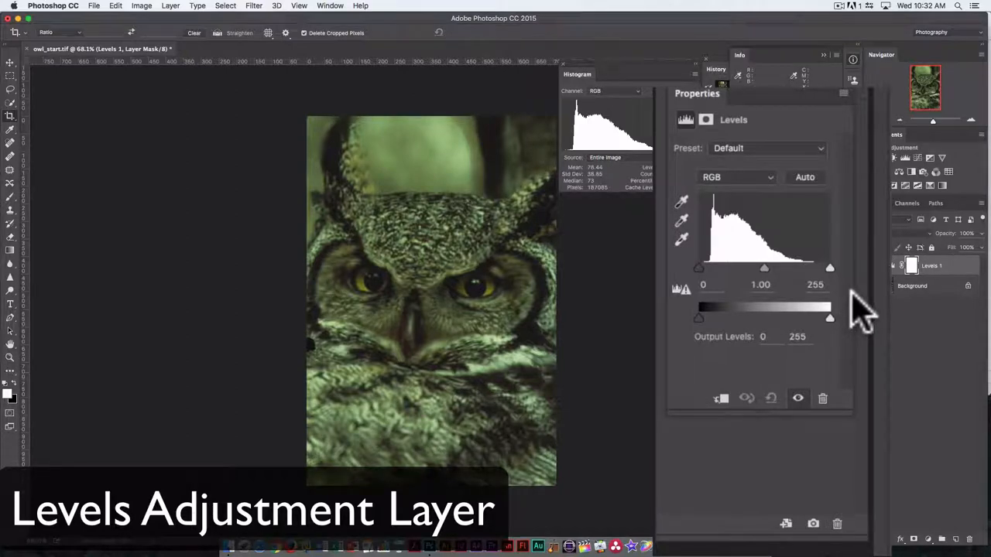
mouse_move(835, 279)
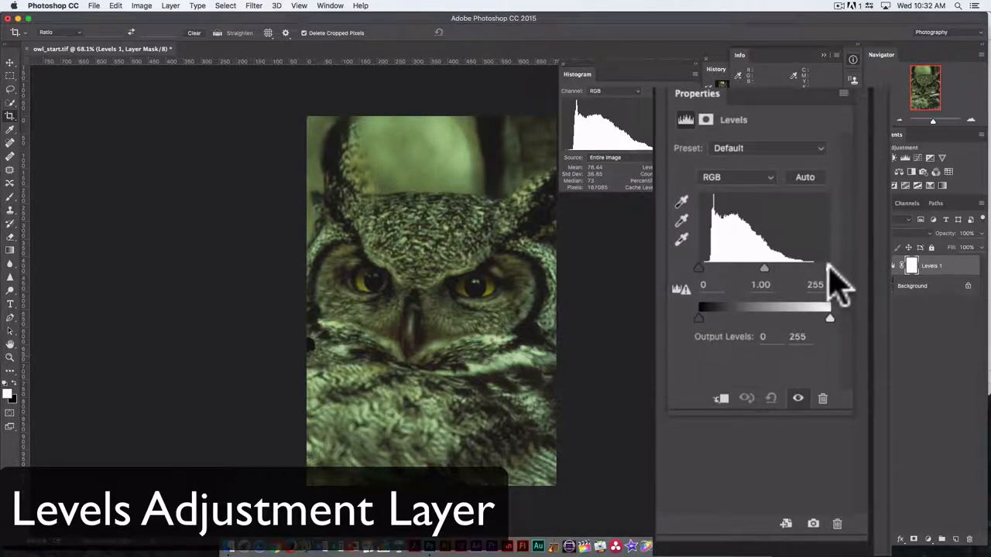
drag(829, 269, 811, 270)
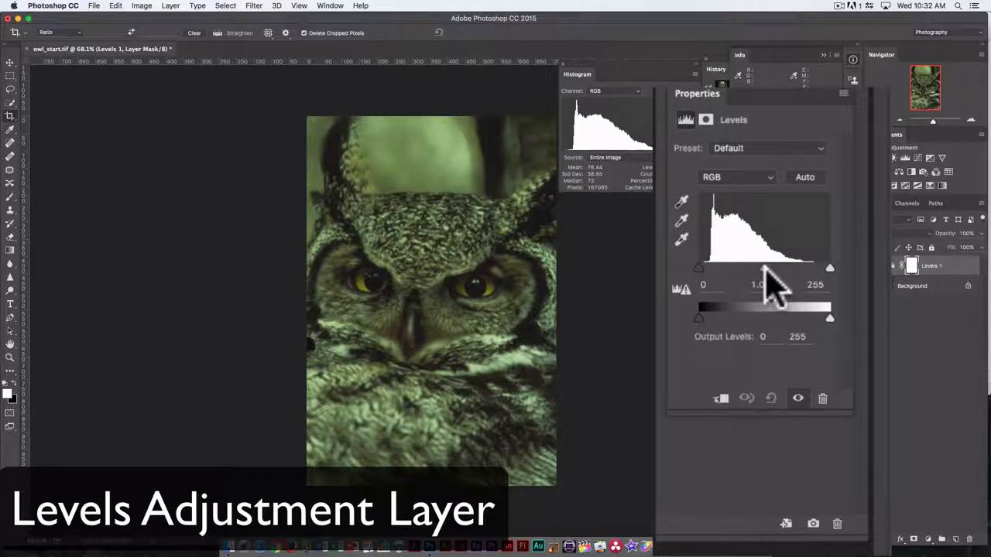
mouse_move(828, 341)
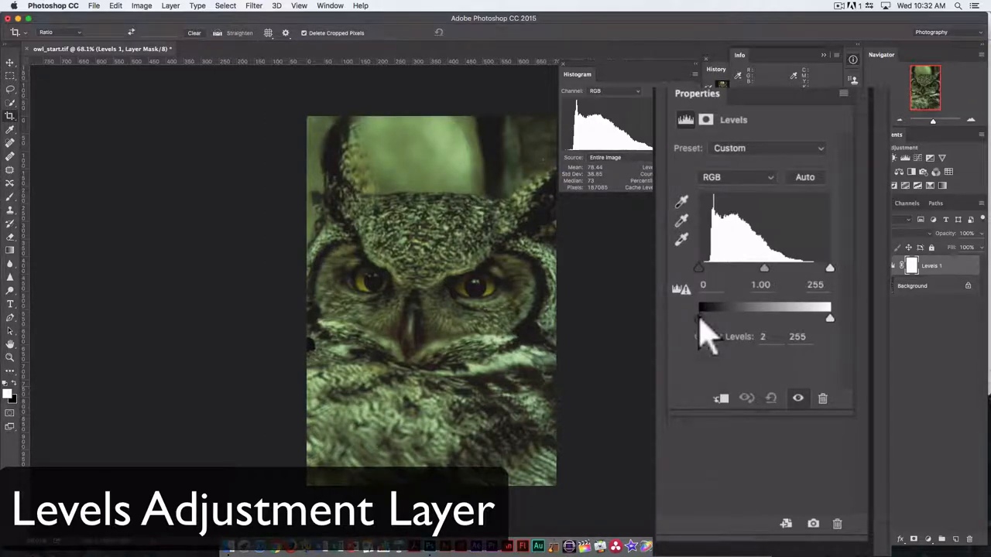
drag(700, 319, 730, 319)
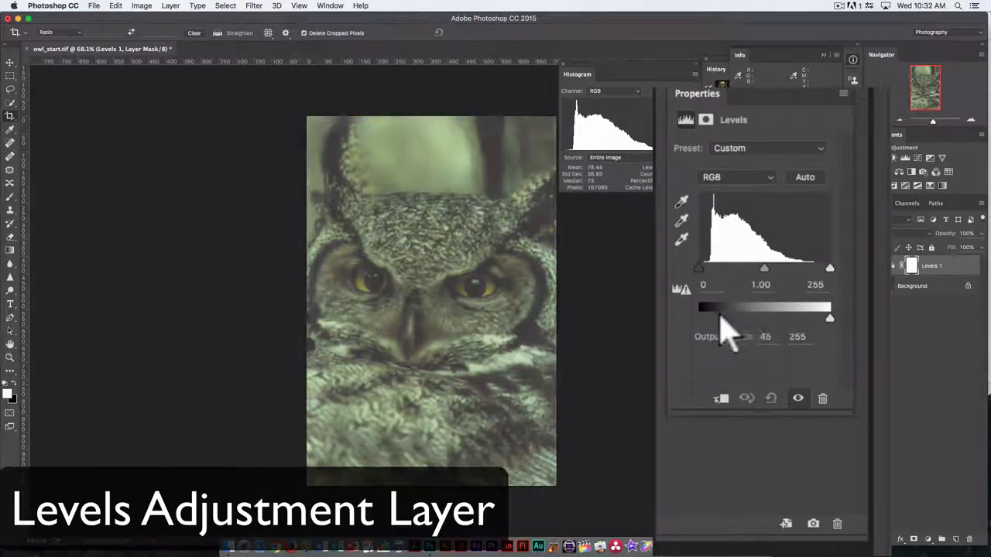
drag(712, 319, 730, 318)
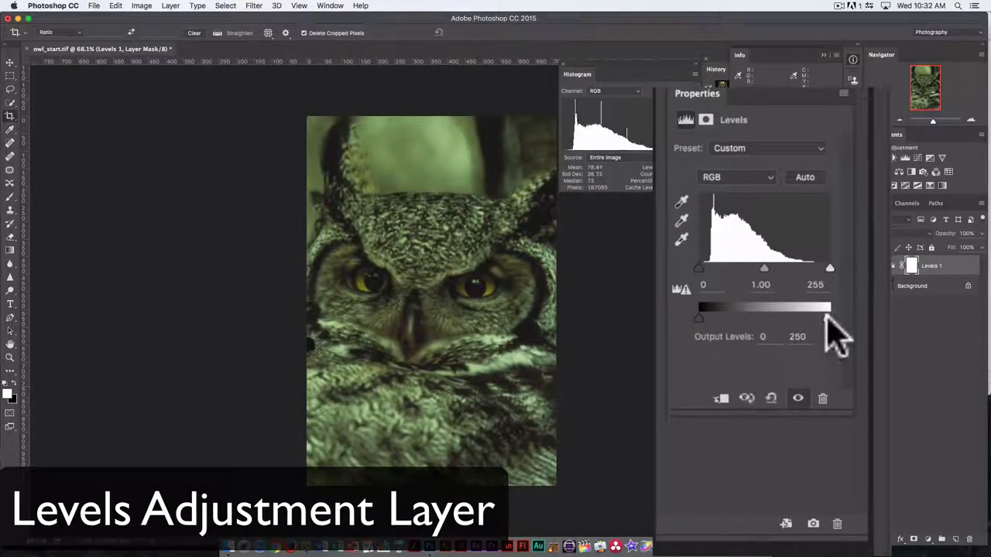
drag(828, 317, 829, 317)
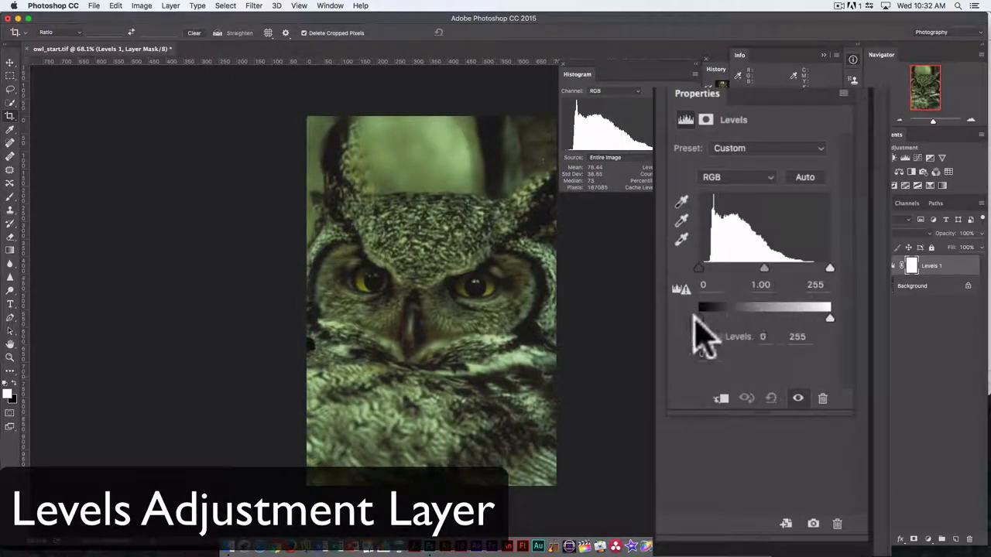
mouse_move(839, 344)
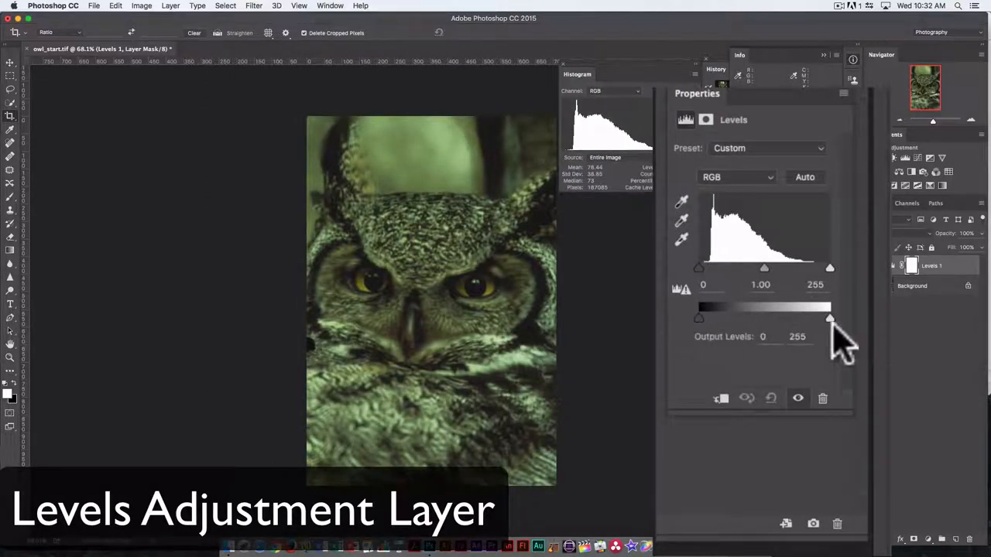
mouse_move(786, 193)
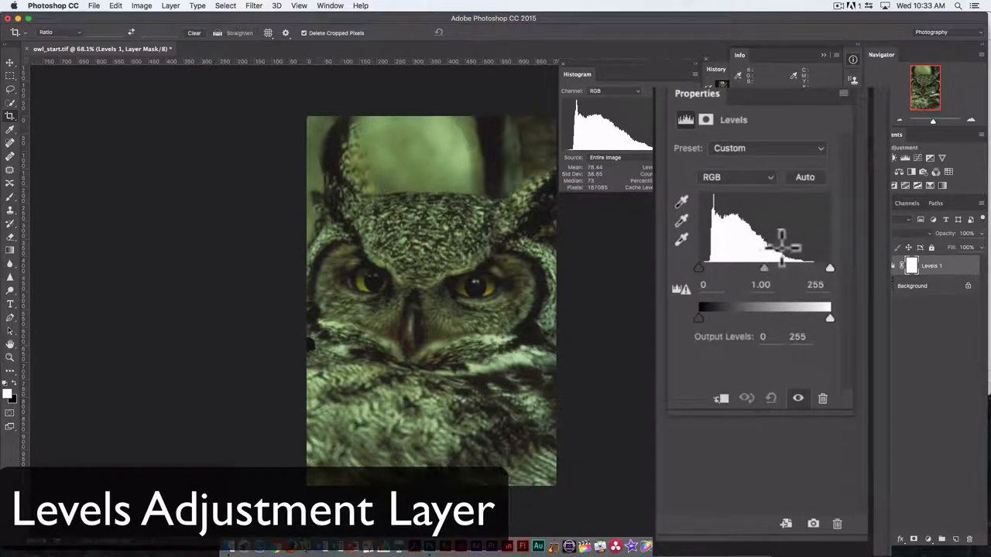
mouse_move(689, 235)
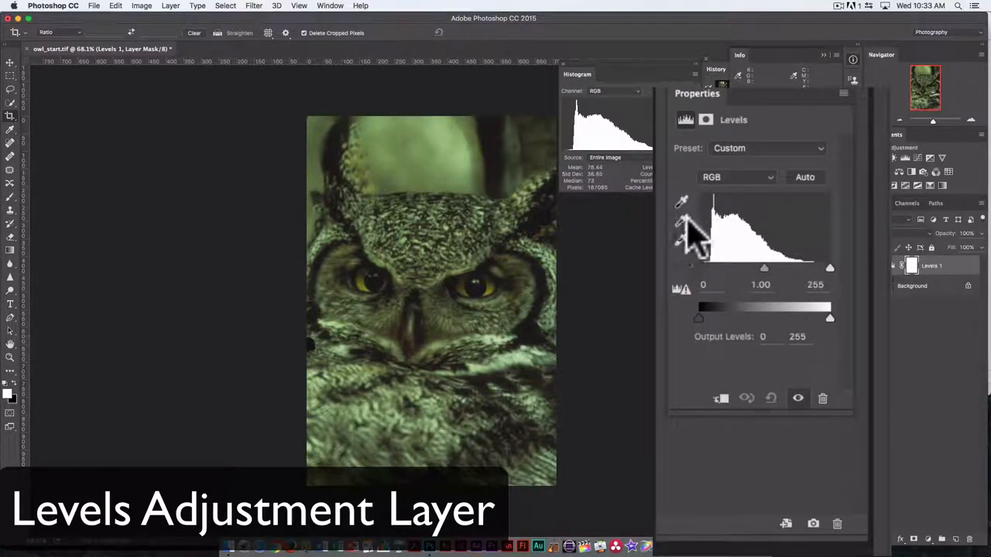
mouse_move(689, 260)
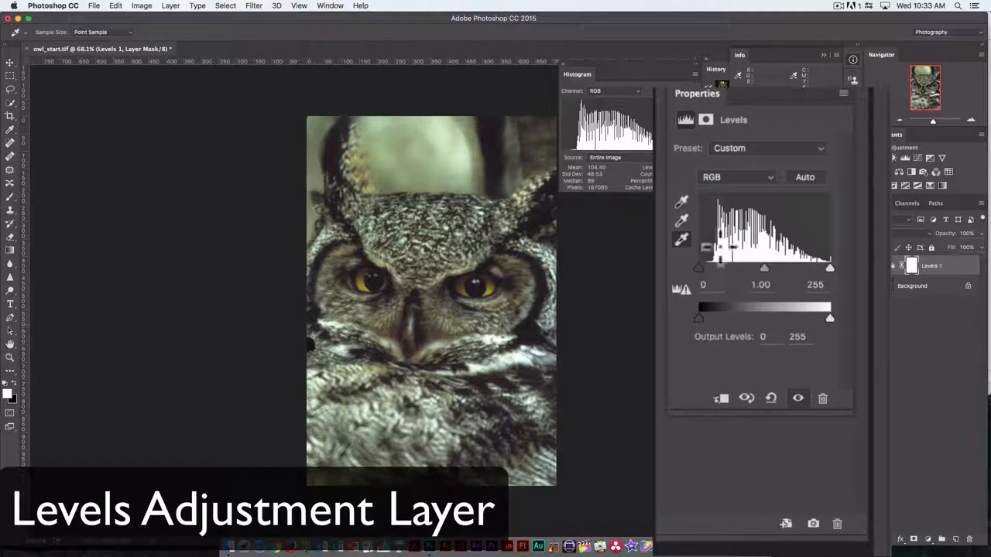
mouse_move(529, 318)
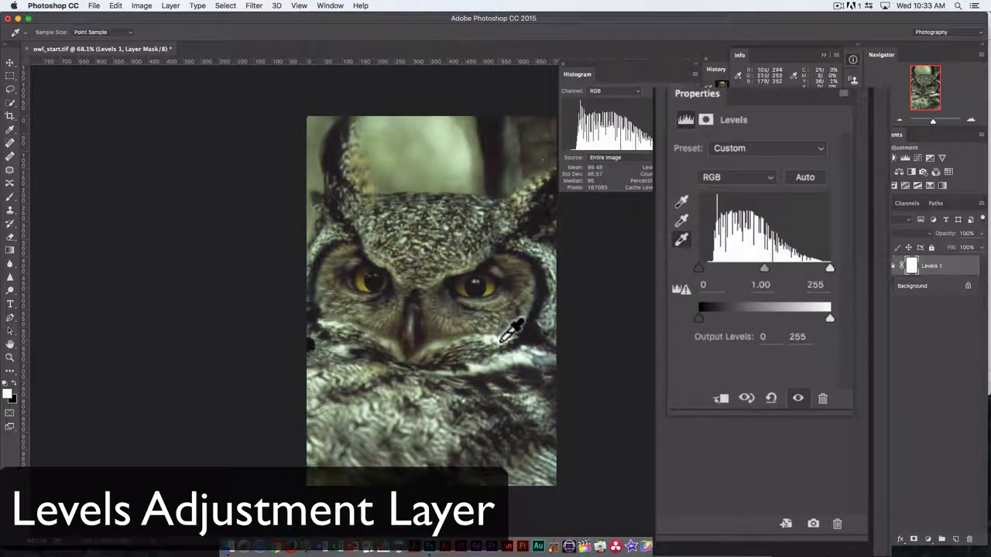
mouse_move(554, 325)
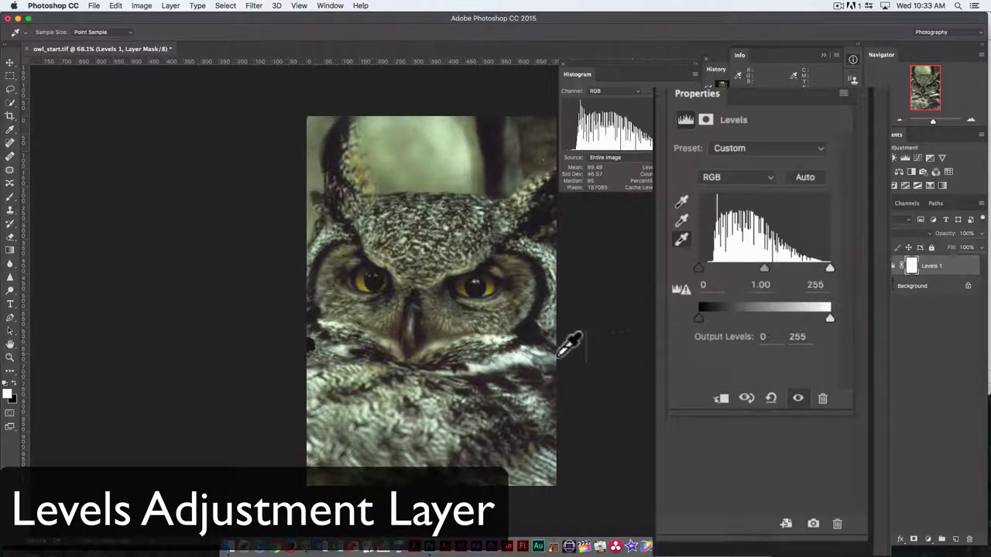
mouse_move(519, 307)
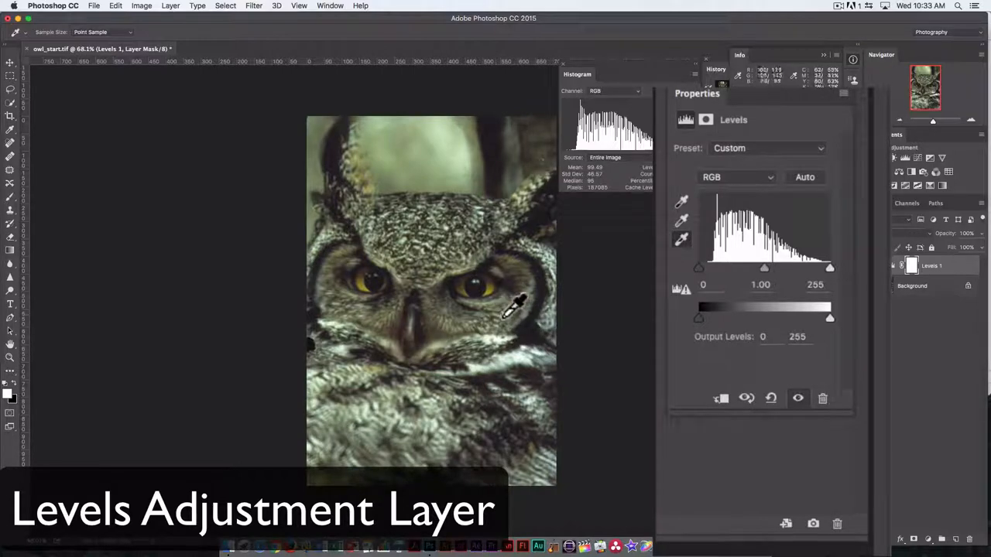
mouse_move(569, 343)
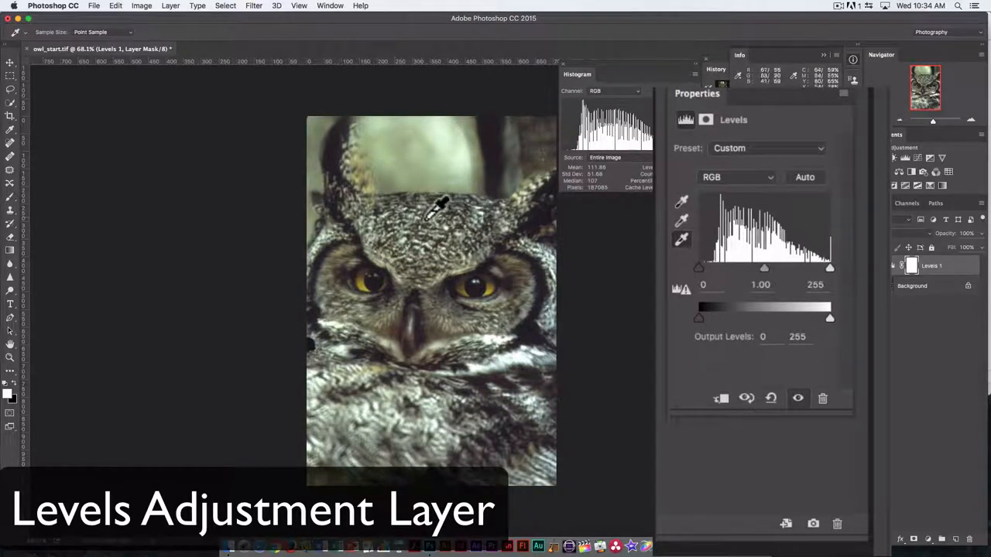
mouse_move(379, 162)
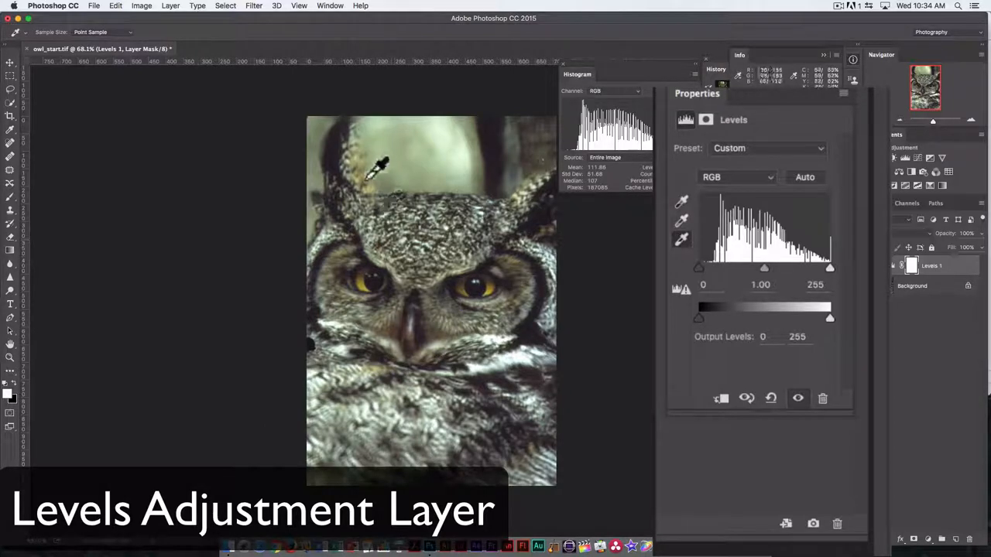
mouse_move(395, 198)
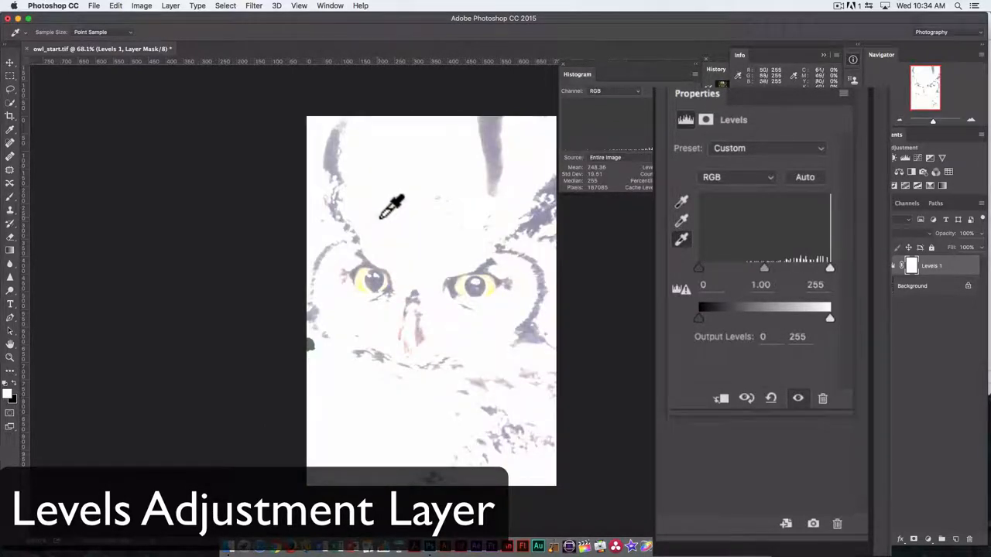
Undo the white point sample that washed the owl photo out.
key(cmd+z)
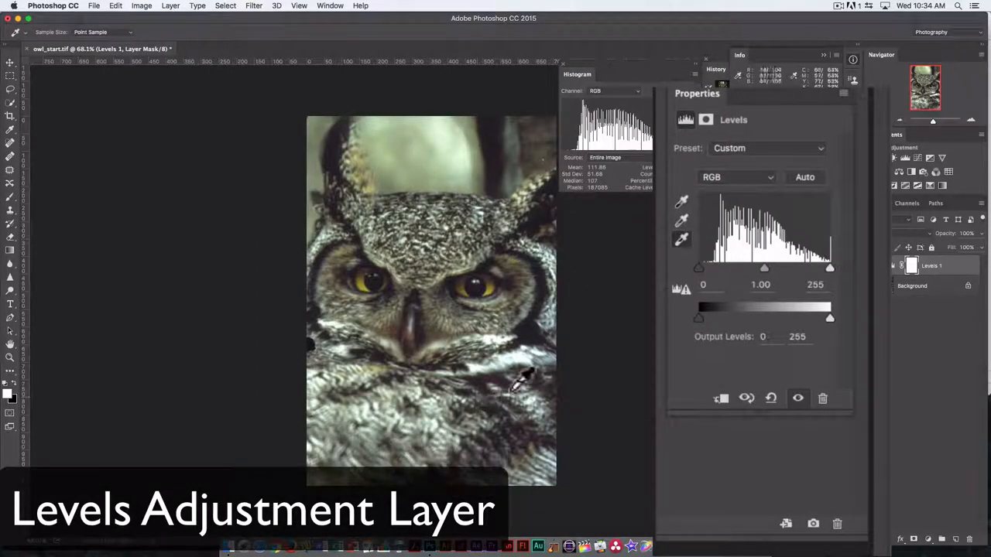
mouse_move(545, 325)
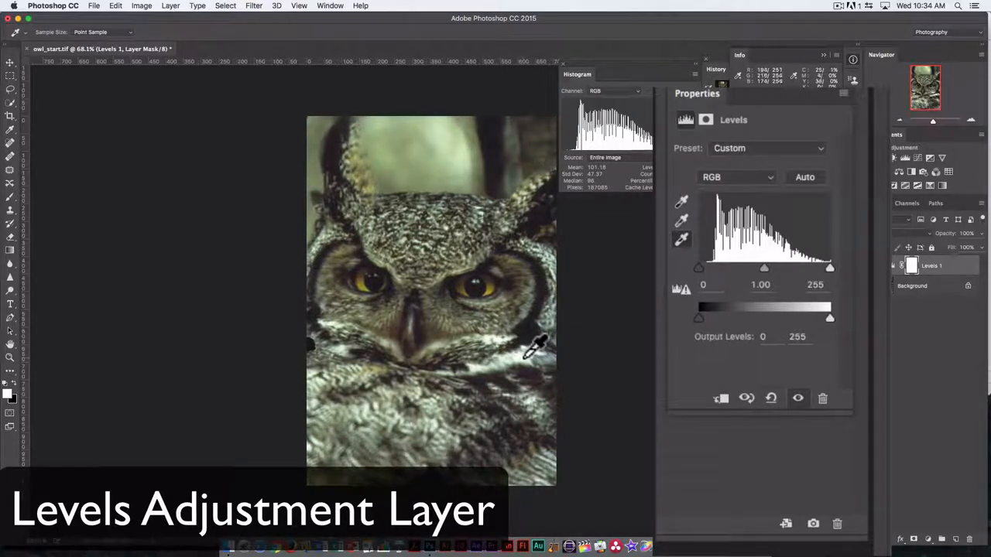
mouse_move(687, 215)
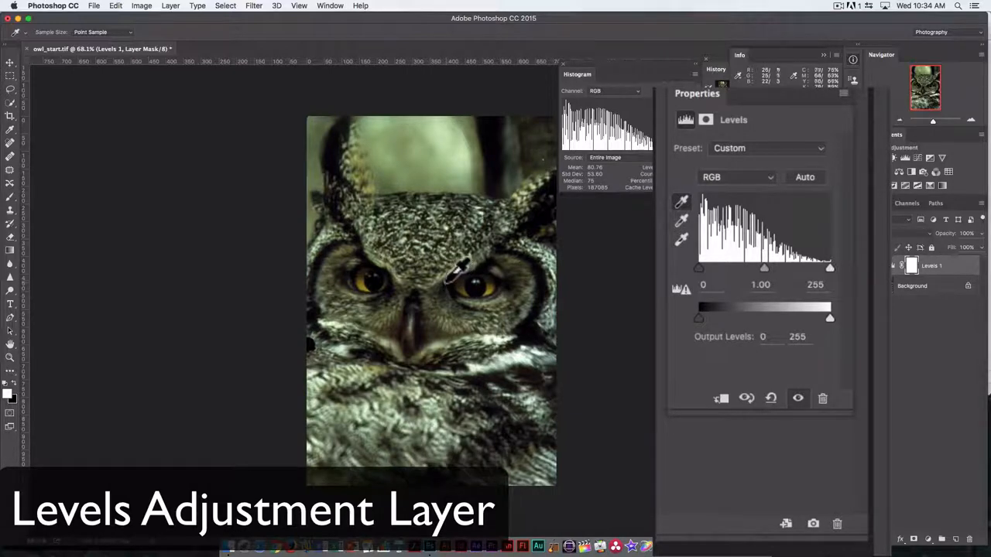
mouse_move(371, 260)
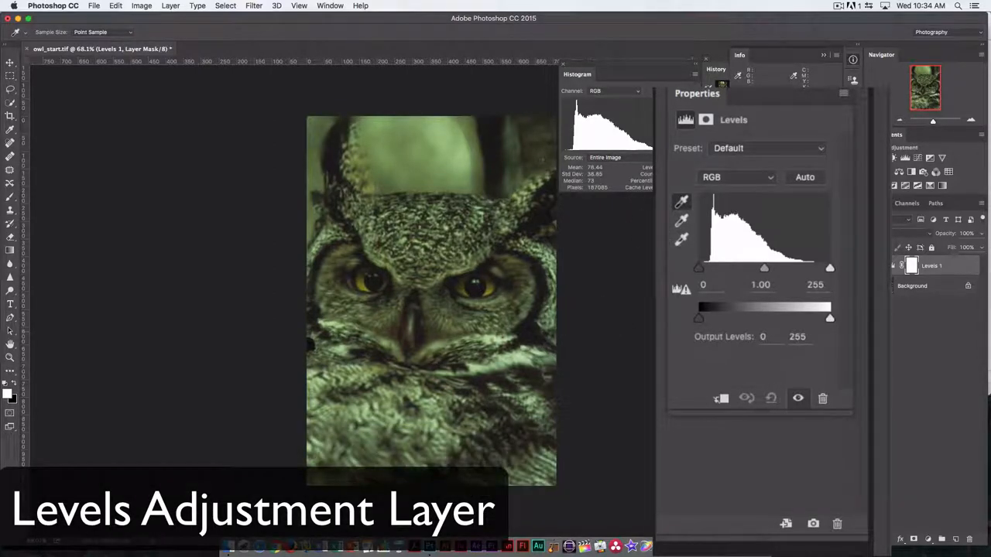
mouse_move(658, 231)
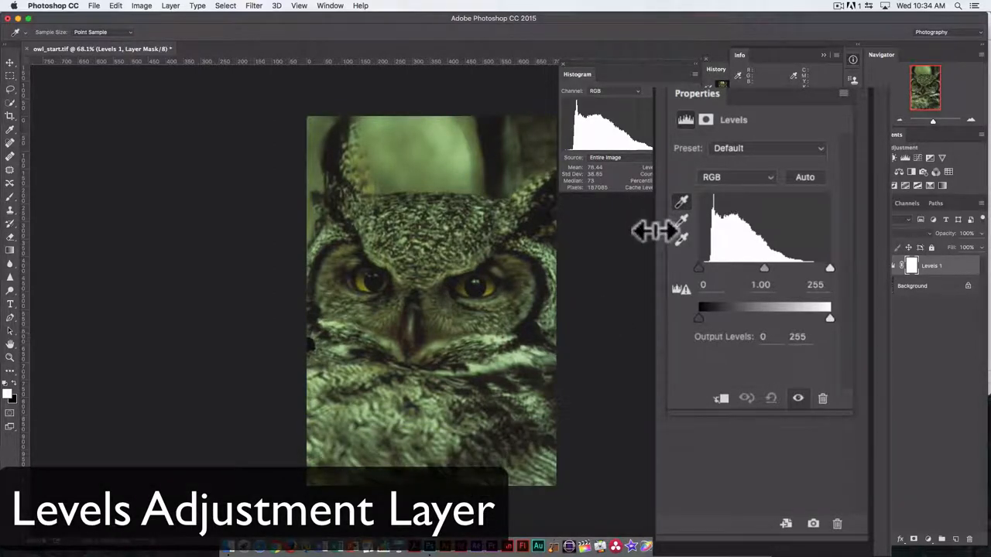
mouse_move(681, 217)
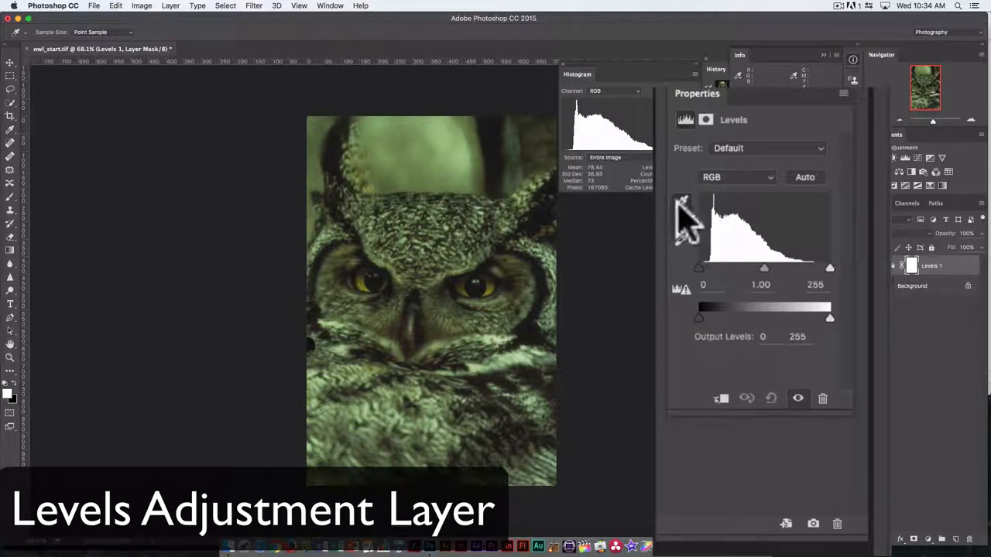
mouse_move(684, 240)
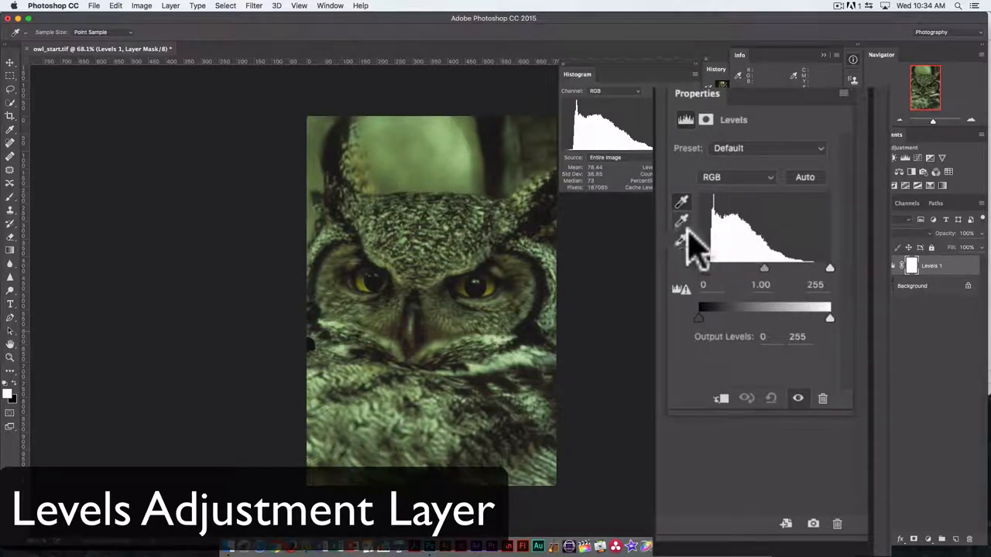
mouse_move(693, 255)
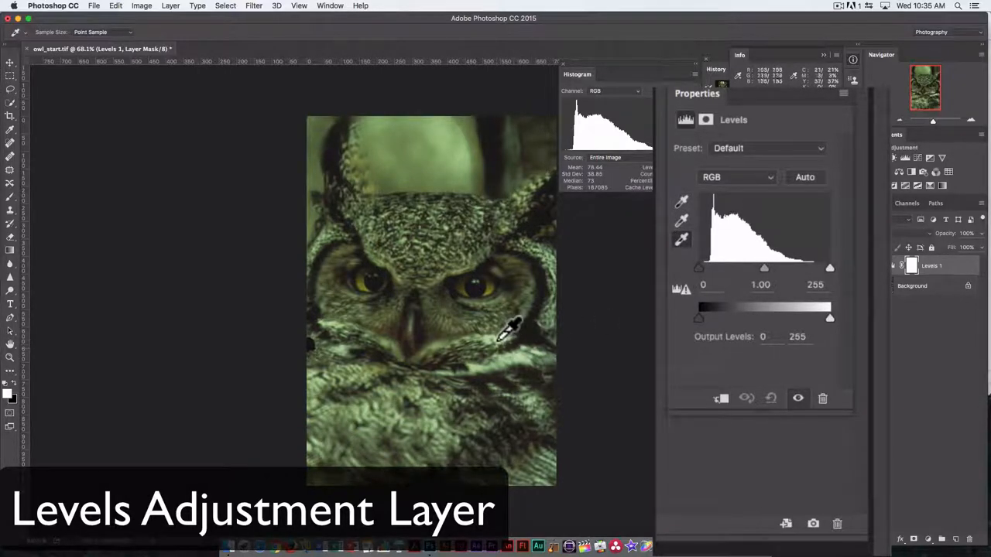
key(cmd+=)
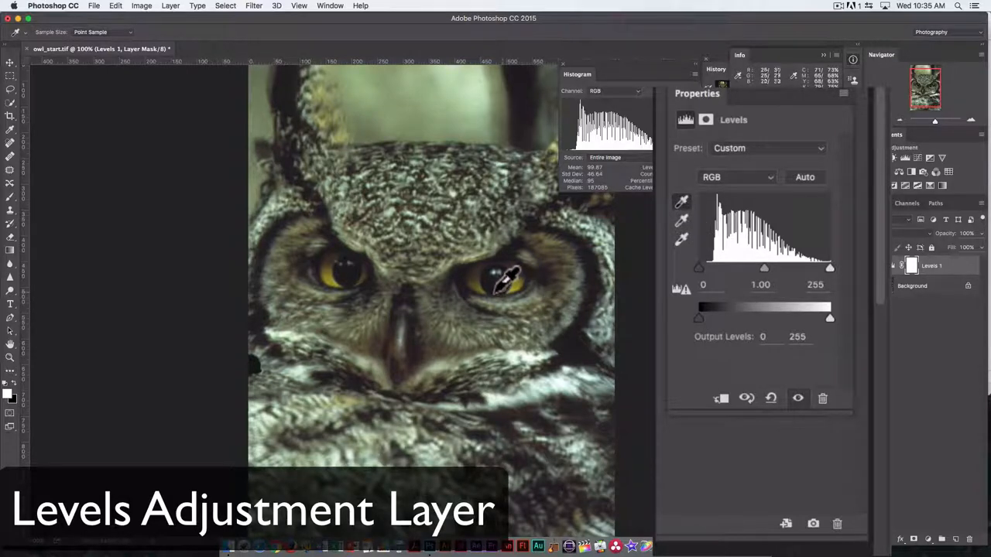
mouse_move(545, 250)
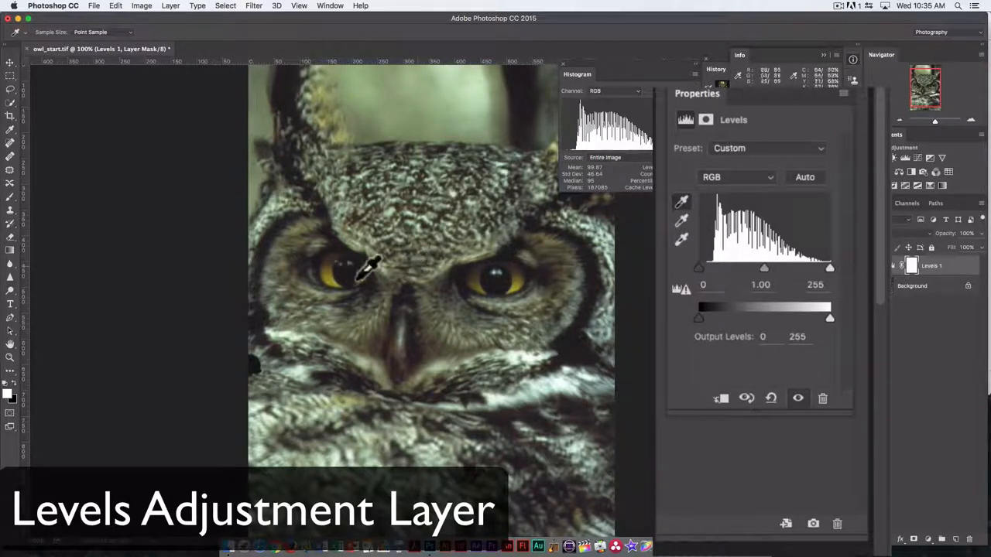
mouse_move(523, 263)
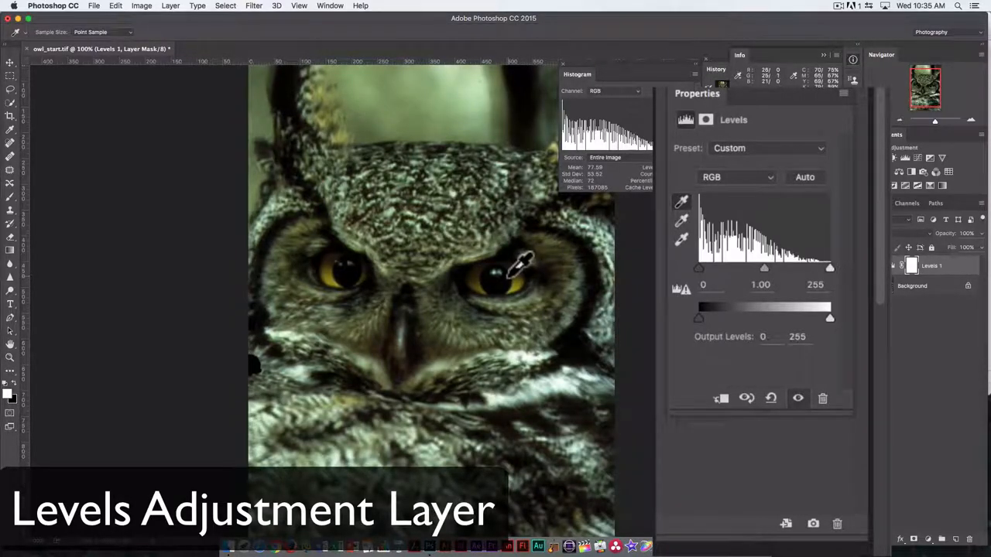
mouse_move(770, 279)
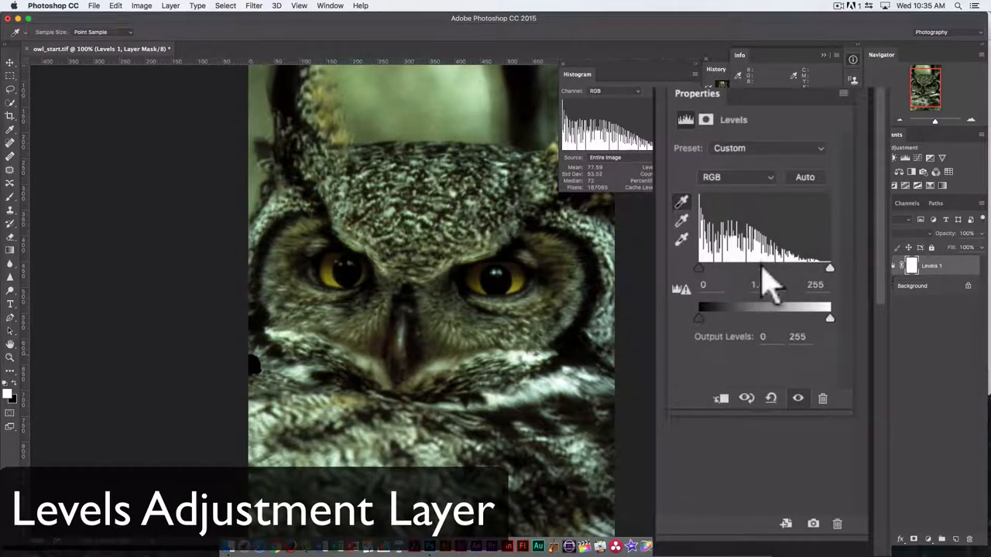
key(cmd+z)
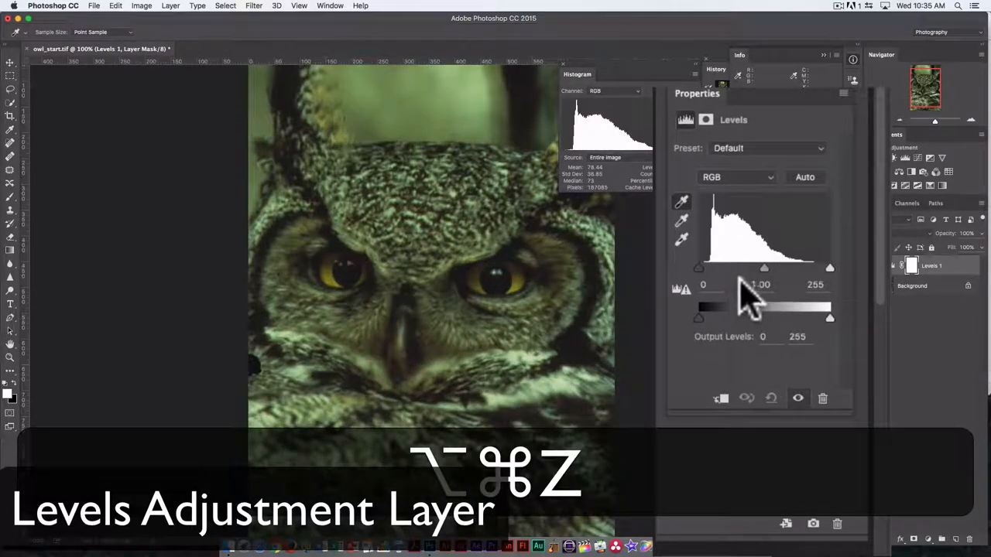
key(cmd+z)
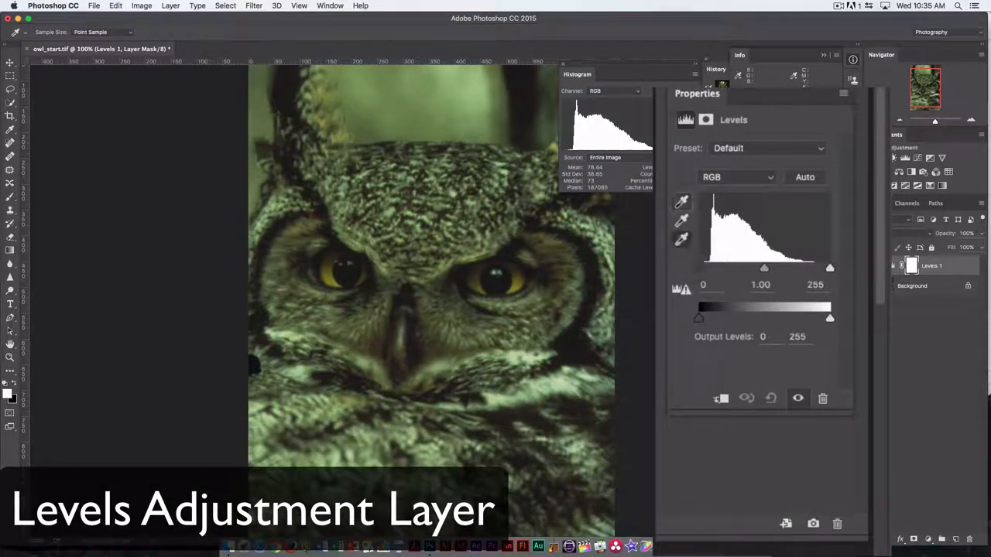
drag(699, 268, 698, 268)
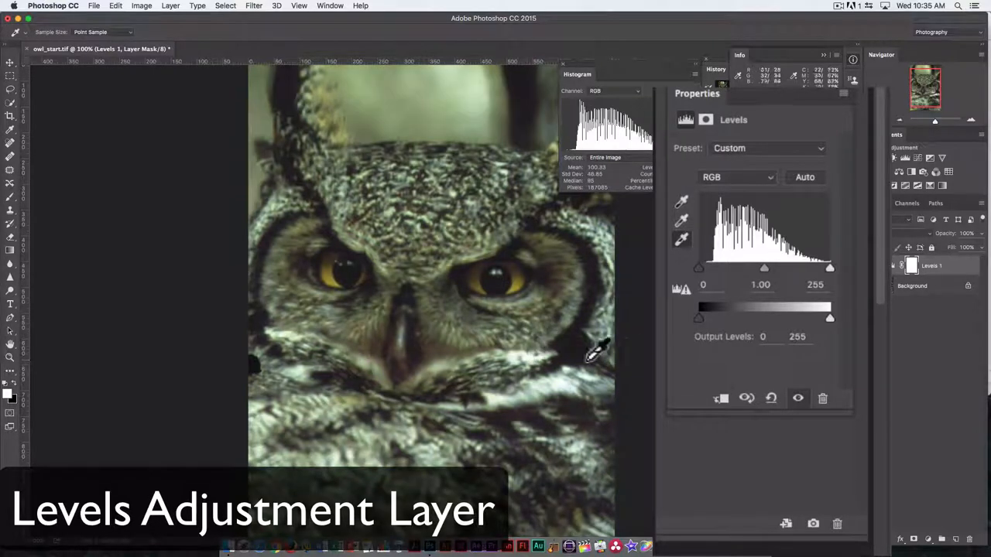
mouse_move(678, 216)
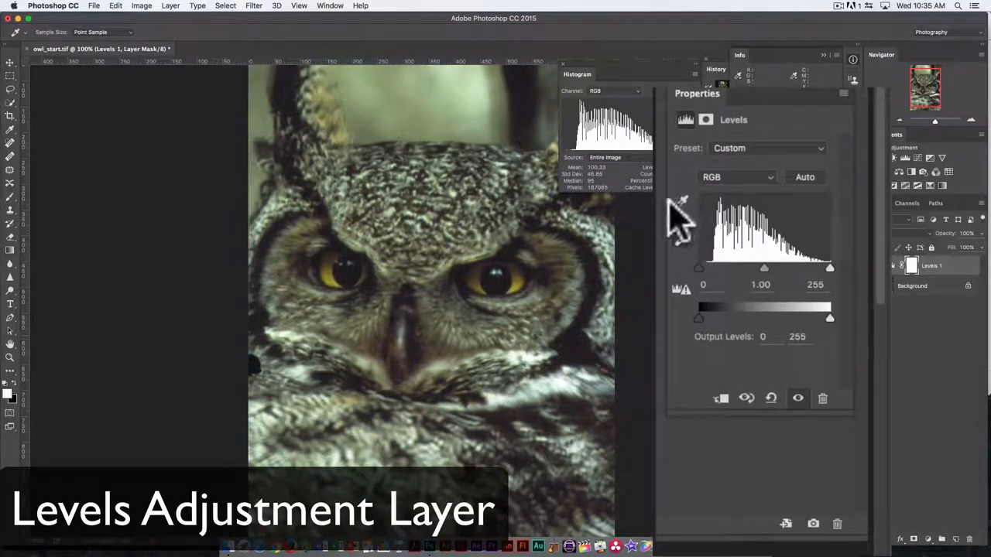
mouse_move(585, 325)
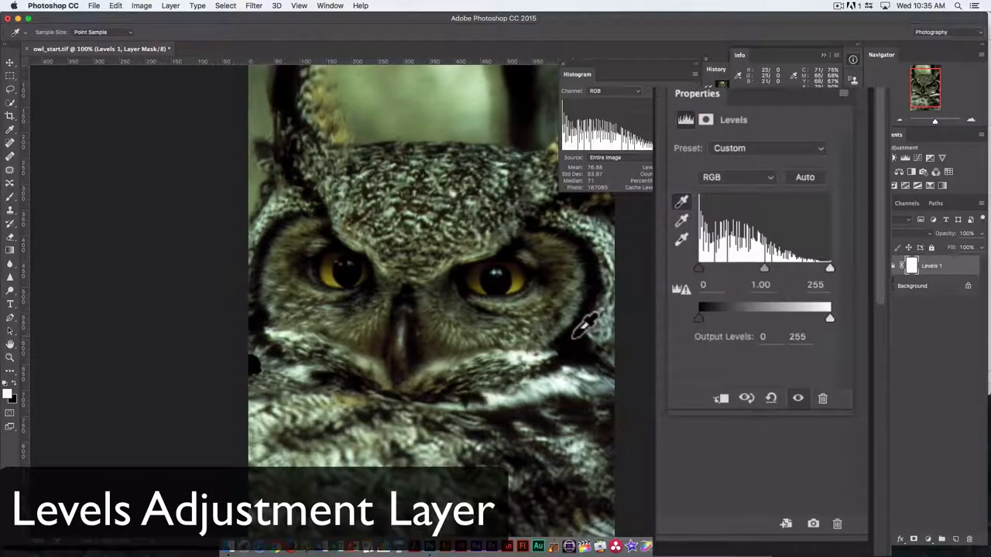
Undo and redo the white point sample to compare, leaving the owl neutral gray.
key(cmd+z)
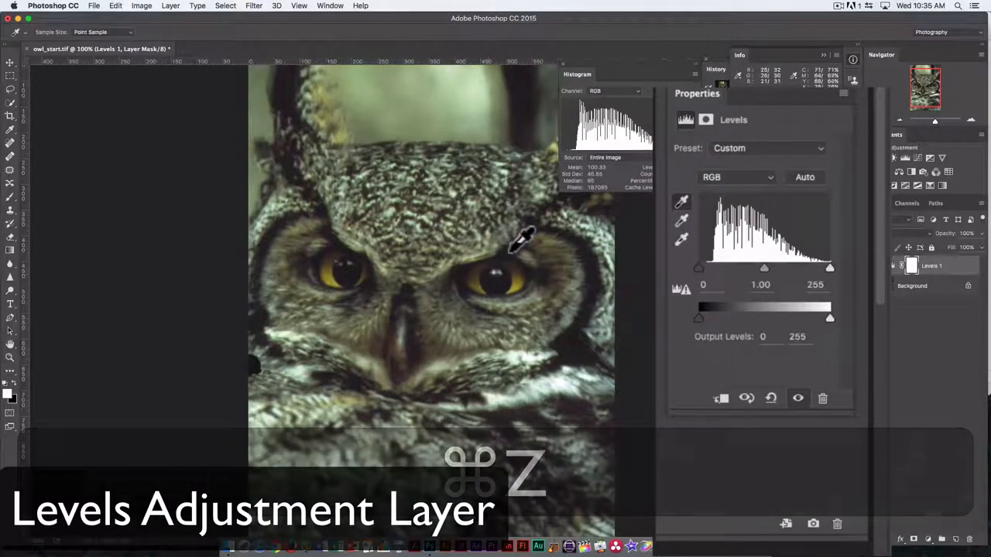
key(cmd+z)
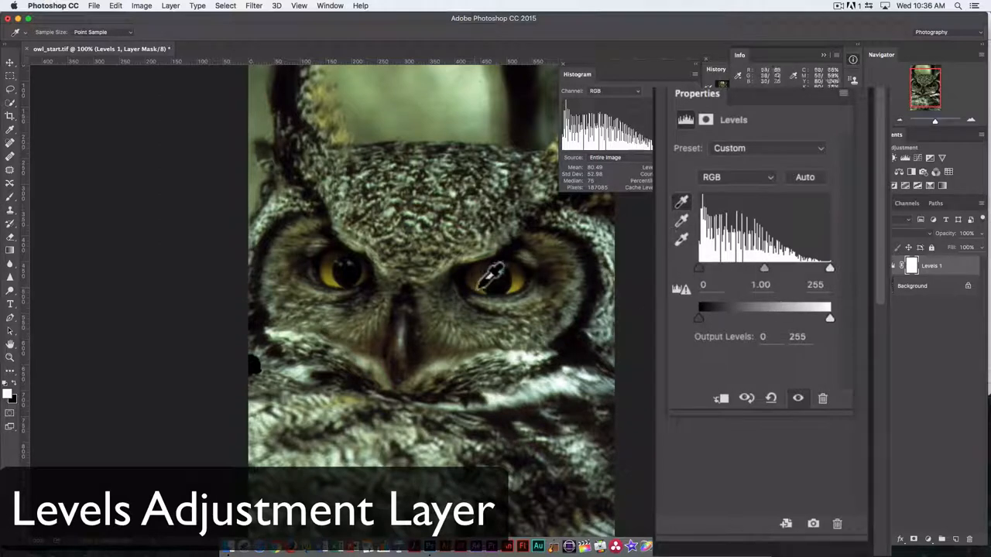
key(cmd+z)
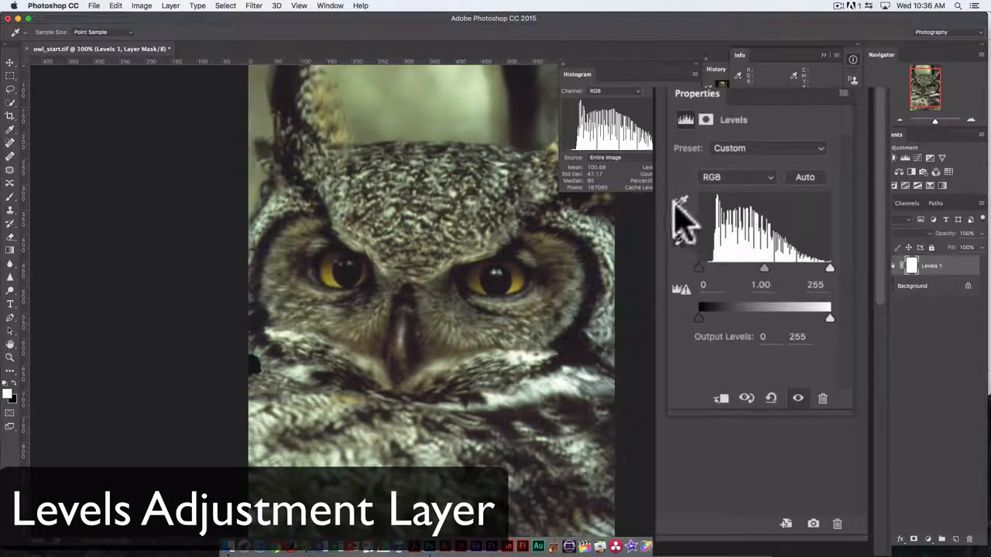
mouse_move(740, 152)
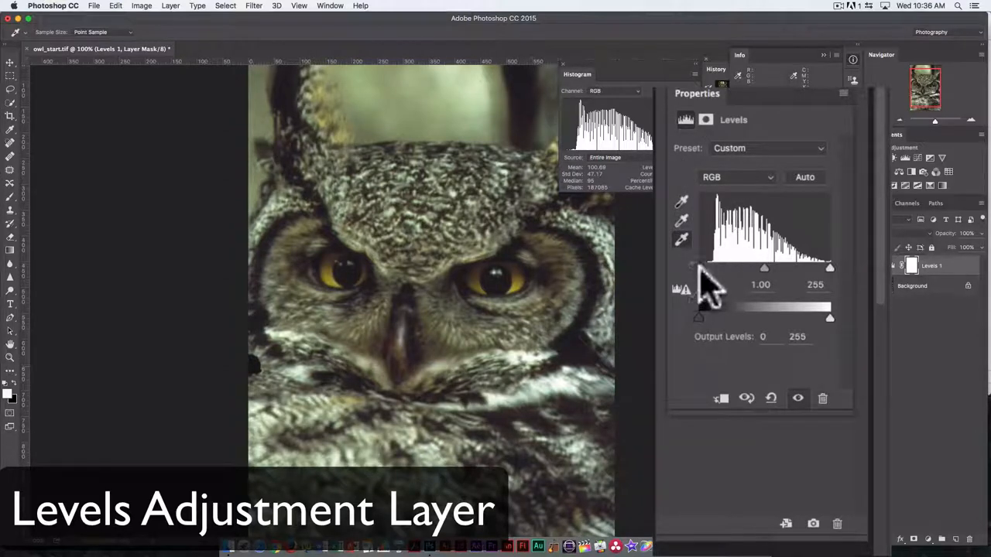
Raise the Levels black input to 23 and fit the whole owl photo on screen.
drag(694, 269, 706, 270)
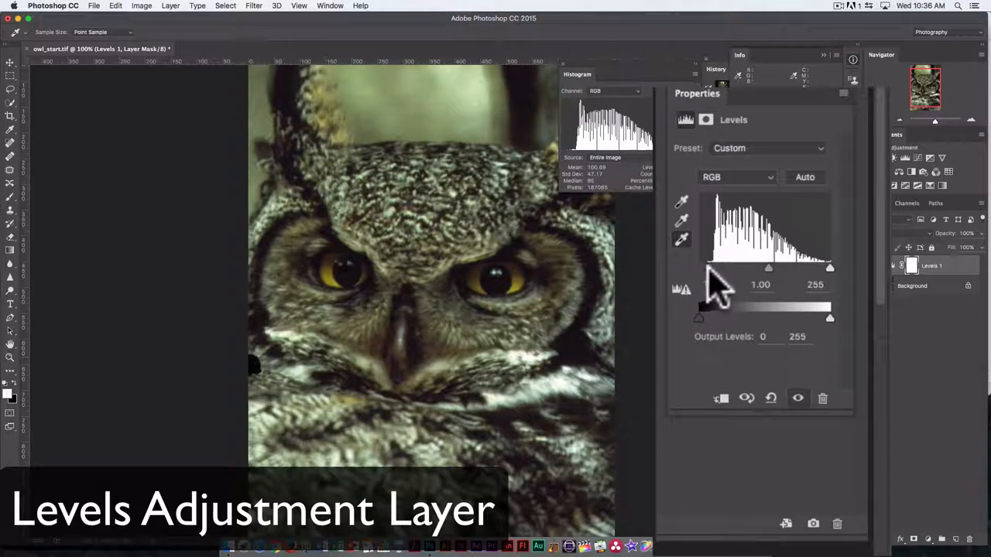
drag(698, 317, 704, 317)
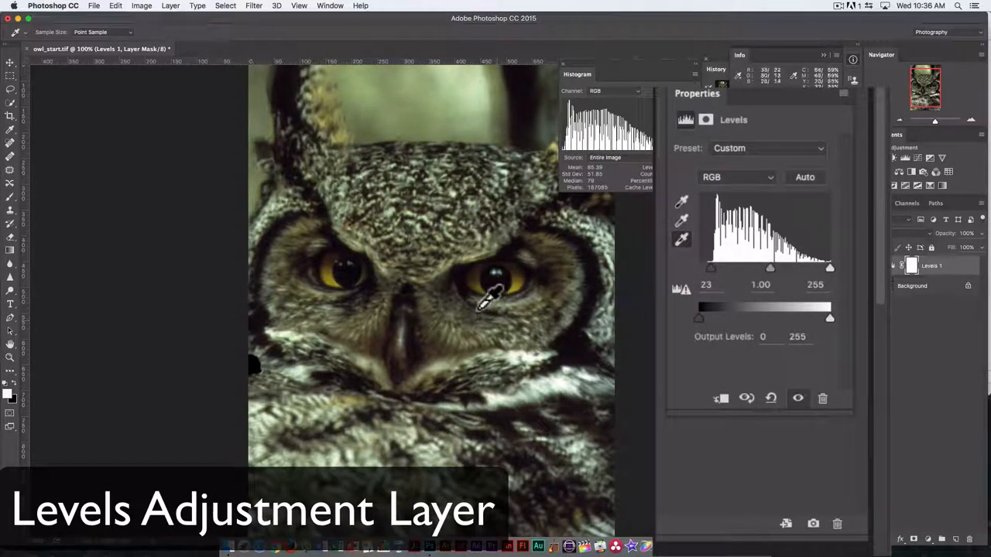
mouse_move(573, 338)
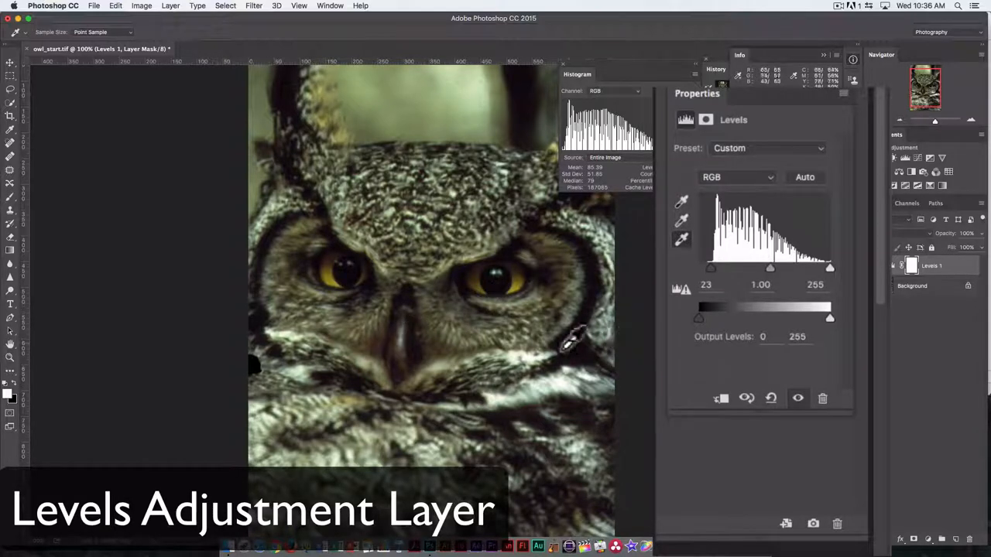
key(cmd+0)
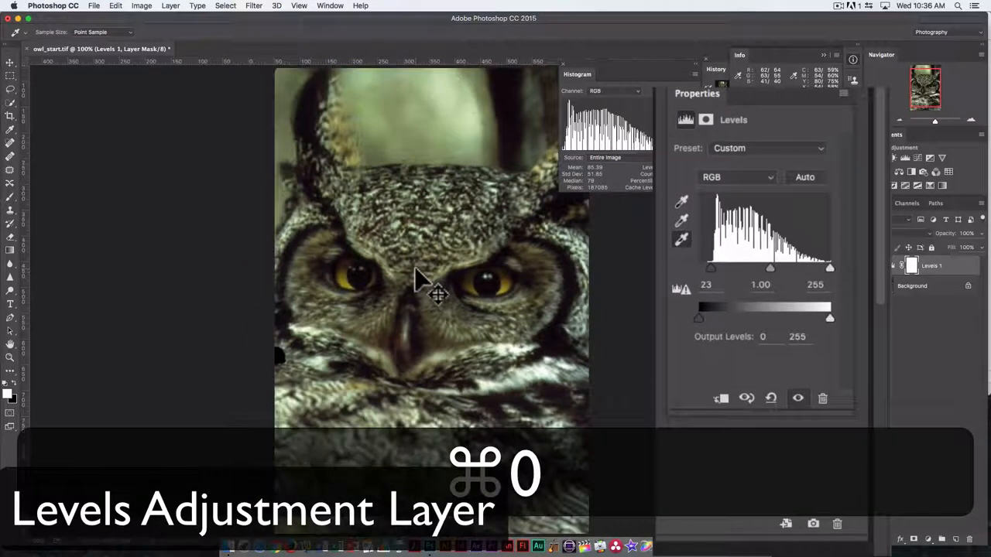
key(cmd+0)
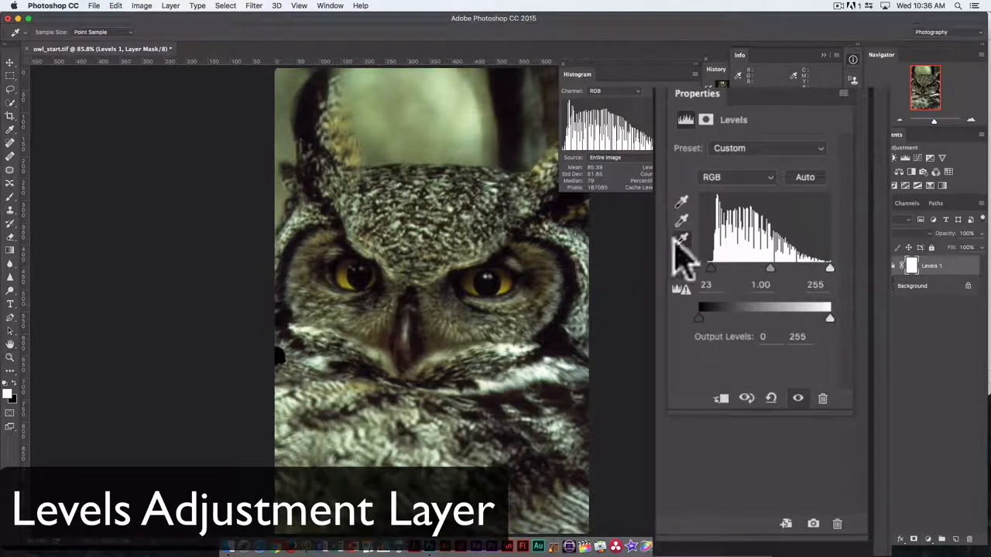
mouse_move(836, 333)
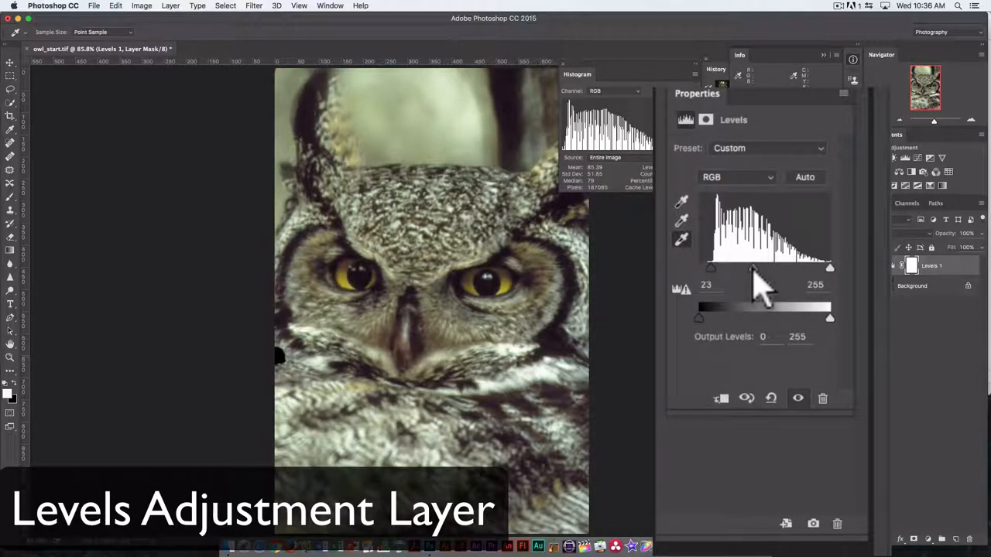
Adjust the Levels midtone input through 0.92 and settle it at 1.13.
drag(755, 269, 773, 269)
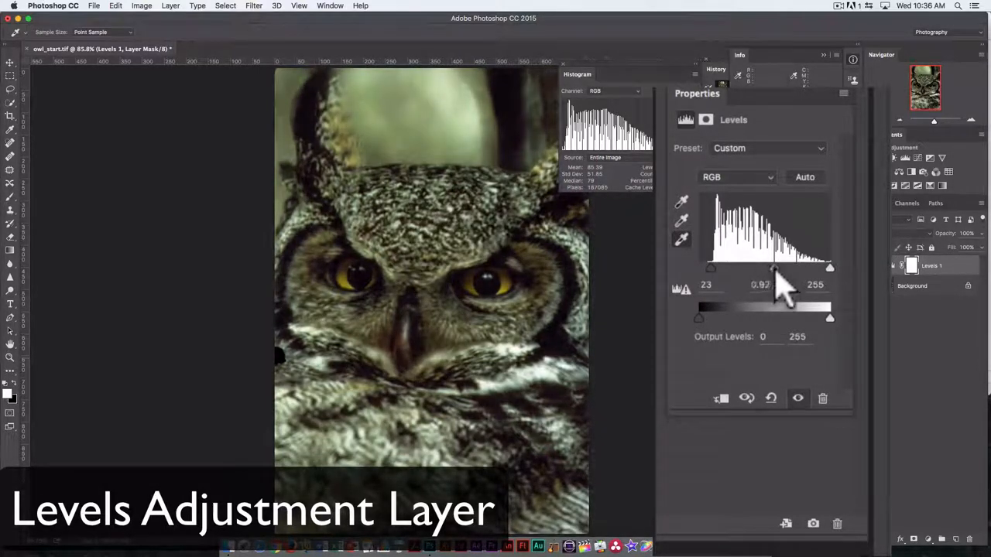
drag(774, 269, 766, 270)
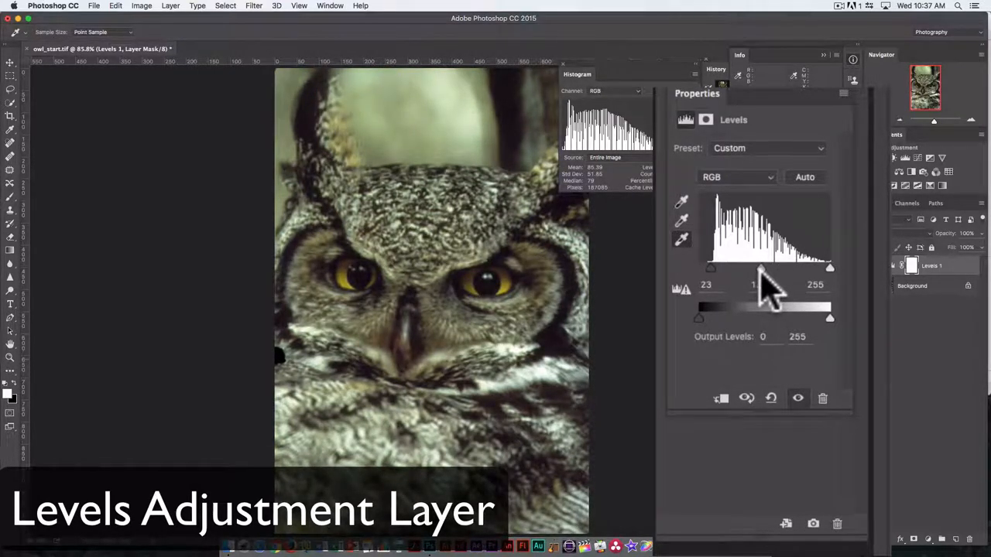
drag(760, 270, 762, 270)
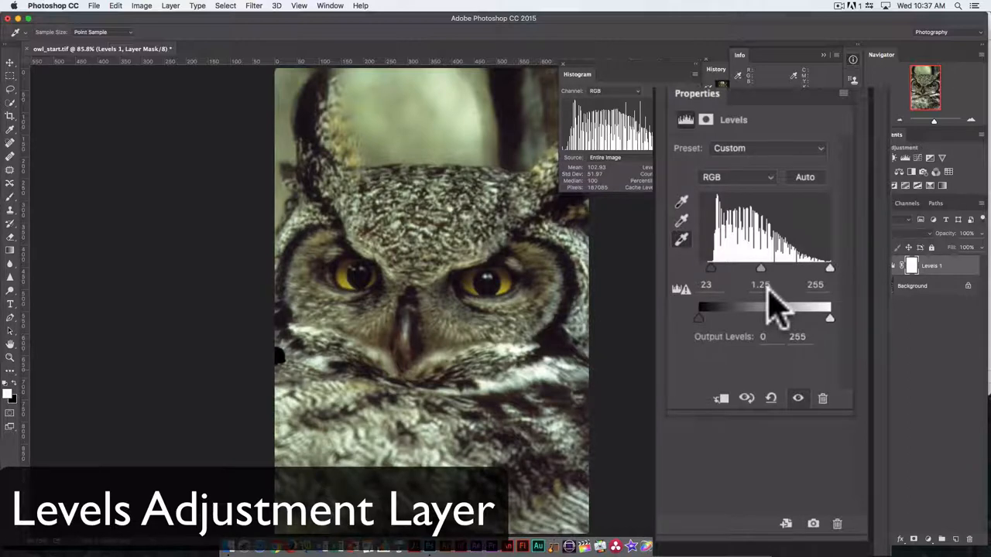
mouse_move(833, 279)
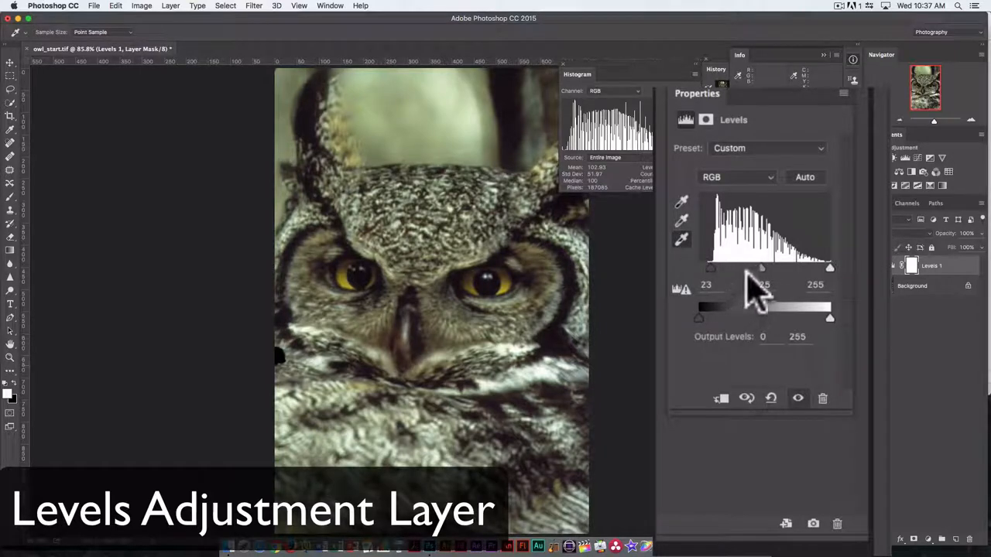
drag(762, 267, 780, 268)
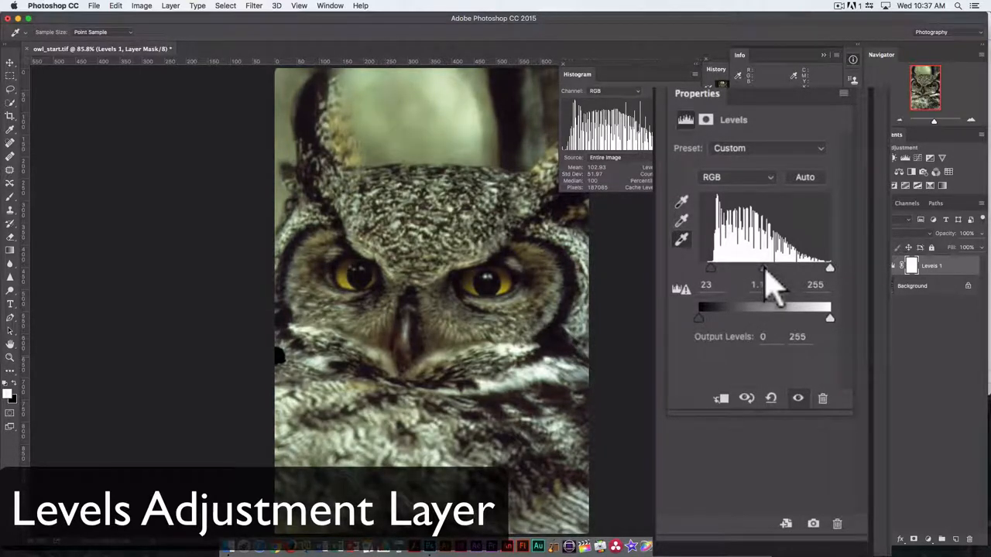
drag(773, 266, 762, 266)
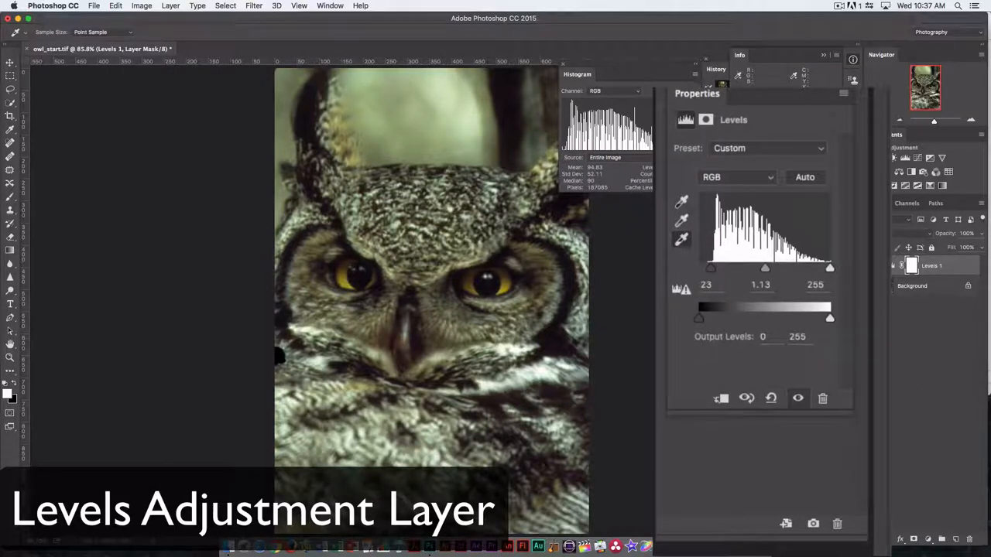
click(746, 398)
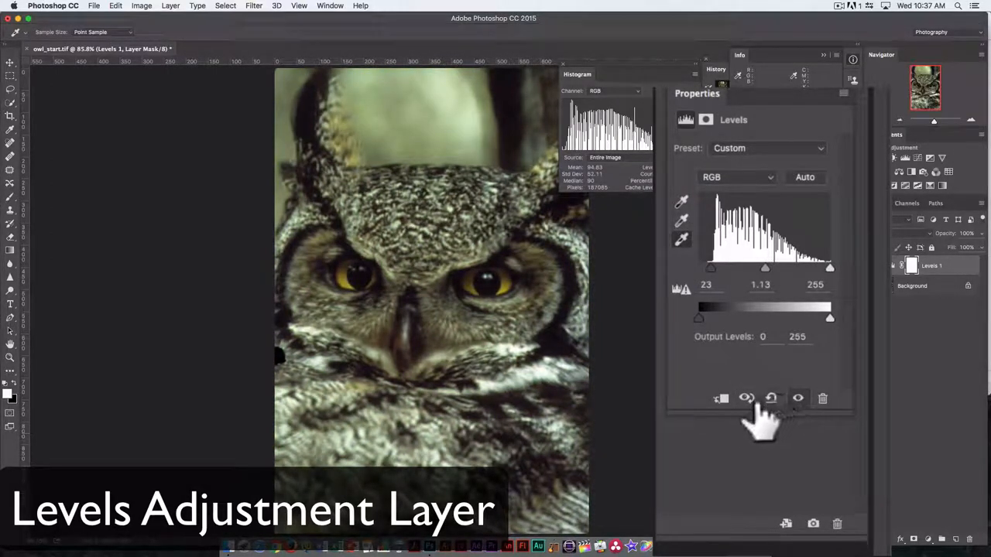
click(746, 397)
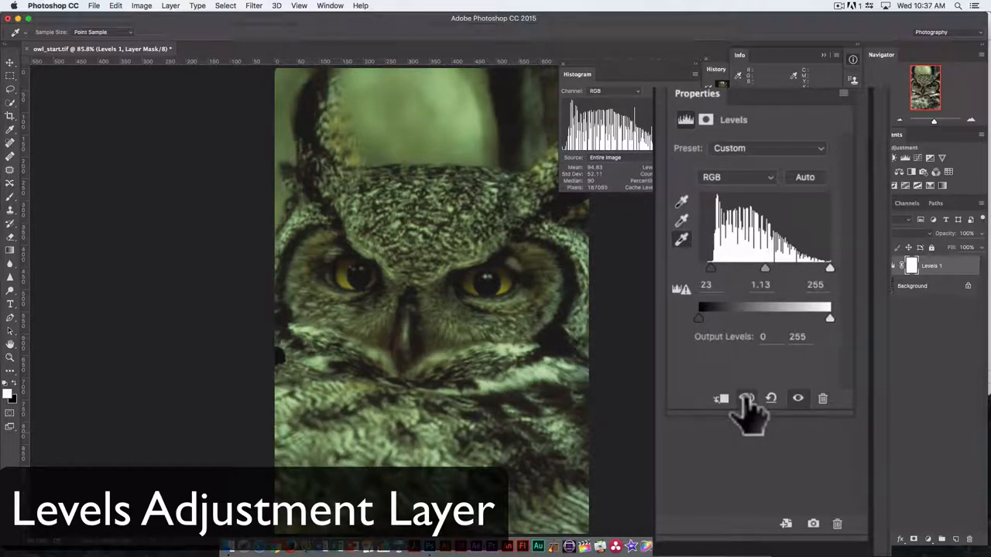
click(746, 398)
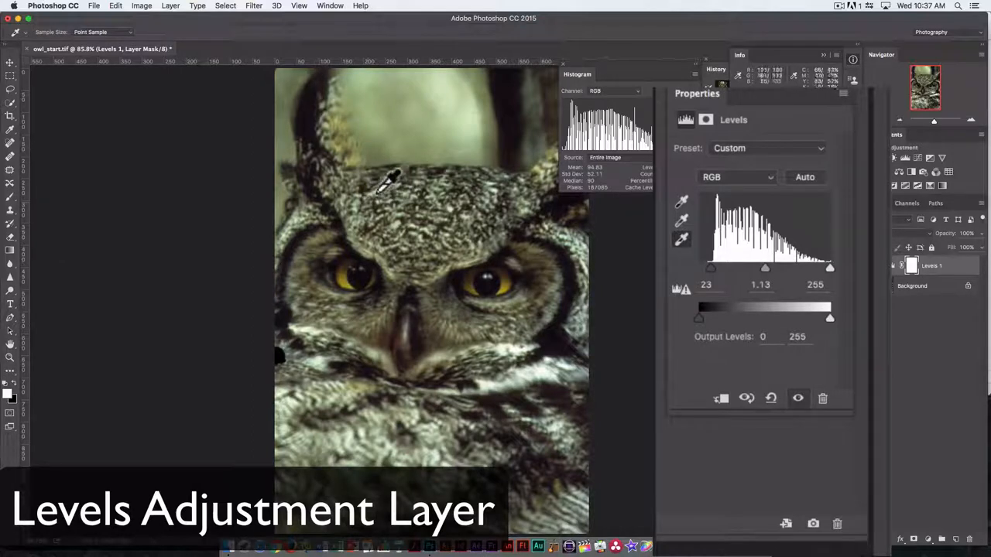
mouse_move(406, 204)
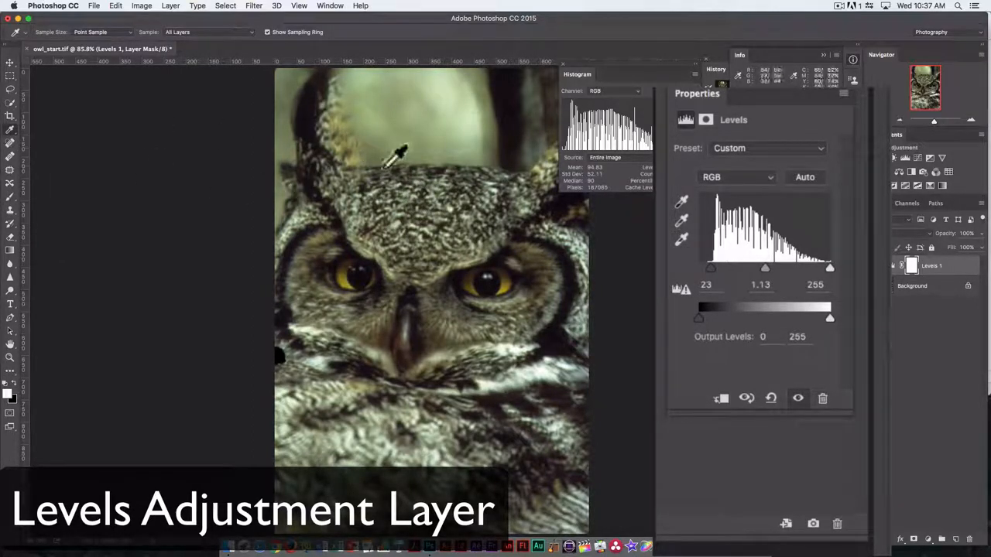
mouse_move(430, 170)
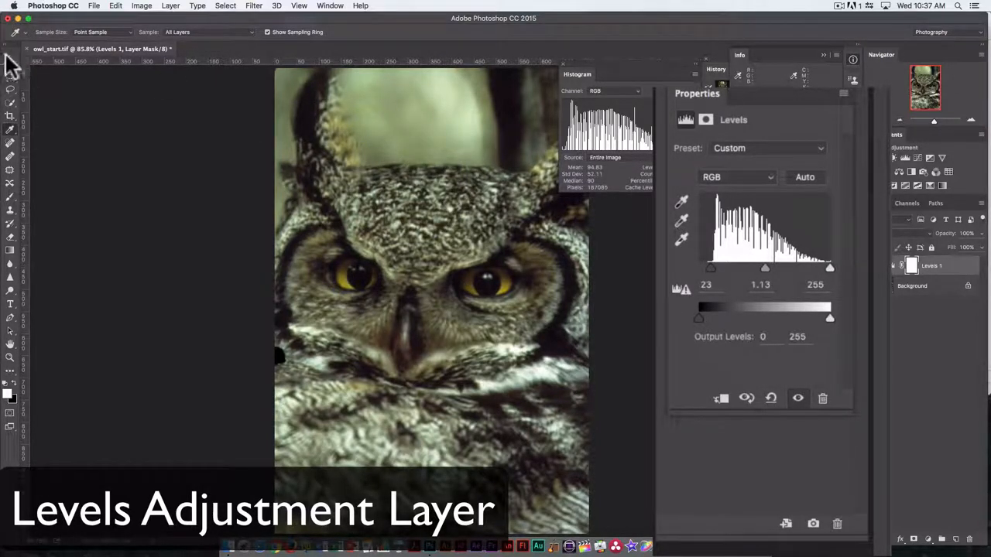
mouse_move(16, 349)
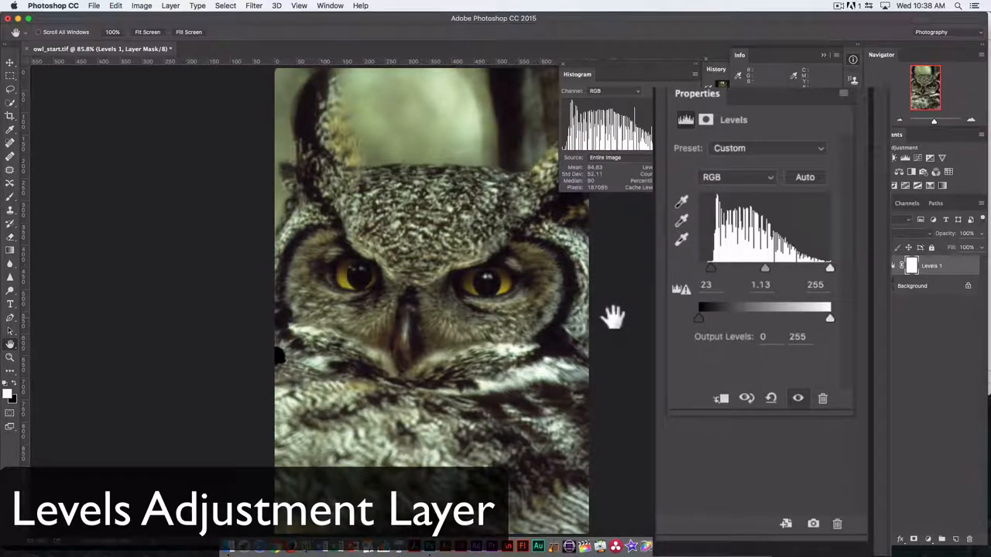
mouse_move(735, 136)
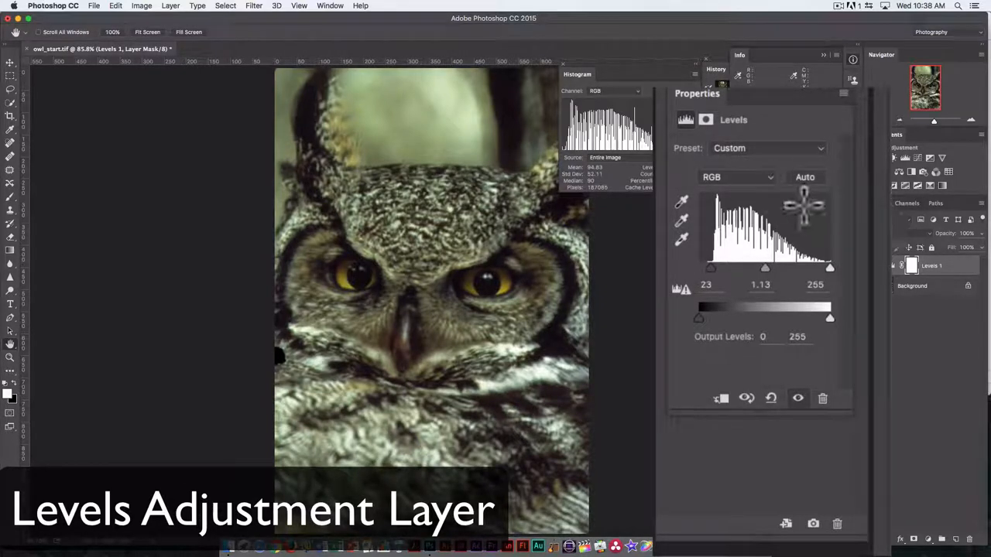
mouse_move(616, 293)
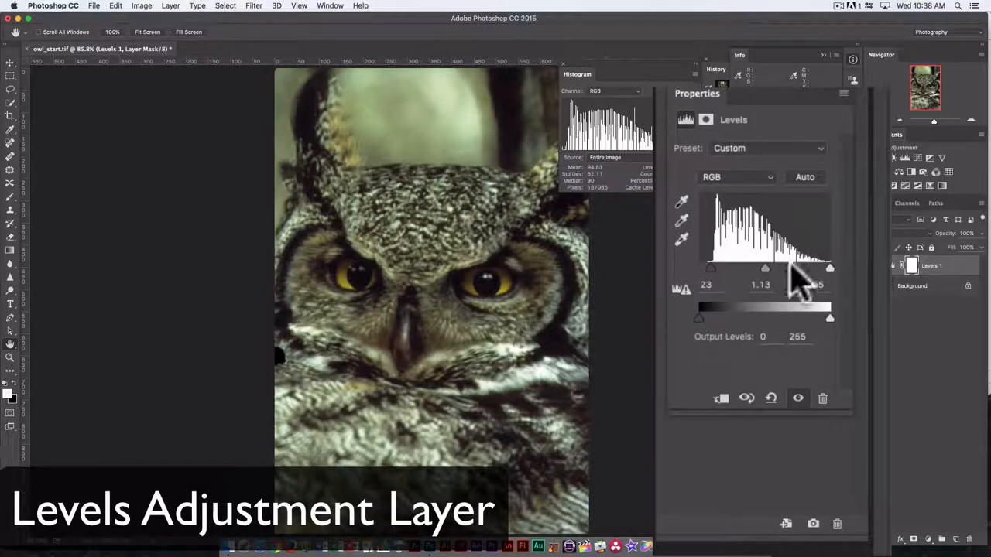
click(735, 177)
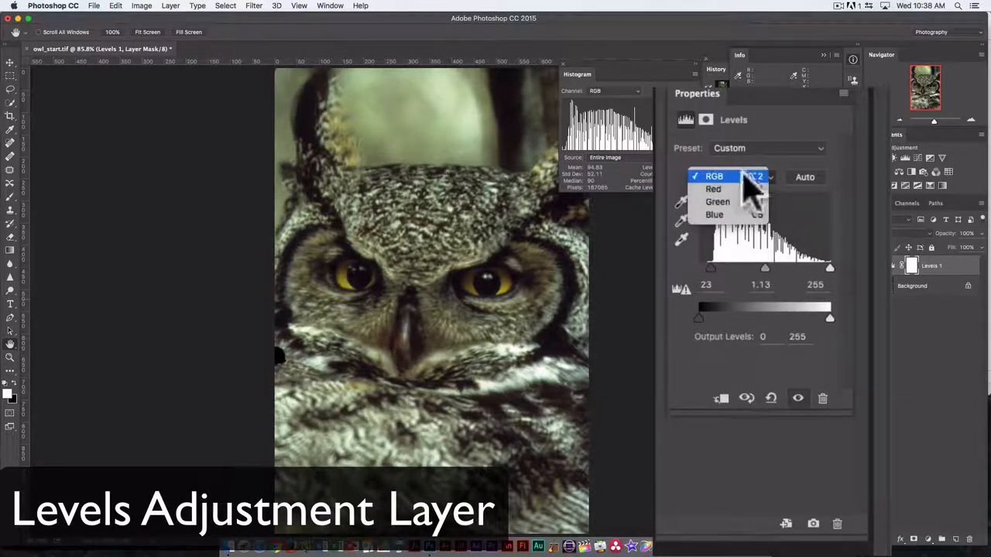
mouse_move(713, 213)
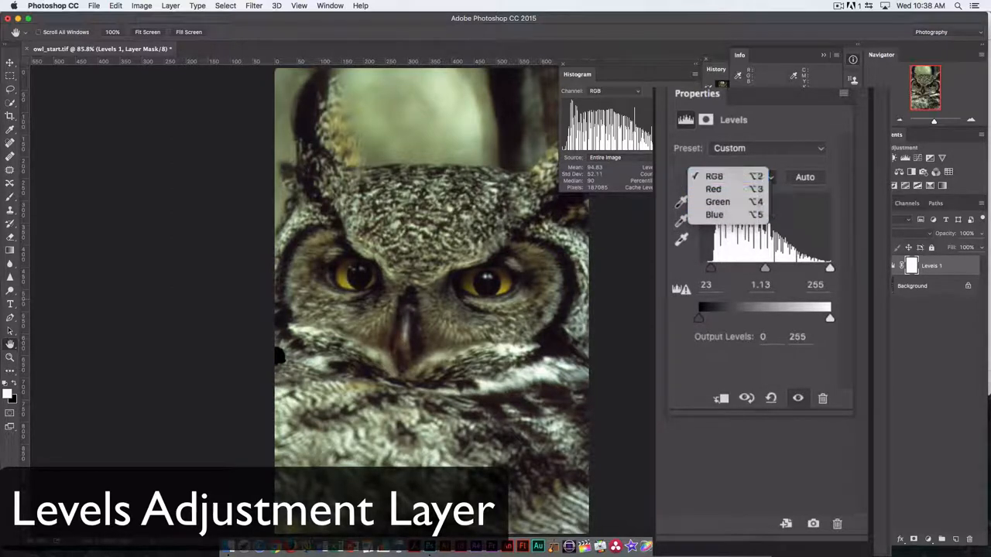
click(714, 177)
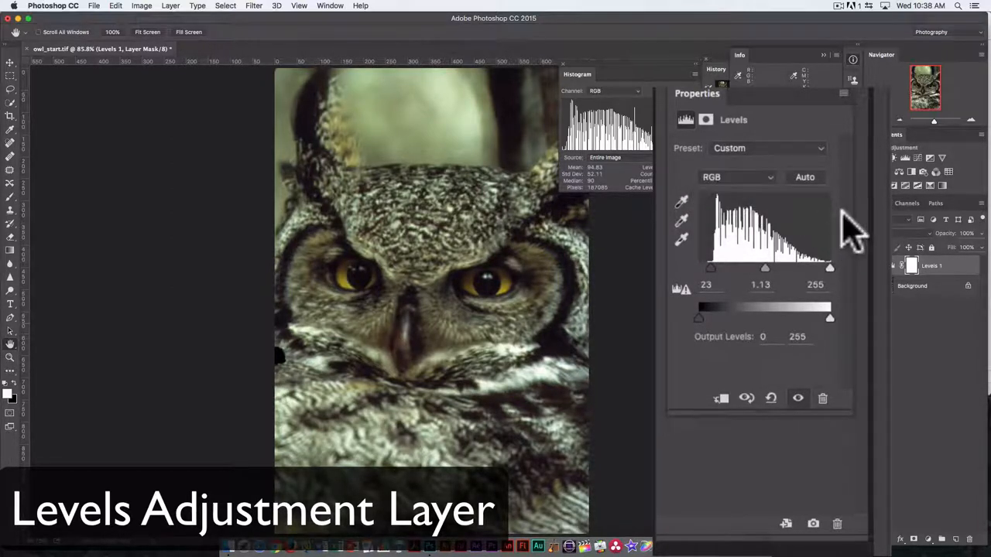